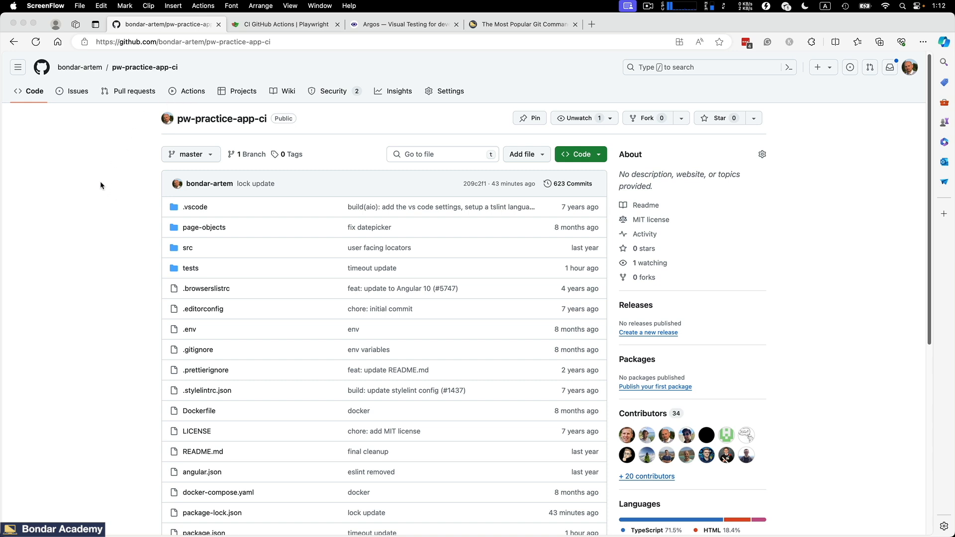
Browse Argos and GitHub tabs, then select the git remote set-url command in the blog article.
{"action": "left_click", "coordinate": [404, 24]}
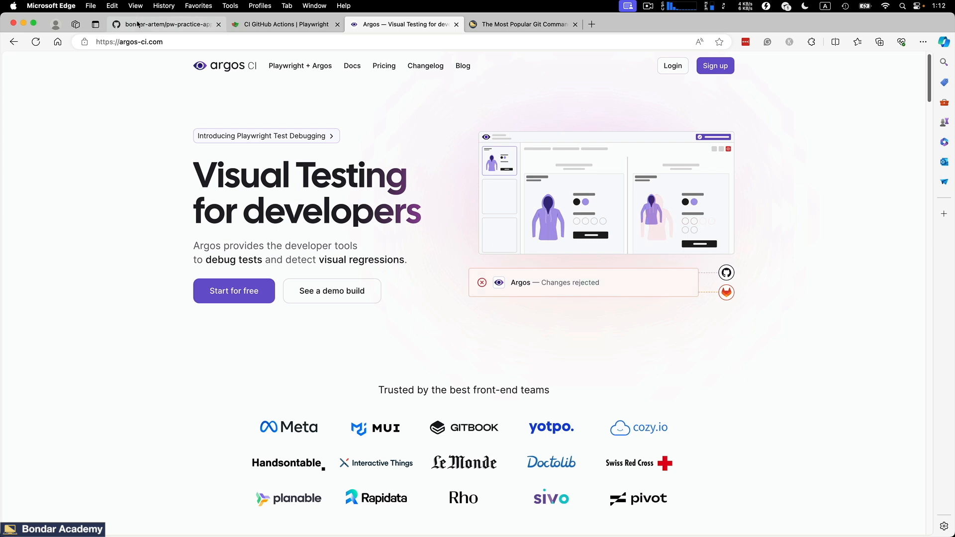
{"action": "left_click", "coordinate": [164, 24]}
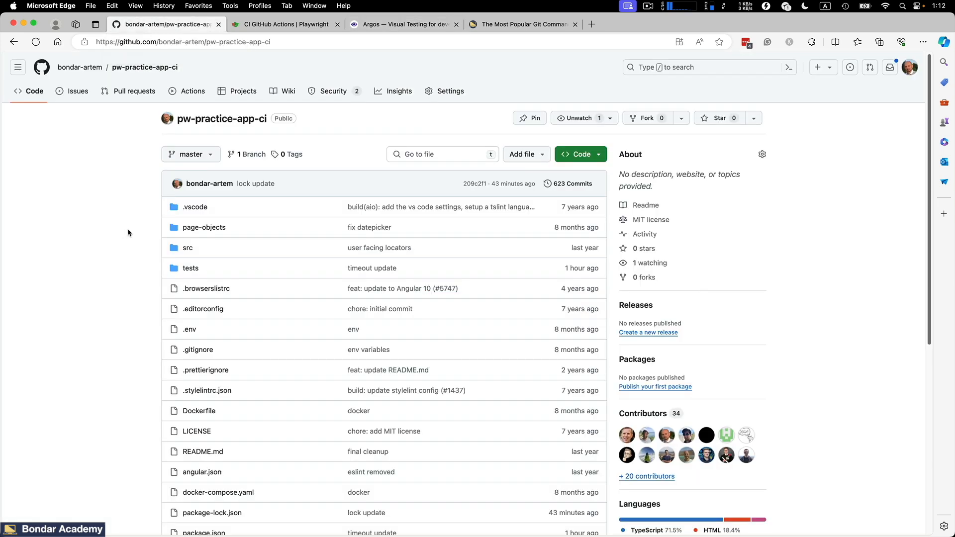
{"action": "mouse_move", "coordinate": [126, 230]}
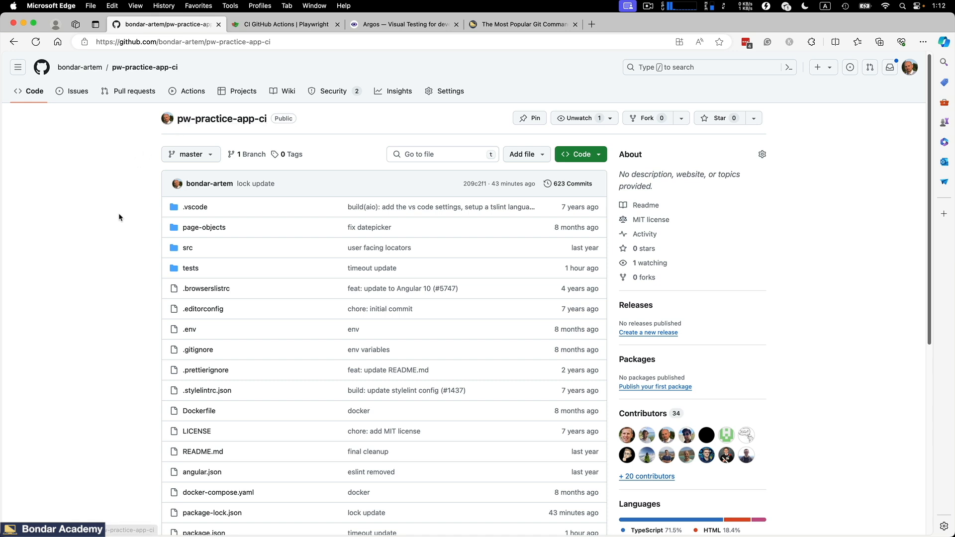
{"action": "mouse_move", "coordinate": [119, 219]}
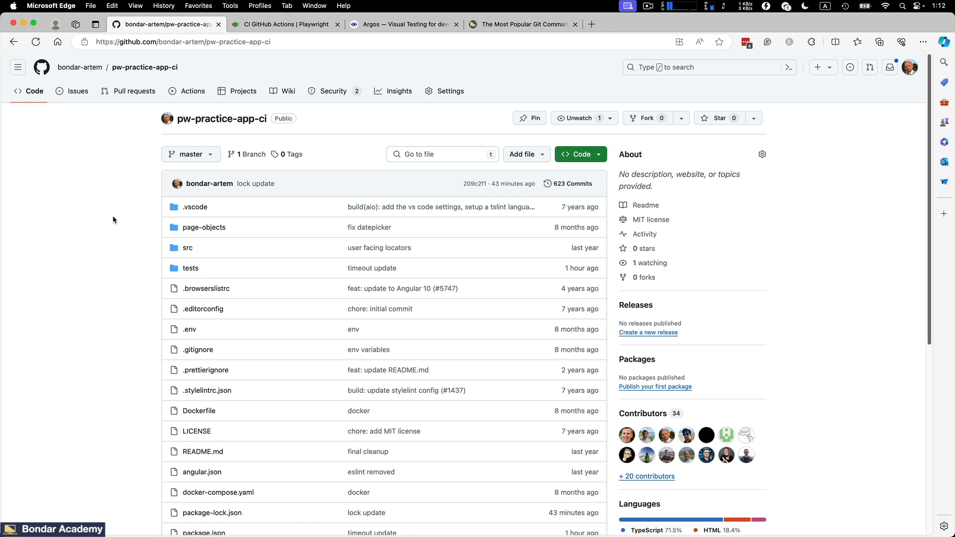
{"action": "mouse_move", "coordinate": [243, 135]}
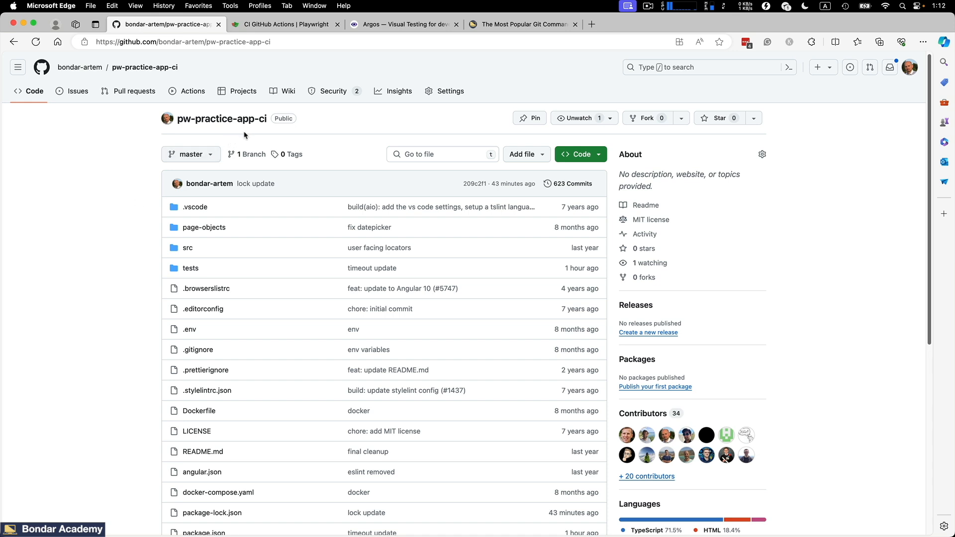
{"action": "mouse_move", "coordinate": [197, 130]}
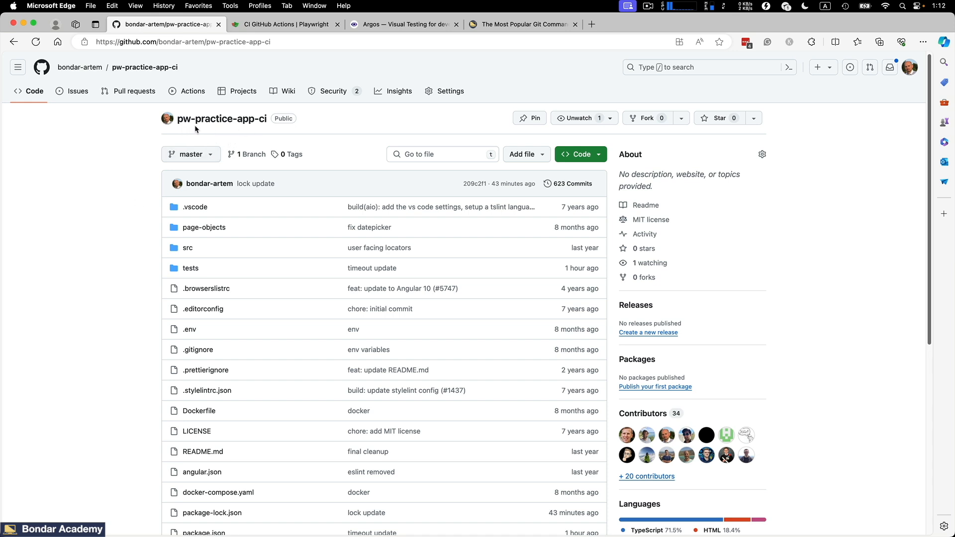
{"action": "mouse_move", "coordinate": [130, 186]}
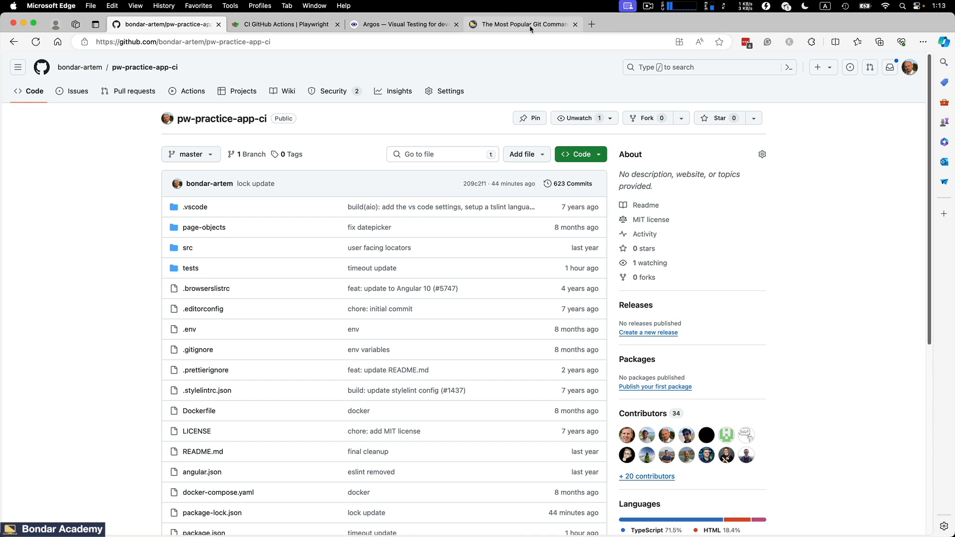
{"action": "left_click", "coordinate": [522, 24]}
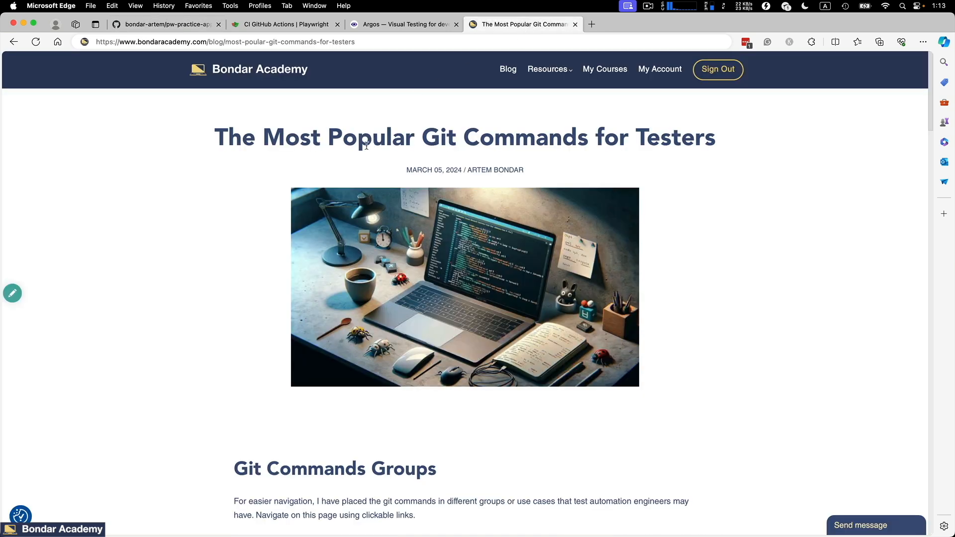
{"action": "scroll", "scroll_direction": "down", "scroll_amount": 3}
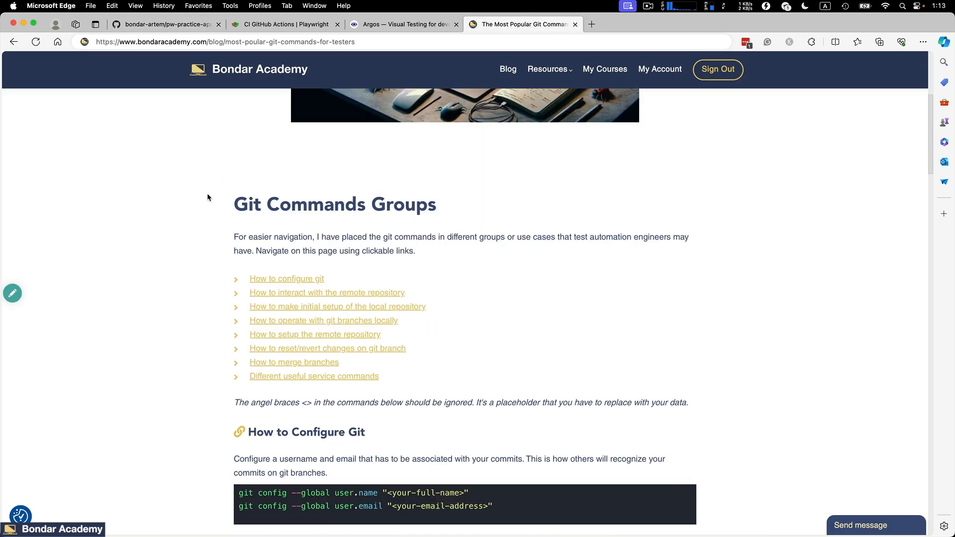
{"action": "mouse_move", "coordinate": [280, 341]}
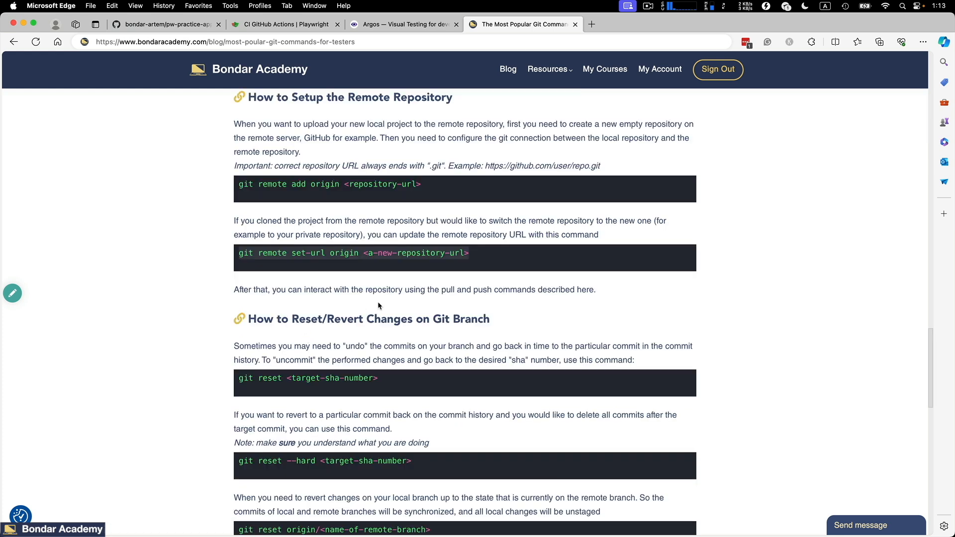
{"action": "mouse_move", "coordinate": [489, 256]}
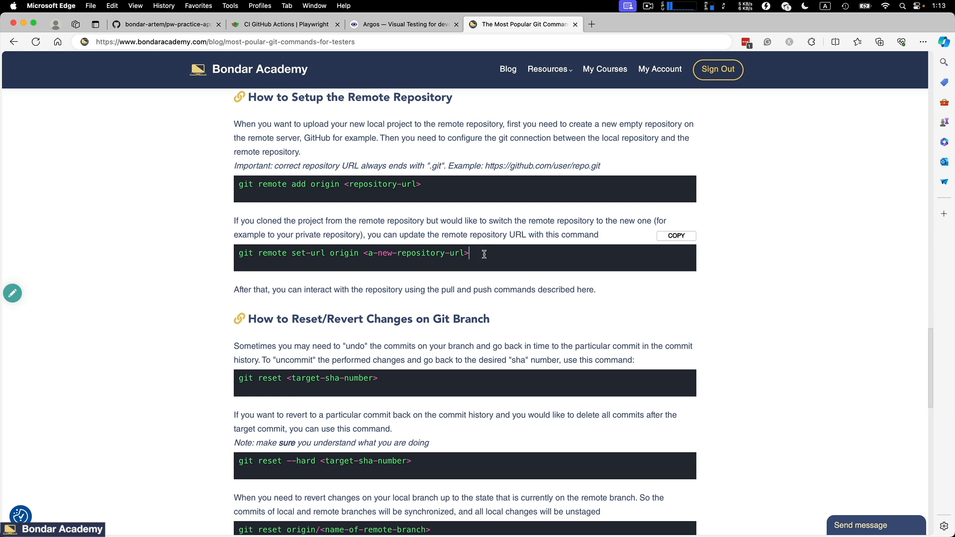
{"action": "triple_click", "coordinate": [353, 253]}
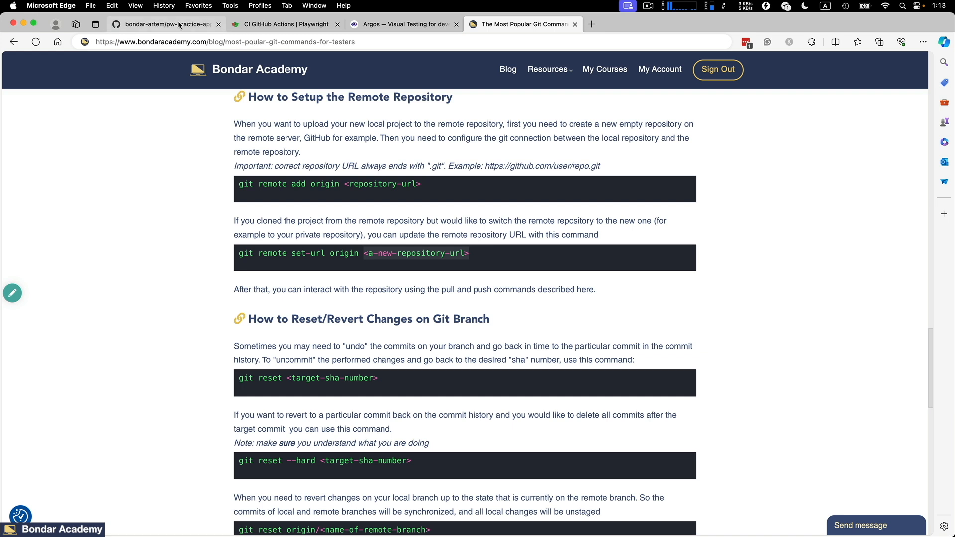
Return to the GitHub repository, then switch to the Playwright CI GitHub Actions guide.
{"action": "left_click", "coordinate": [164, 24]}
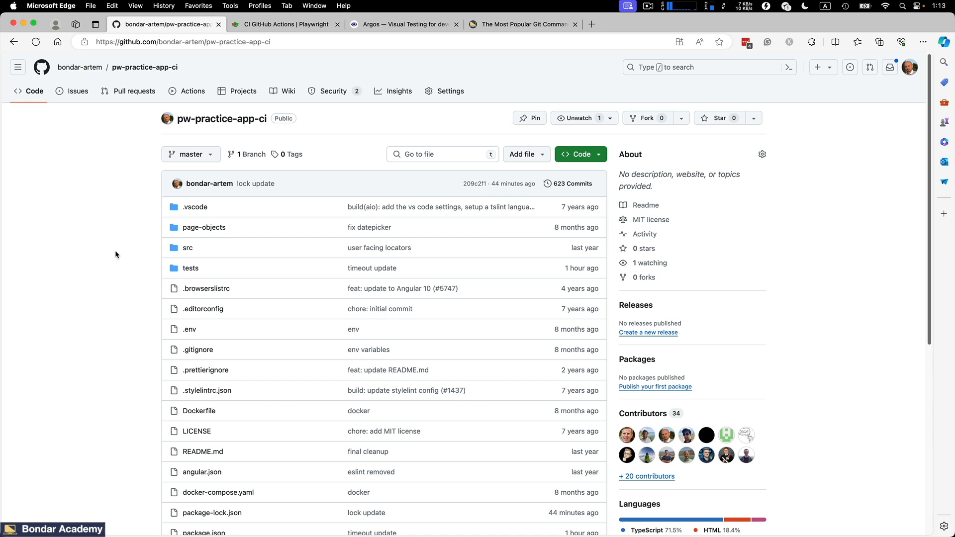
{"action": "mouse_move", "coordinate": [115, 255]}
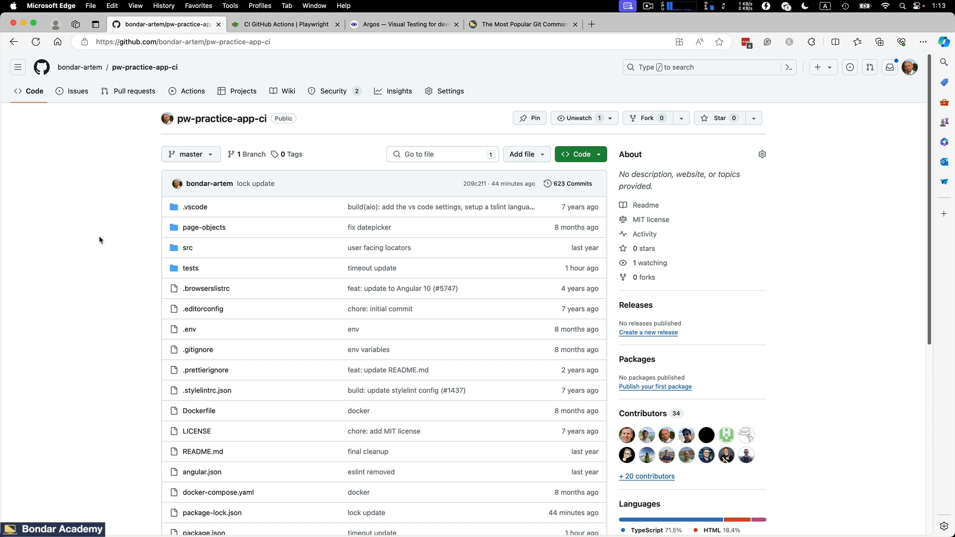
{"action": "left_click", "coordinate": [284, 24]}
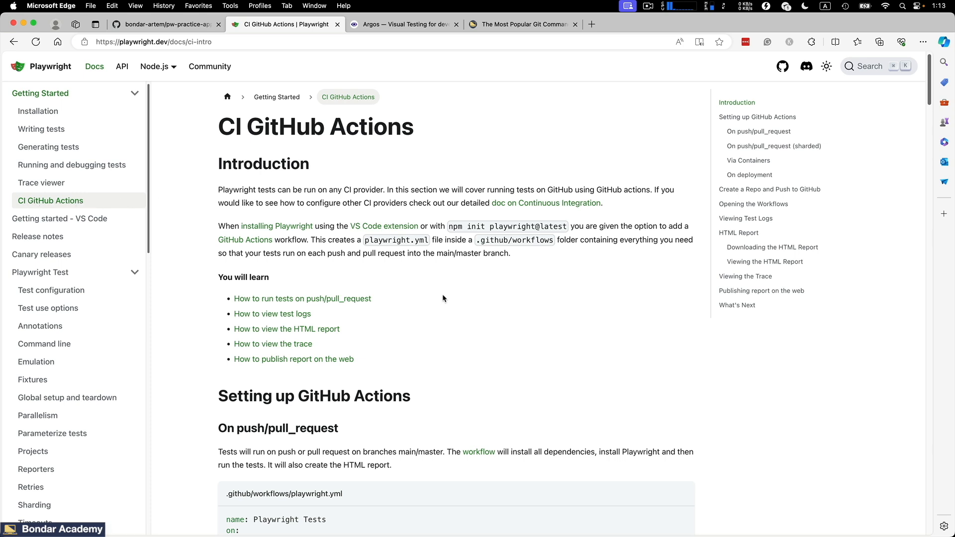
{"action": "mouse_move", "coordinate": [465, 292]}
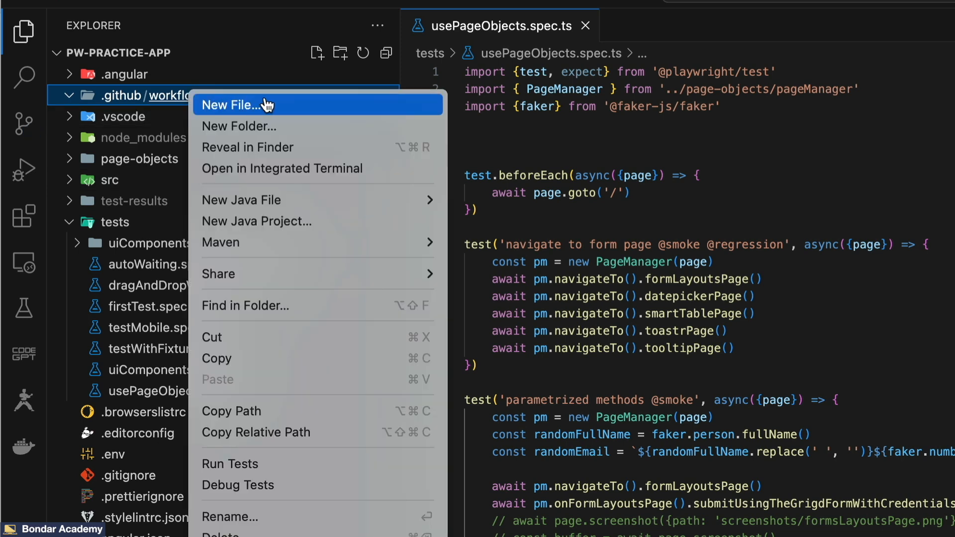
Start a new file named 'playwright.' in the .github/workflows folder.
{"action": "left_click", "coordinate": [237, 104]}
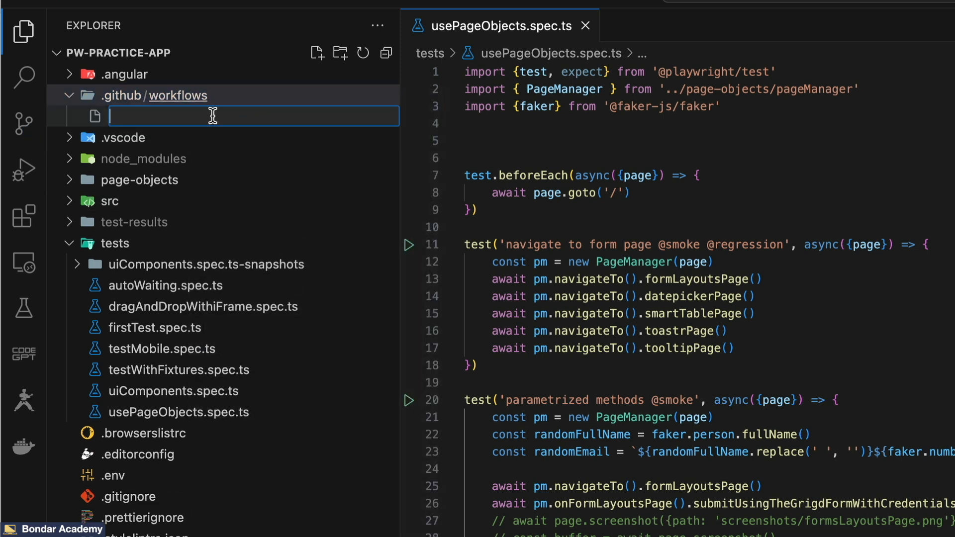
{"action": "type", "text": "p"}
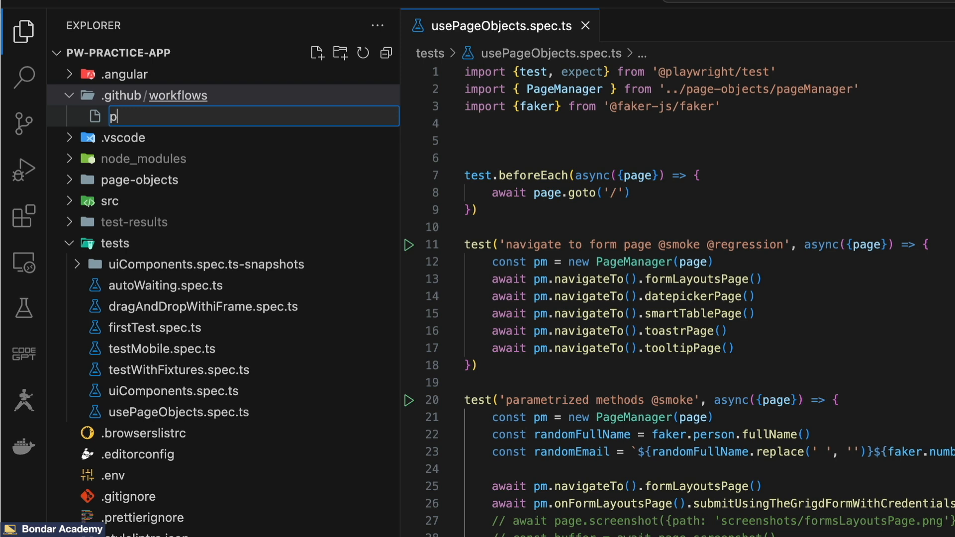
{"action": "type", "text": "laywright."}
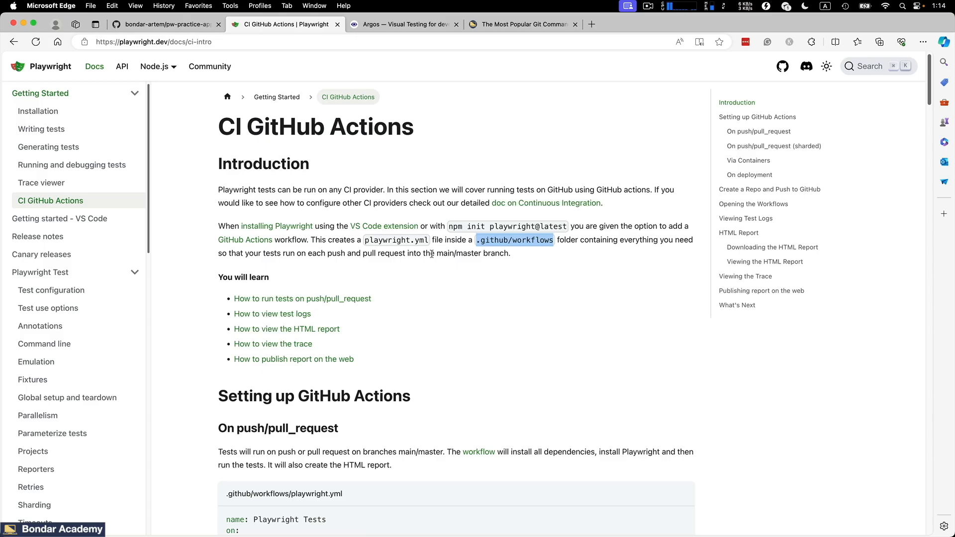
Copy the example playwright.yml workflow configuration from the docs code block.
{"action": "scroll", "scroll_direction": "down", "scroll_amount": 3}
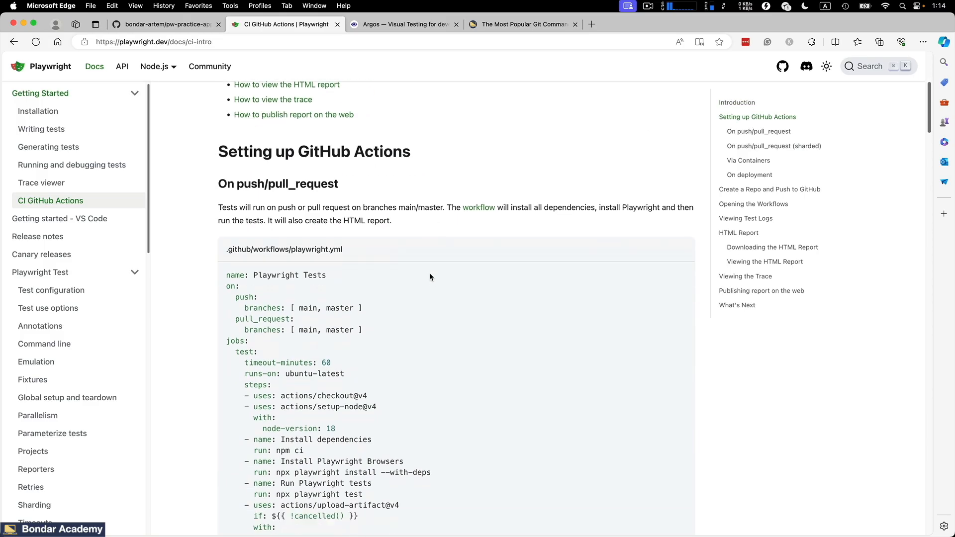
{"action": "scroll", "scroll_direction": "down", "scroll_amount": 3}
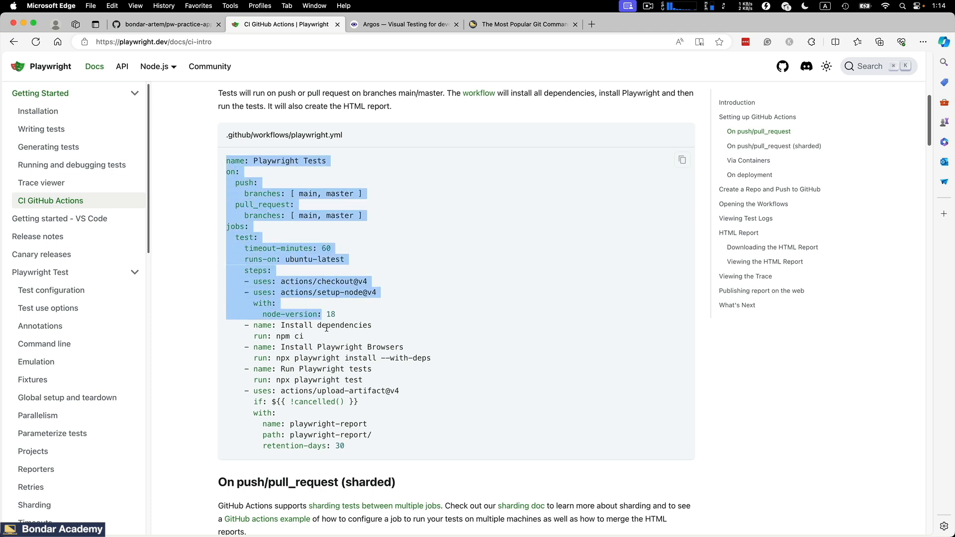
{"action": "right_click", "coordinate": [368, 390]}
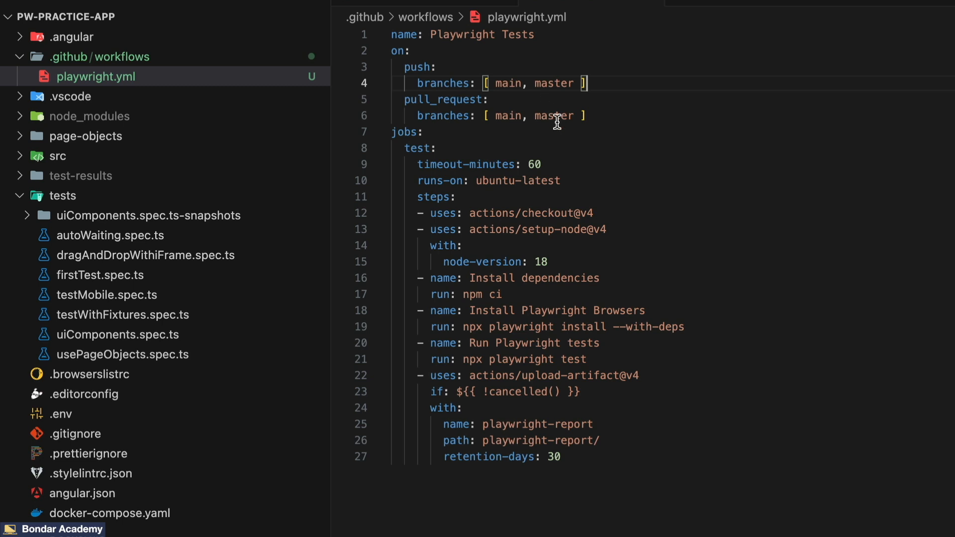
{"action": "mouse_move", "coordinate": [654, 96]}
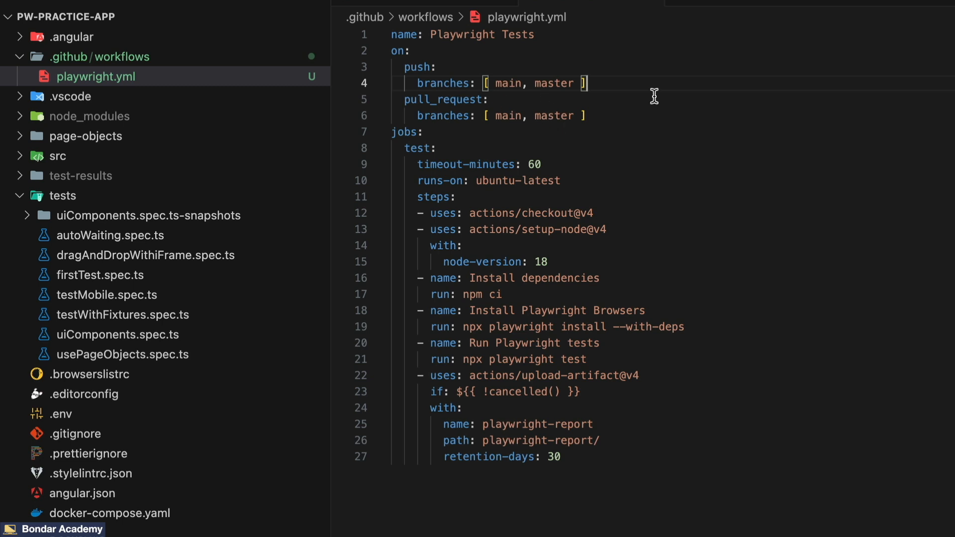
{"action": "mouse_move", "coordinate": [502, 111]}
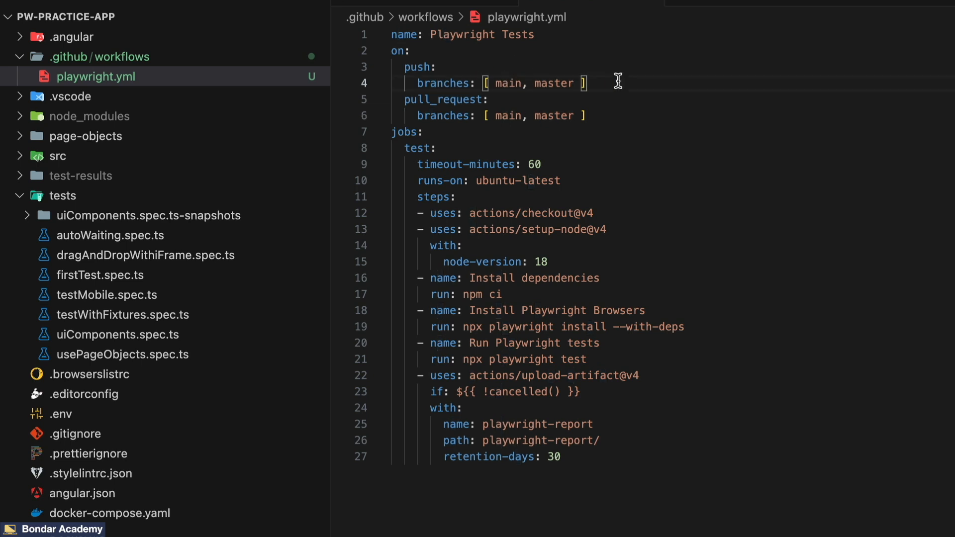
{"action": "mouse_move", "coordinate": [516, 213]}
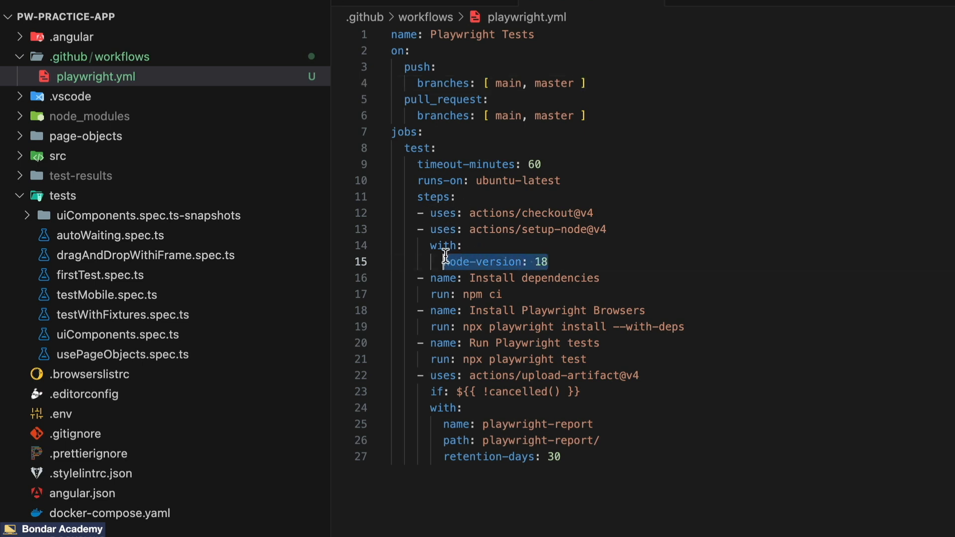
Set Node version 20 and append --force to the npm ci install step.
{"action": "left_click", "coordinate": [563, 262]}
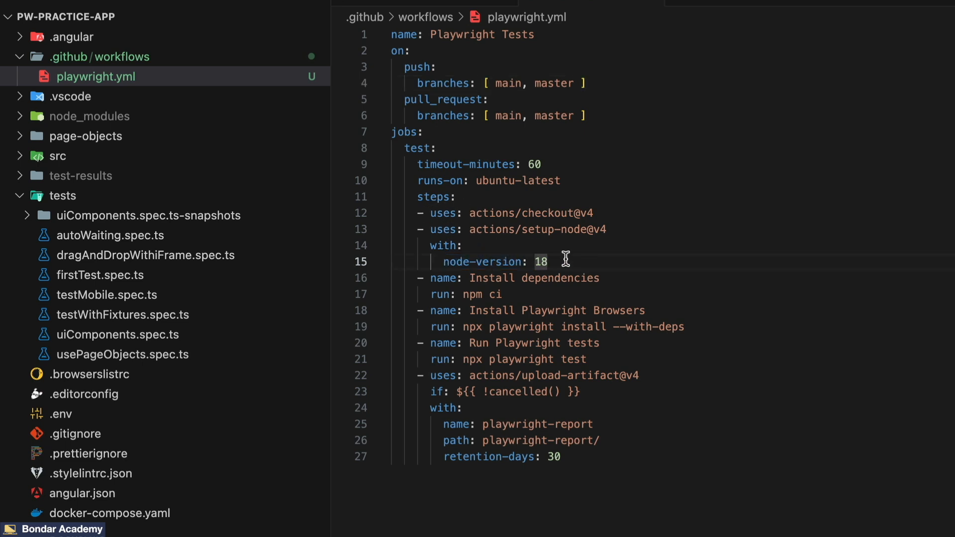
{"action": "type", "text": "20"}
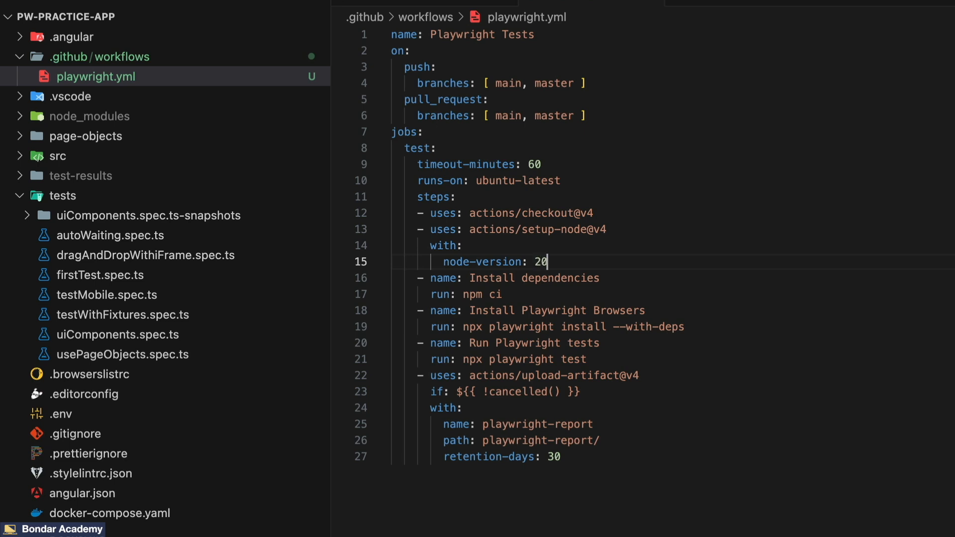
{"action": "mouse_move", "coordinate": [428, 294]}
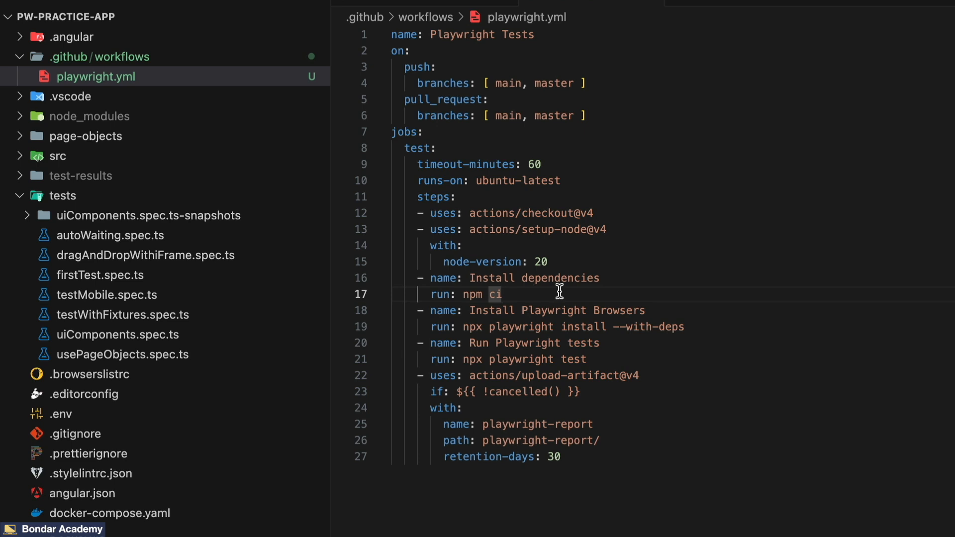
{"action": "type", "text": "--f"}
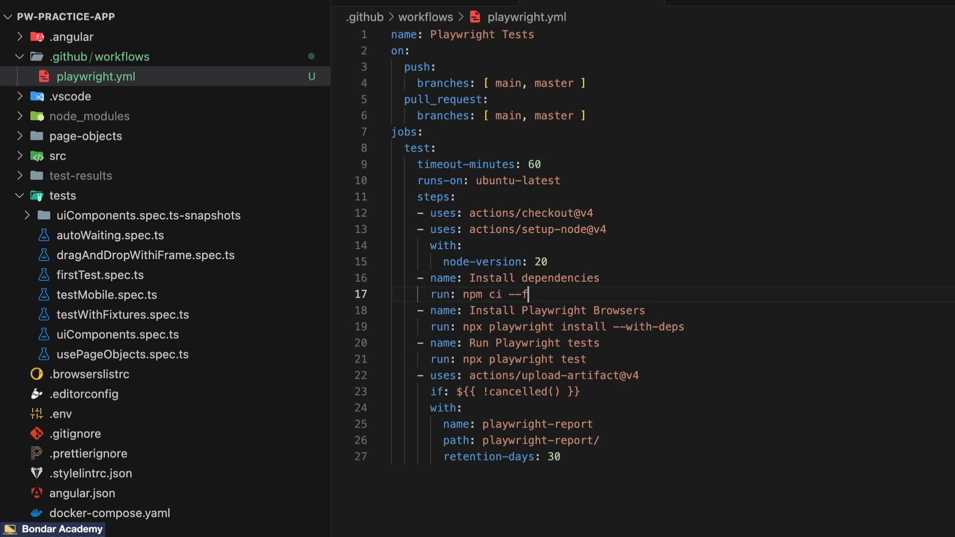
{"action": "type", "text": "orce"}
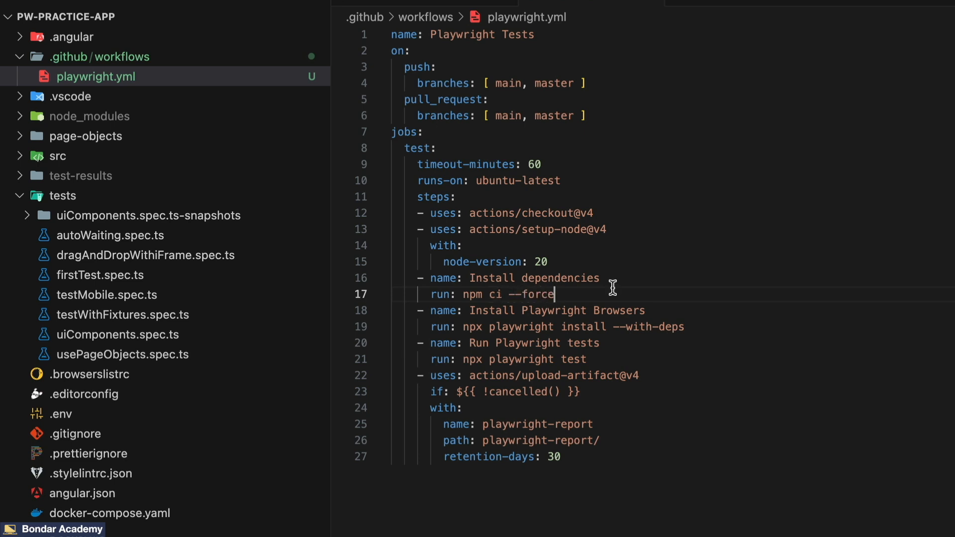
{"action": "mouse_move", "coordinate": [529, 245]}
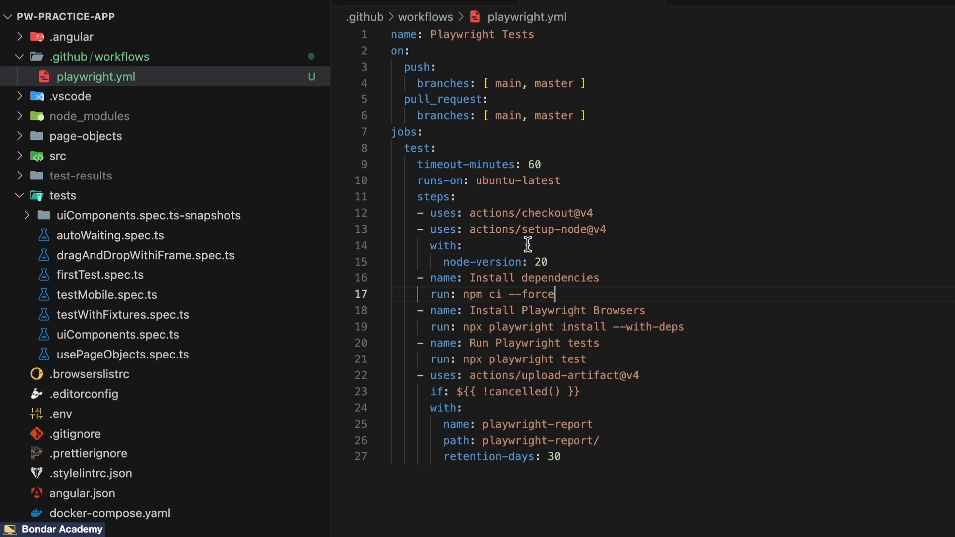
{"action": "mouse_move", "coordinate": [466, 326]}
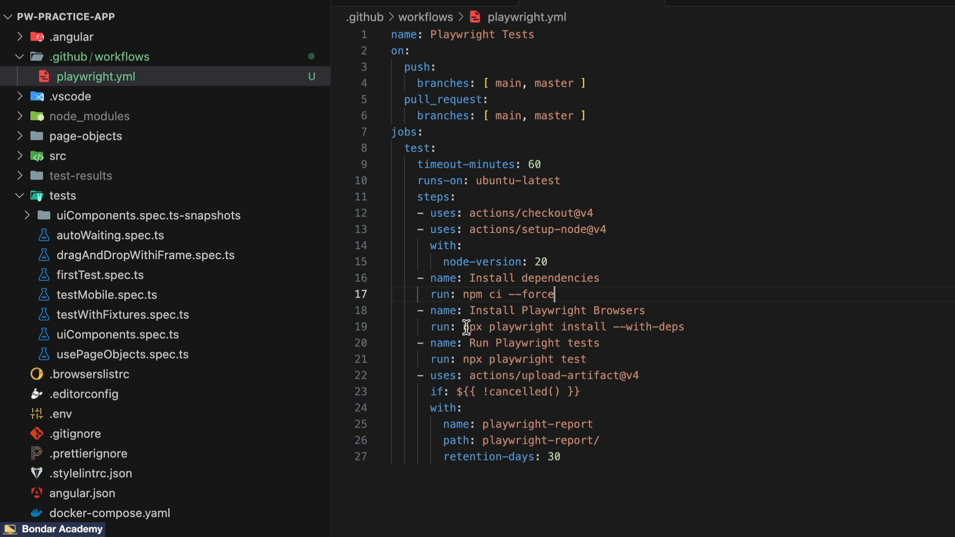
Append --force to 'npx playwright install --with-deps' and select the test run command.
{"action": "left_click_drag", "start_coordinate": [465, 326], "coordinate": [684, 326]}
{"action": "type", "text": " --"}
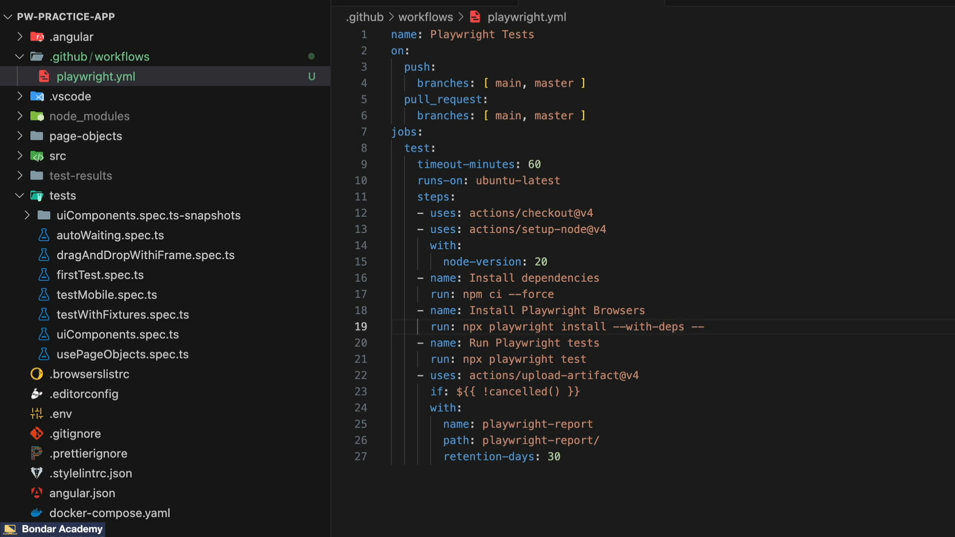
{"action": "type", "text": "force"}
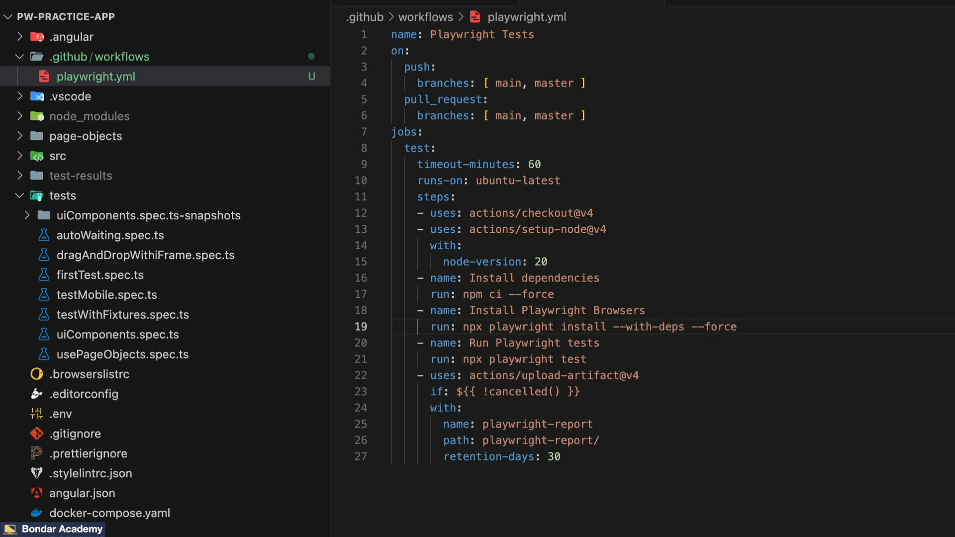
{"action": "double_click", "coordinate": [573, 359]}
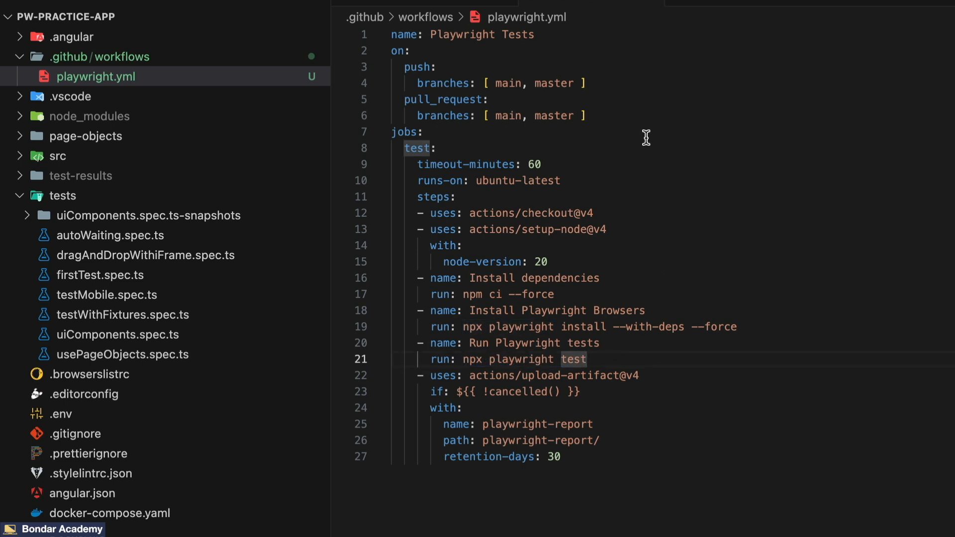
{"action": "left_click", "coordinate": [122, 354]}
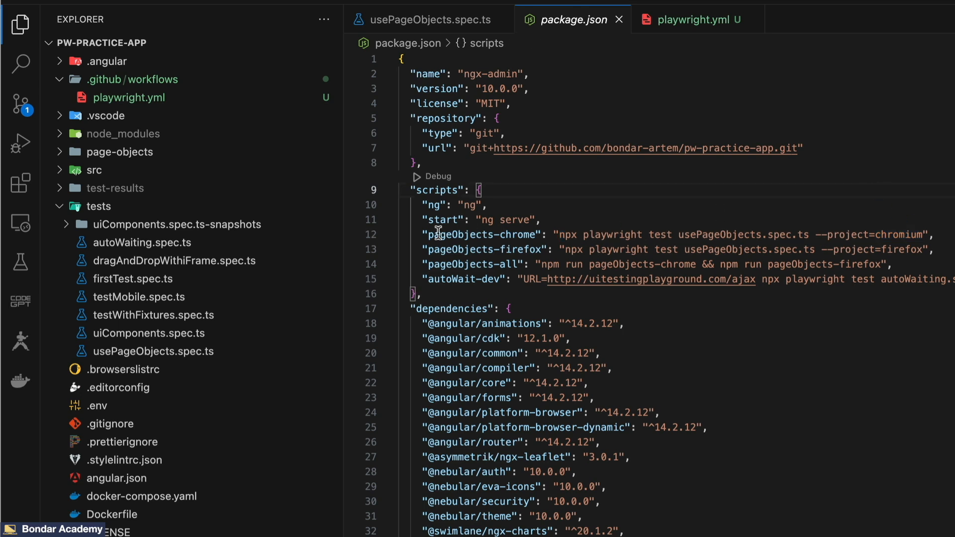
Replace 'npx playwright test' with 'npm run pageObjects-chrome' in the Run Playwright tests step.
{"action": "double_click", "coordinate": [481, 234]}
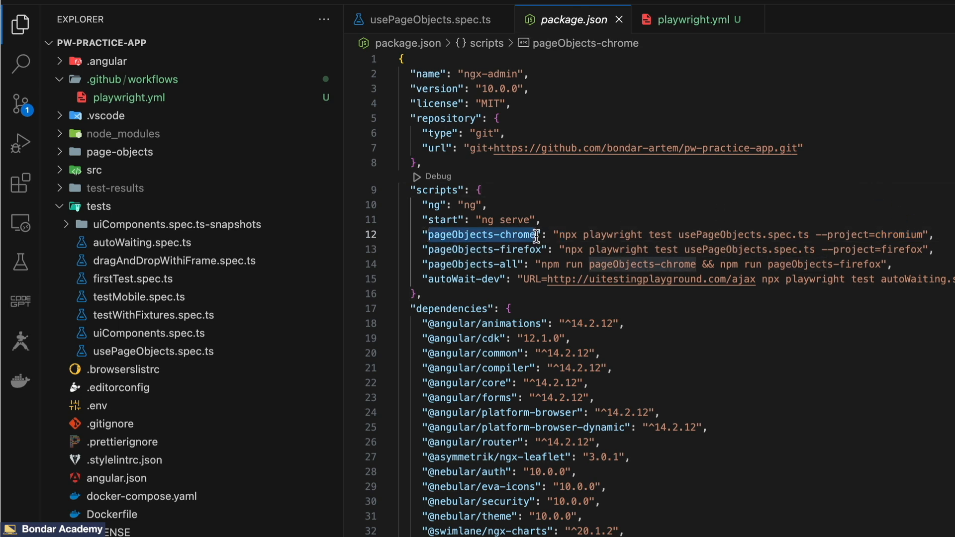
{"action": "left_click", "coordinate": [691, 20]}
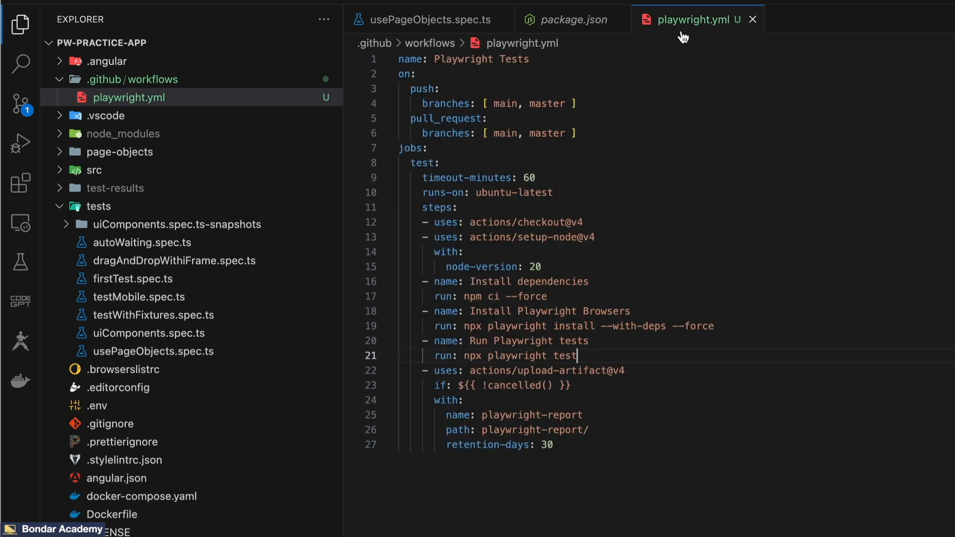
{"action": "double_click", "coordinate": [563, 357]}
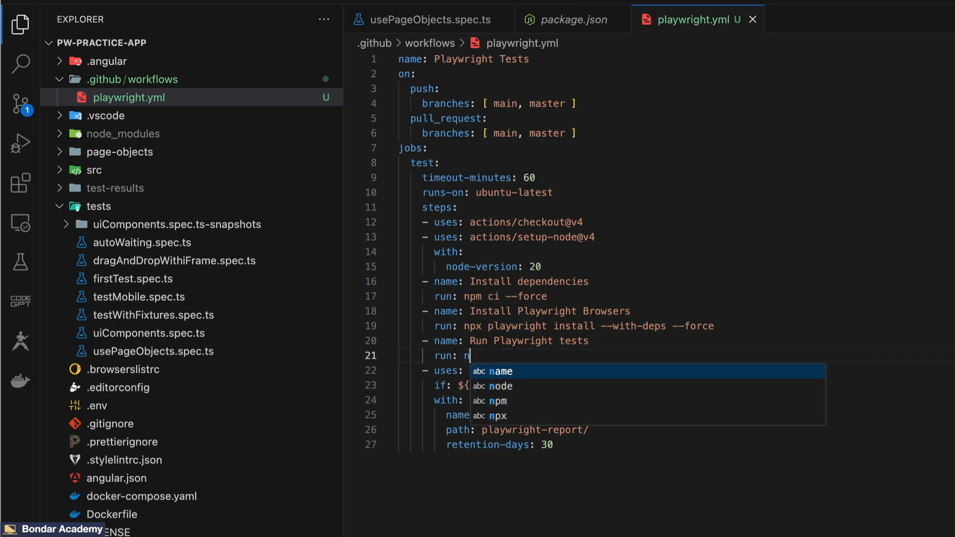
{"action": "type", "text": "pm run"}
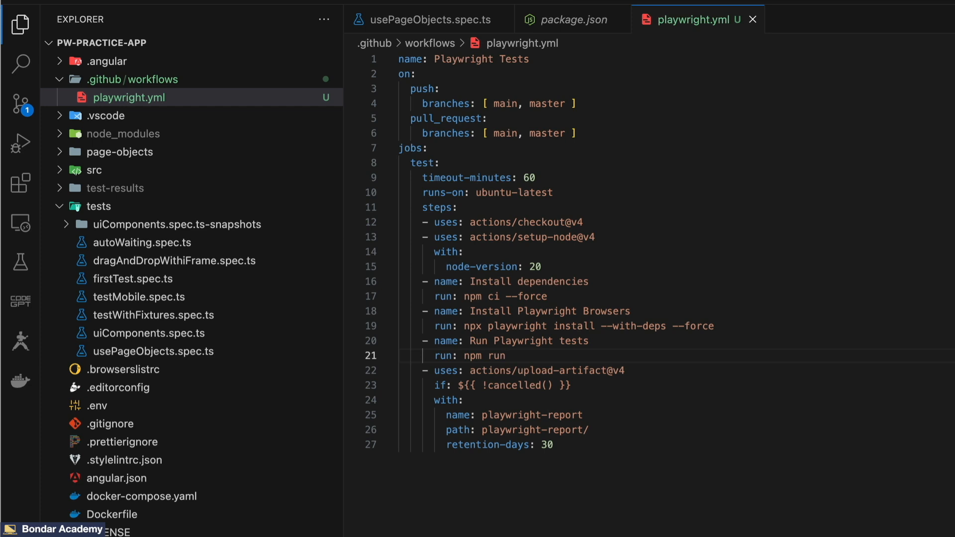
{"action": "type", "text": "pageObjects-chrome"}
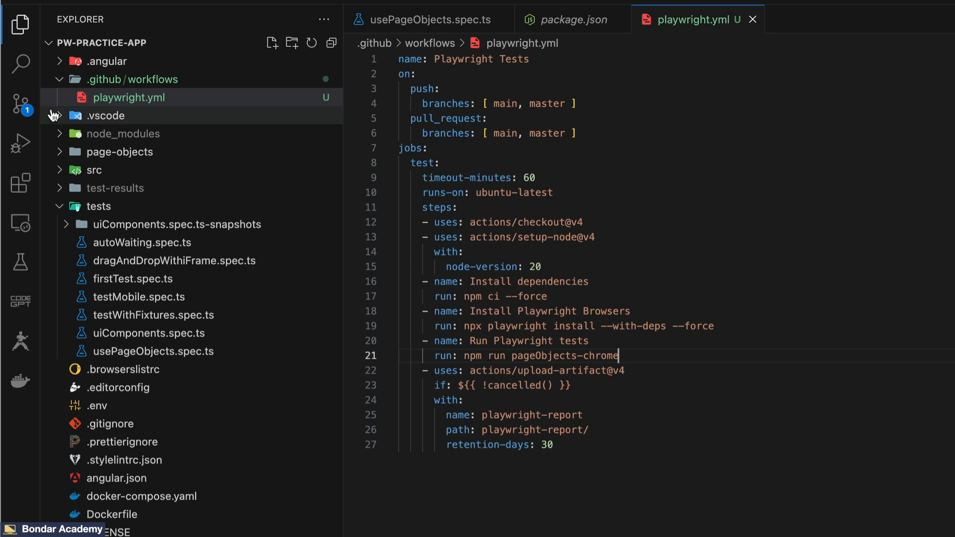
{"action": "mouse_move", "coordinate": [20, 105]}
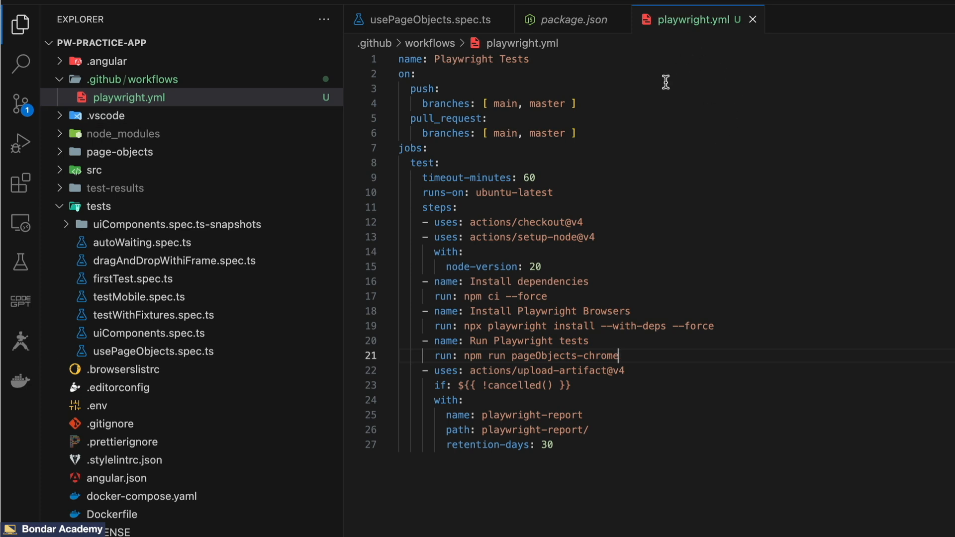
{"action": "mouse_move", "coordinate": [644, 186]}
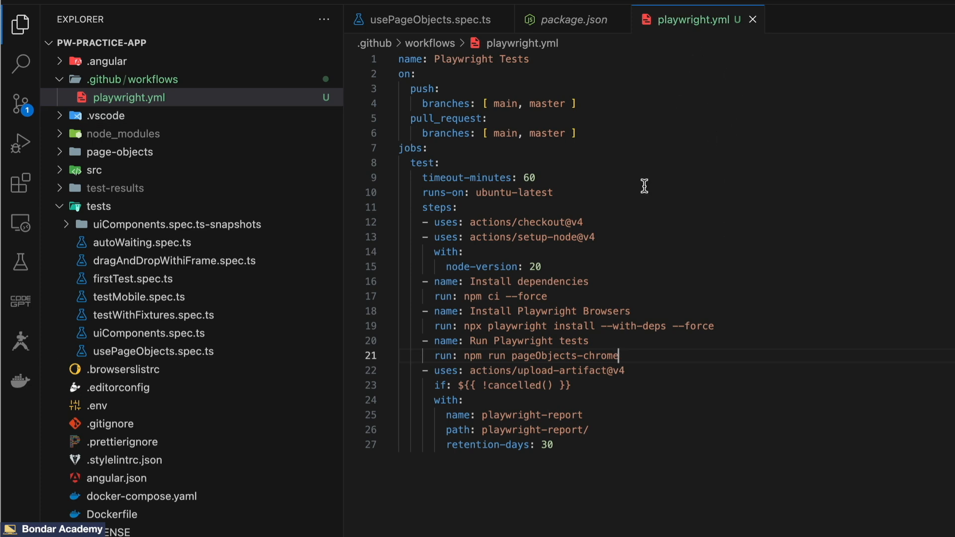
{"action": "mouse_move", "coordinate": [555, 479]}
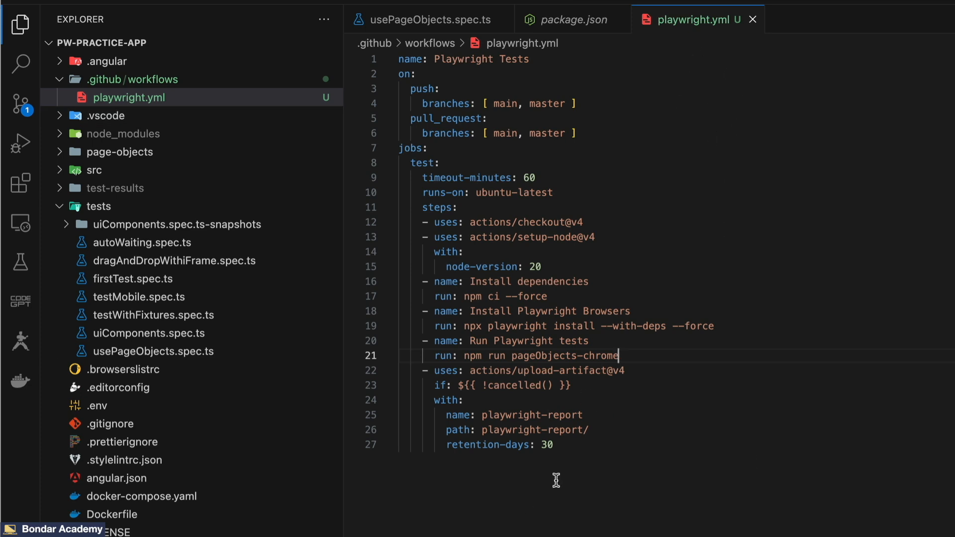
Rename the focused test in usePageObjects.spec.ts to 'testing with argos ci'.
{"action": "left_click", "coordinate": [428, 19]}
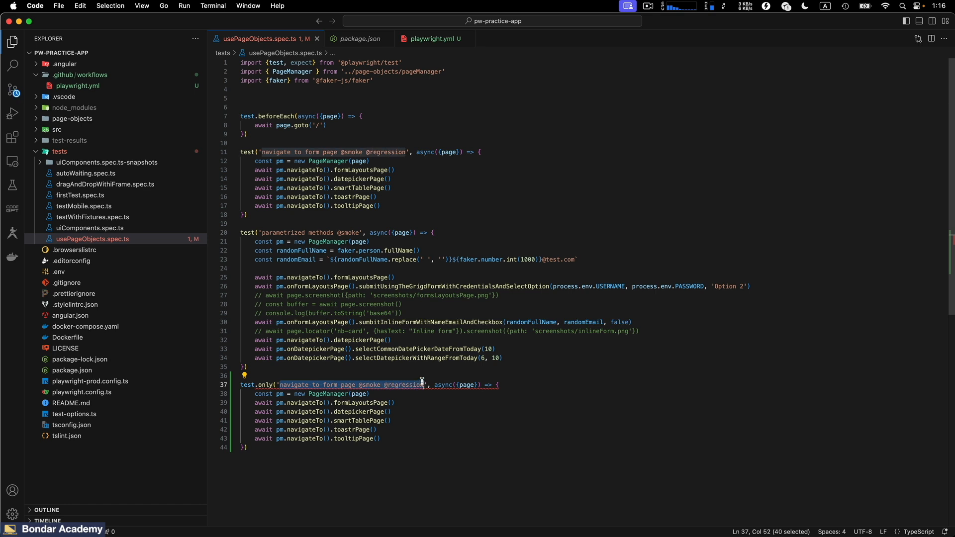
{"action": "type", "text": "testing with argos"}
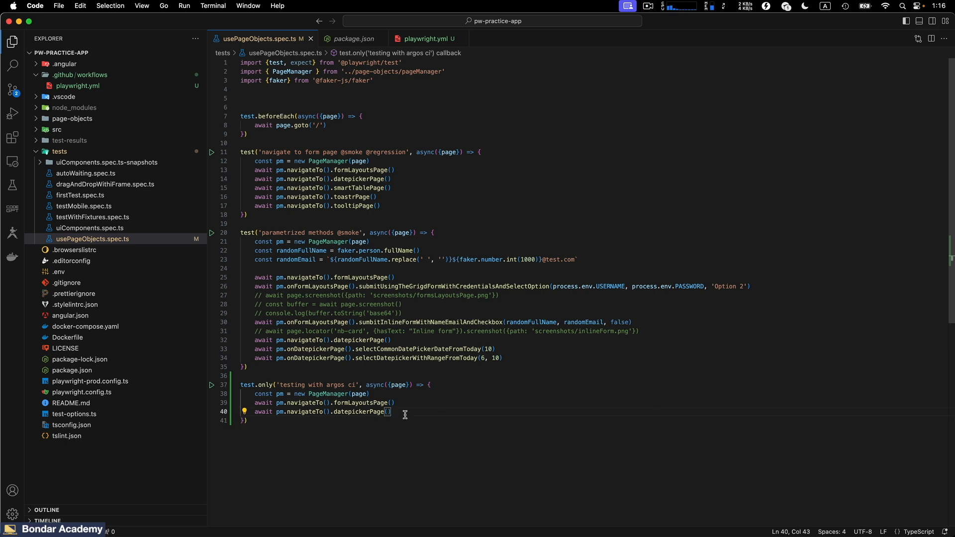
{"action": "scroll", "scroll_direction": "down", "scroll_amount": 3}
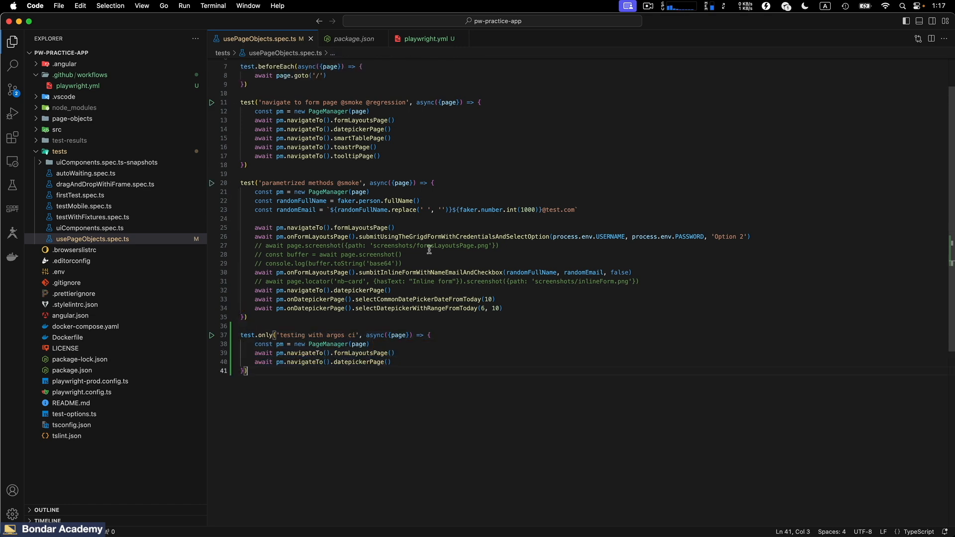
Review package.json and playwright.yml after the test change.
{"action": "left_click", "coordinate": [352, 39]}
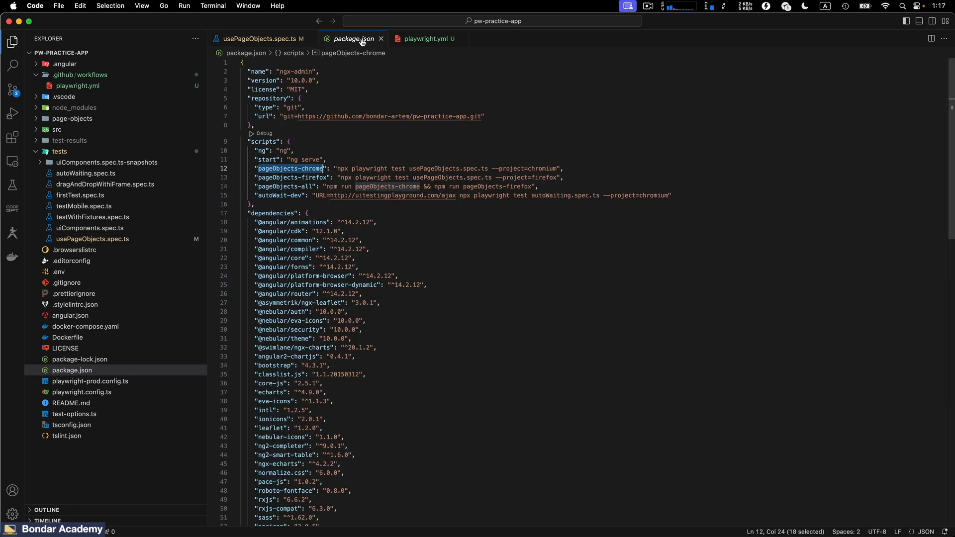
{"action": "left_click", "coordinate": [427, 38]}
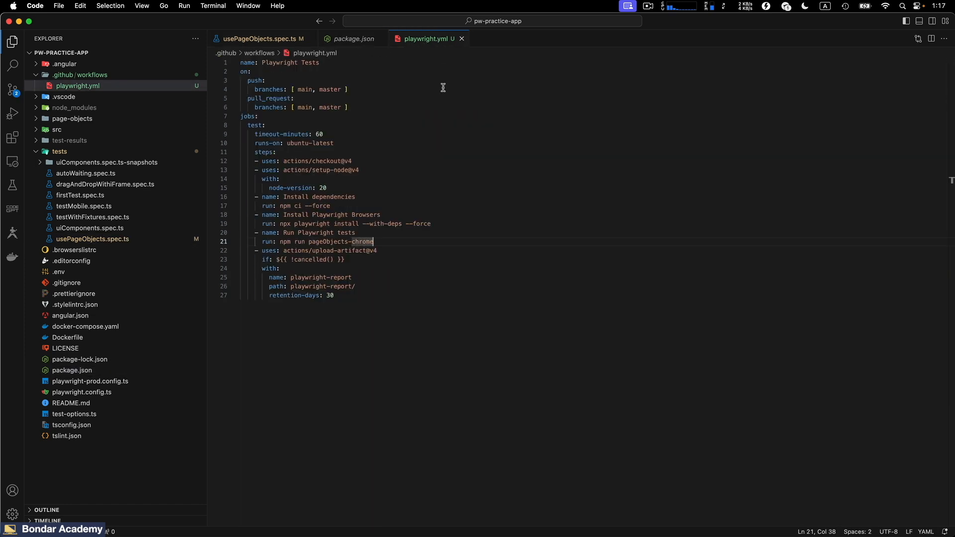
{"action": "left_click_drag", "start_coordinate": [282, 240], "coordinate": [374, 241]}
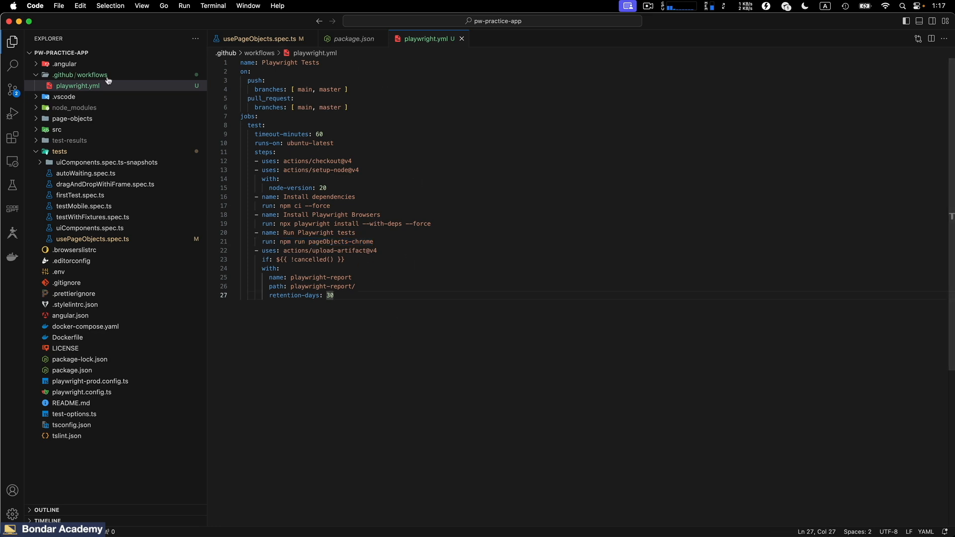
Commit the changes as 'added new test' and sync them to the remote.
{"action": "left_click", "coordinate": [12, 89]}
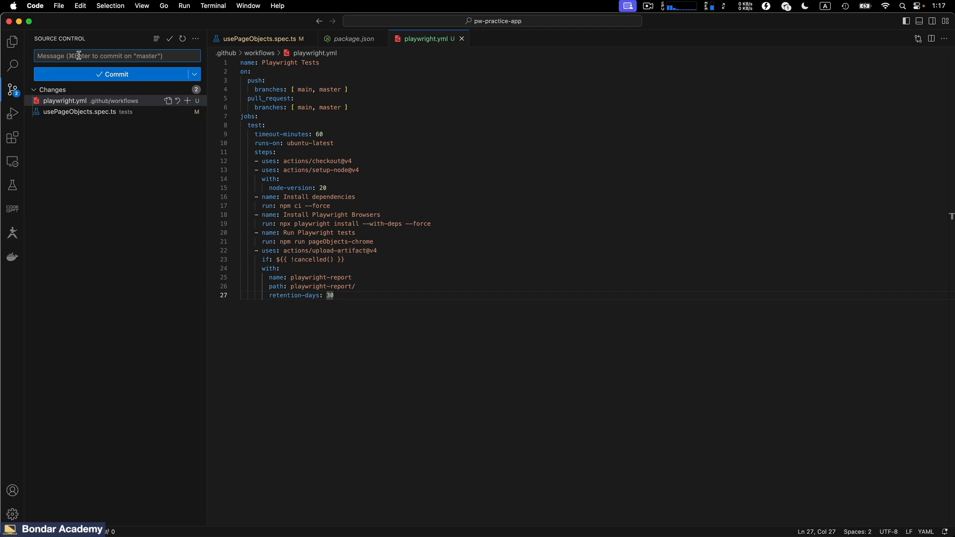
{"action": "type", "text": "added n"}
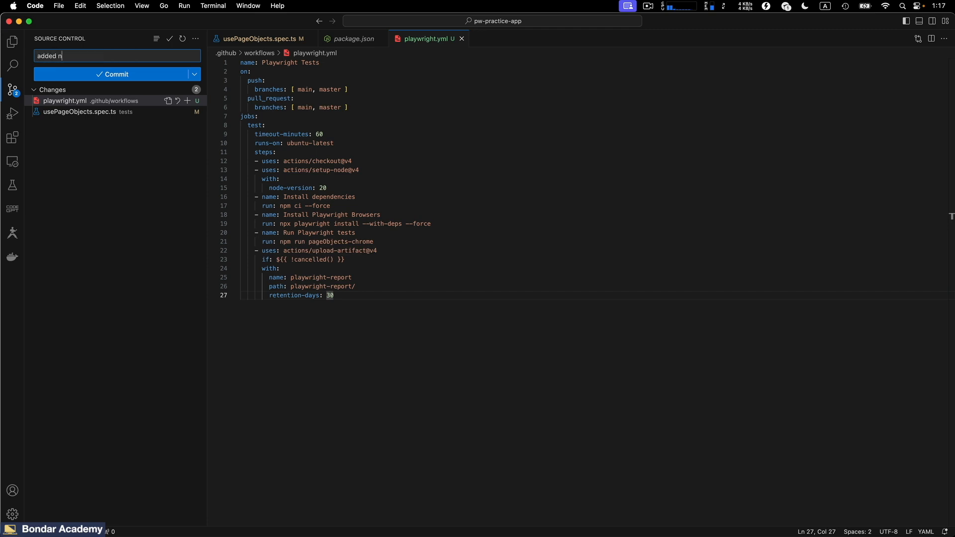
{"action": "type", "text": "ew test"}
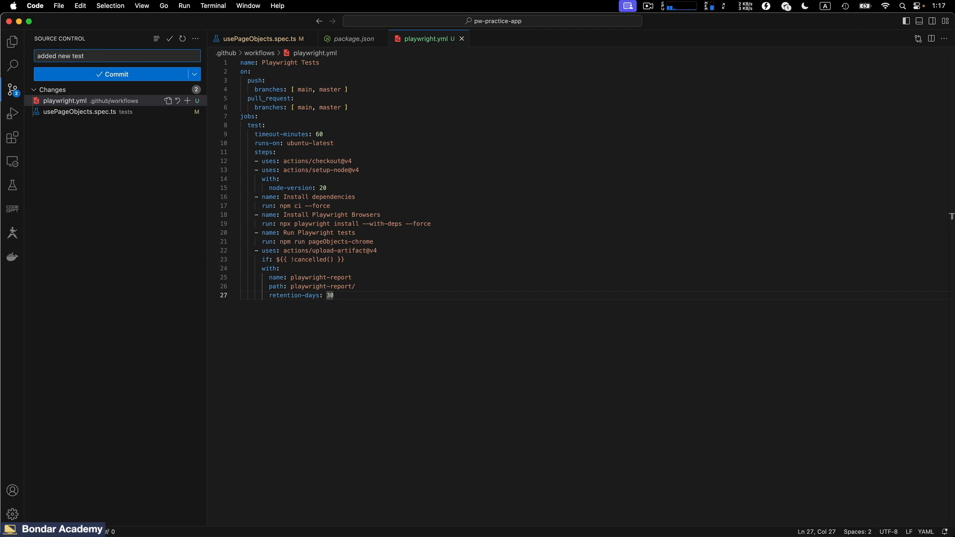
{"action": "left_click", "coordinate": [117, 74]}
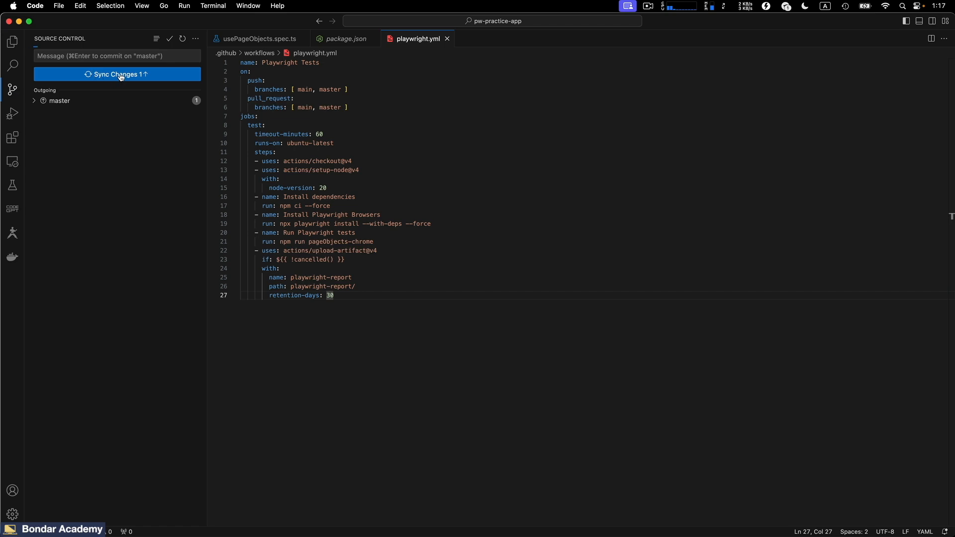
{"action": "left_click", "coordinate": [116, 74]}
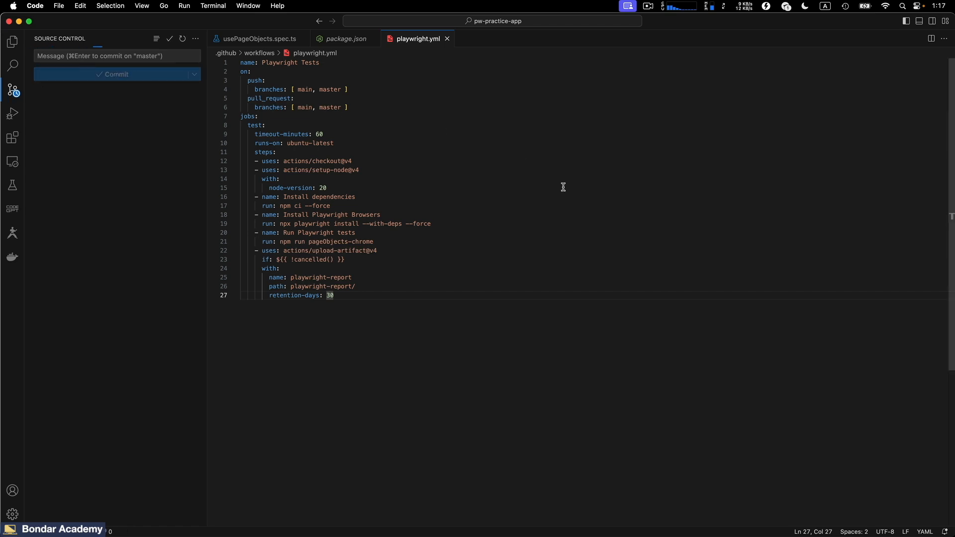
{"action": "mouse_move", "coordinate": [563, 191]}
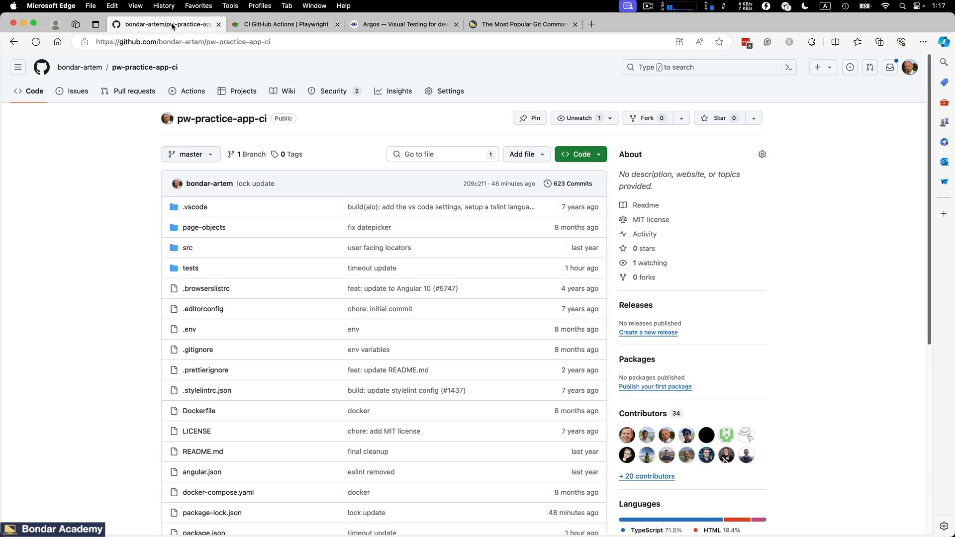
{"action": "mouse_move", "coordinate": [192, 91]}
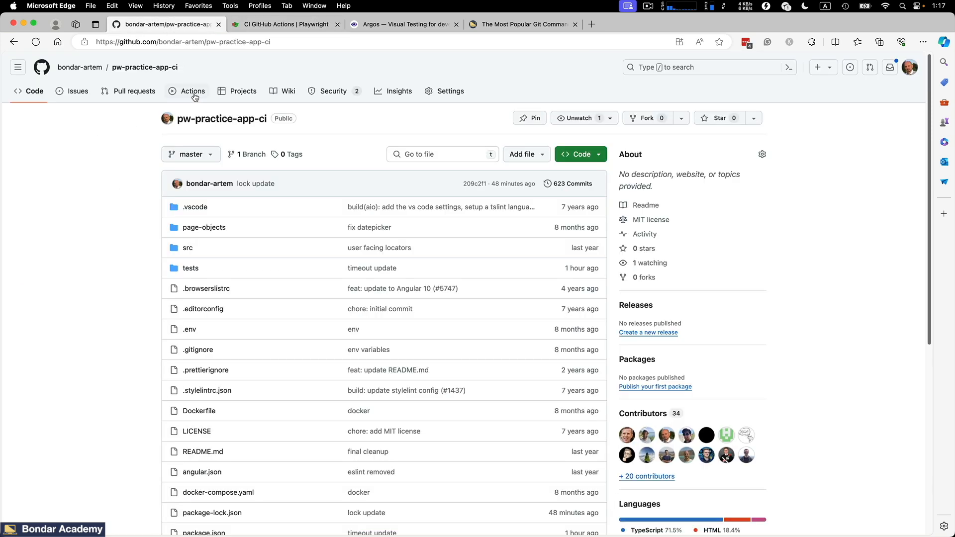
Show the repository's Actions workflow runs with the queued 'added new test' run.
{"action": "left_click", "coordinate": [192, 91]}
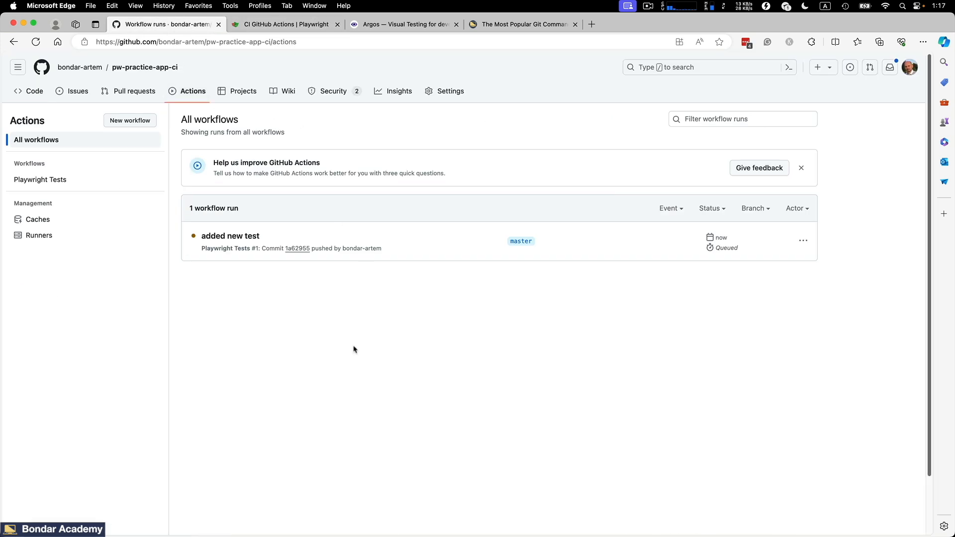
{"action": "mouse_move", "coordinate": [230, 236]}
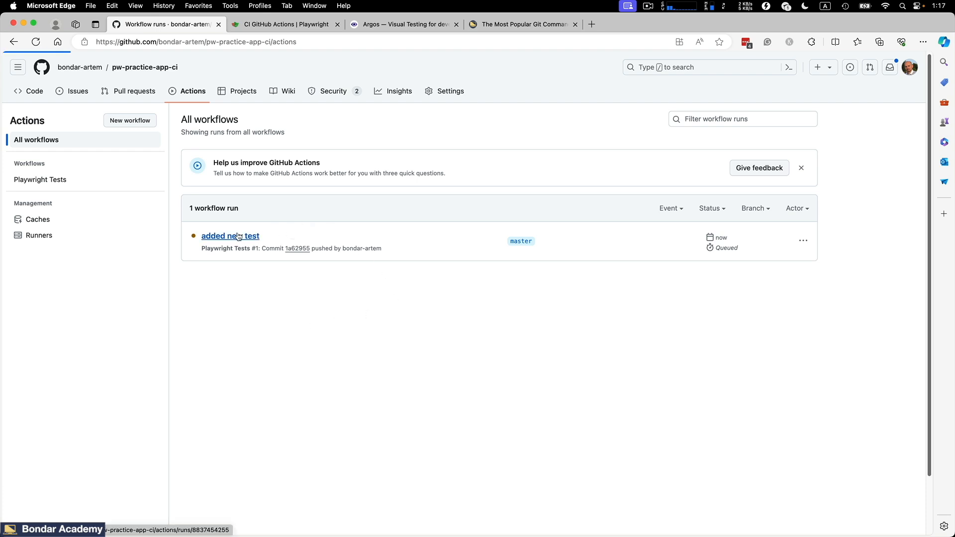
Follow the 'added new test' run's test job log, collapsing Install dependencies, until 1 test passes.
{"action": "left_click", "coordinate": [229, 236]}
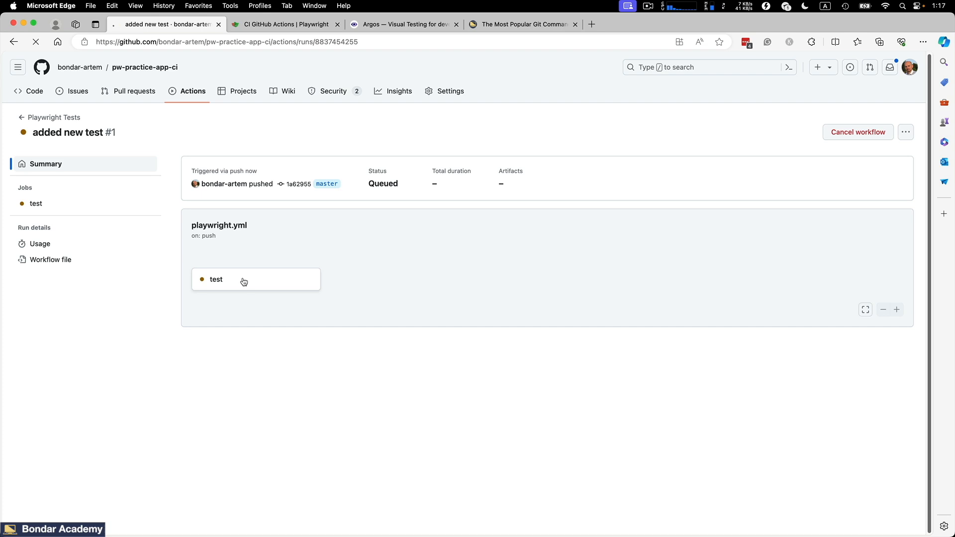
{"action": "left_click", "coordinate": [215, 278]}
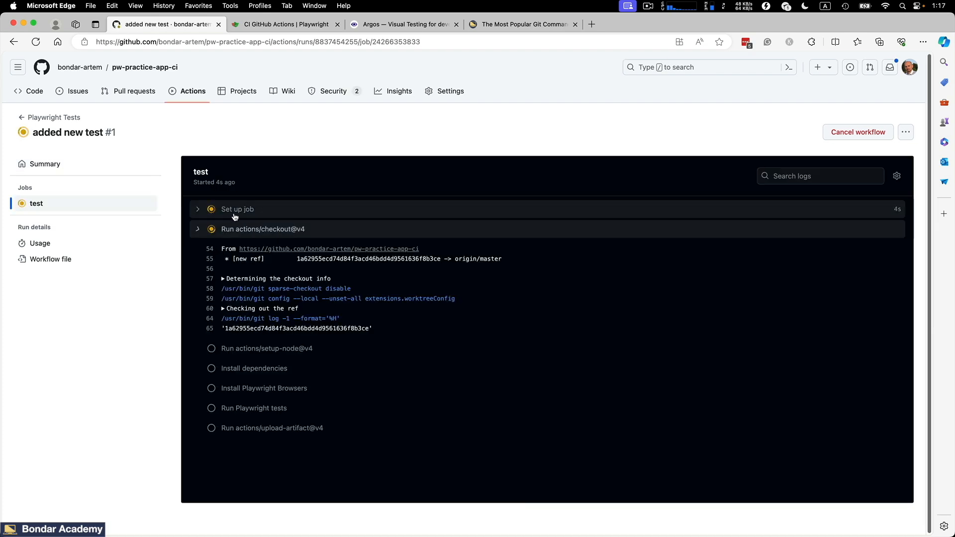
{"action": "scroll", "scroll_direction": "down", "scroll_amount": 3}
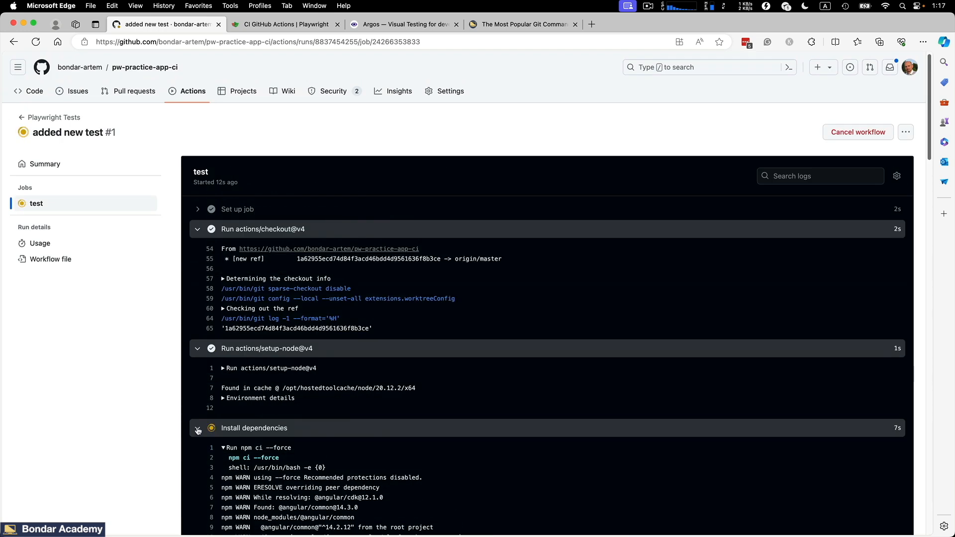
{"action": "left_click", "coordinate": [197, 430]}
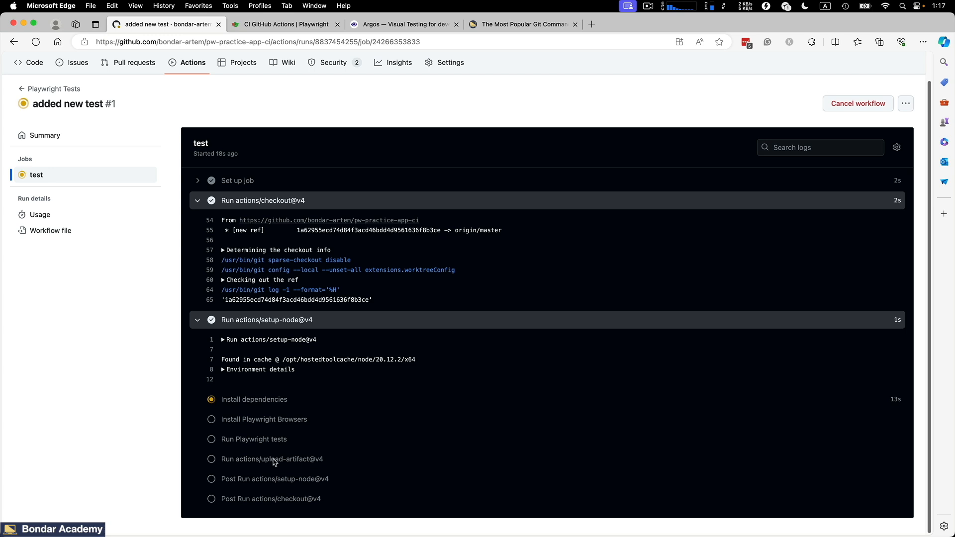
{"action": "mouse_move", "coordinate": [466, 431]}
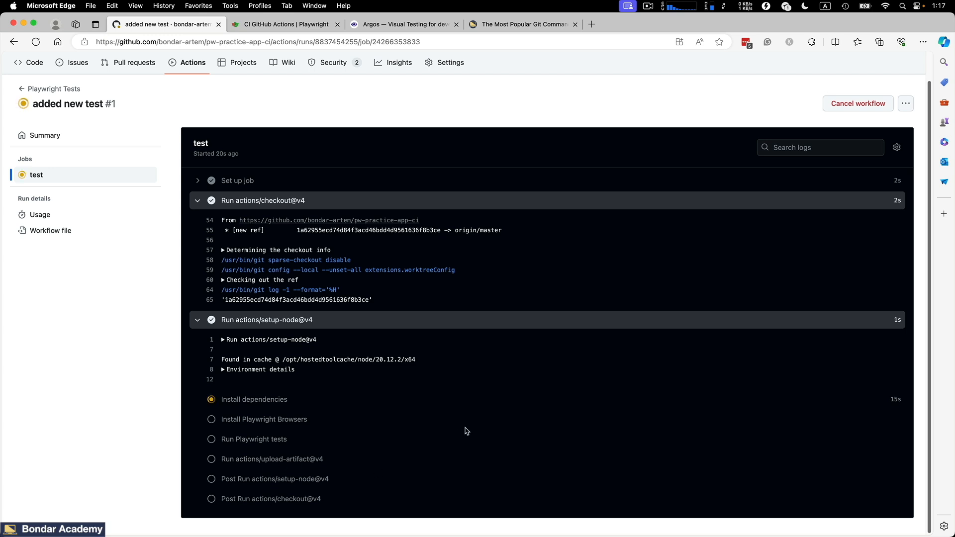
{"action": "mouse_move", "coordinate": [500, 407]}
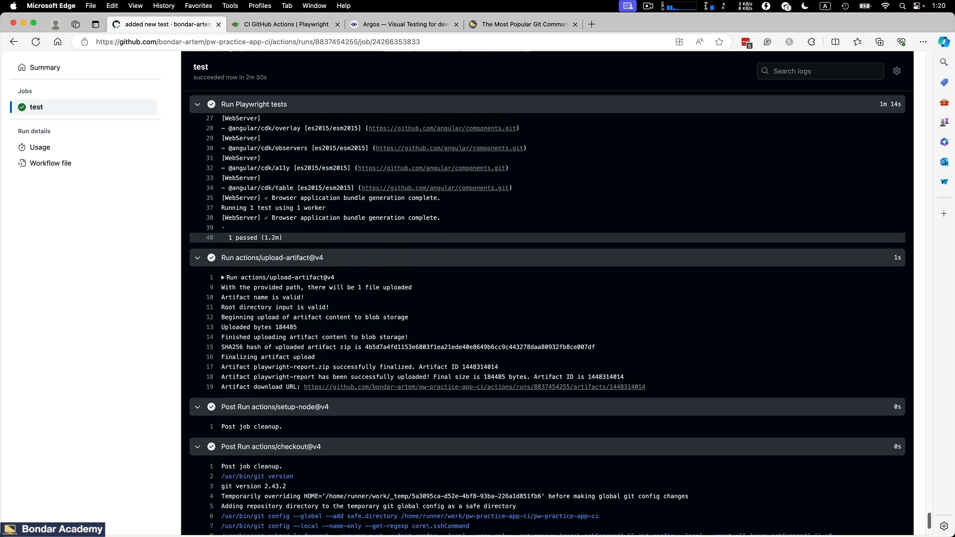
{"action": "scroll", "scroll_direction": "down", "scroll_amount": 3}
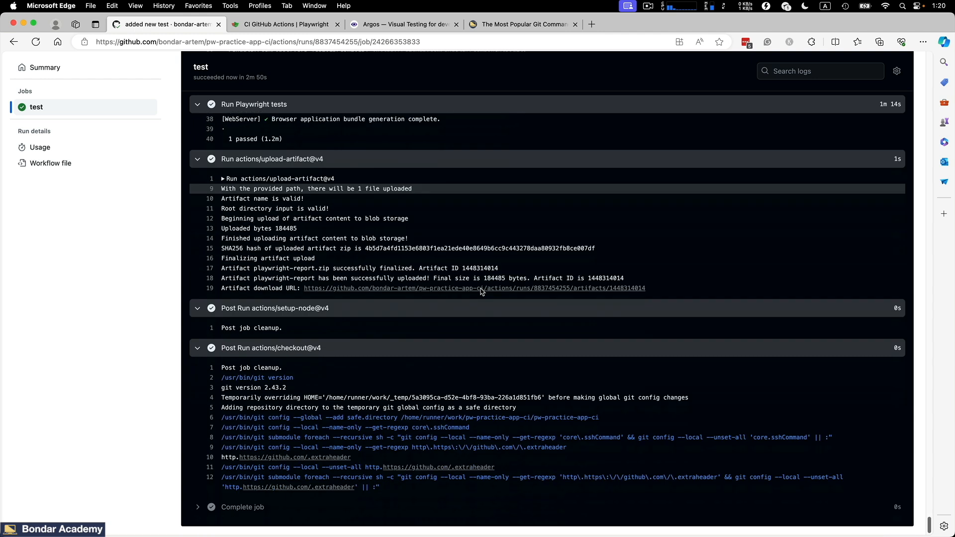
{"action": "scroll", "scroll_direction": "up", "scroll_amount": 3}
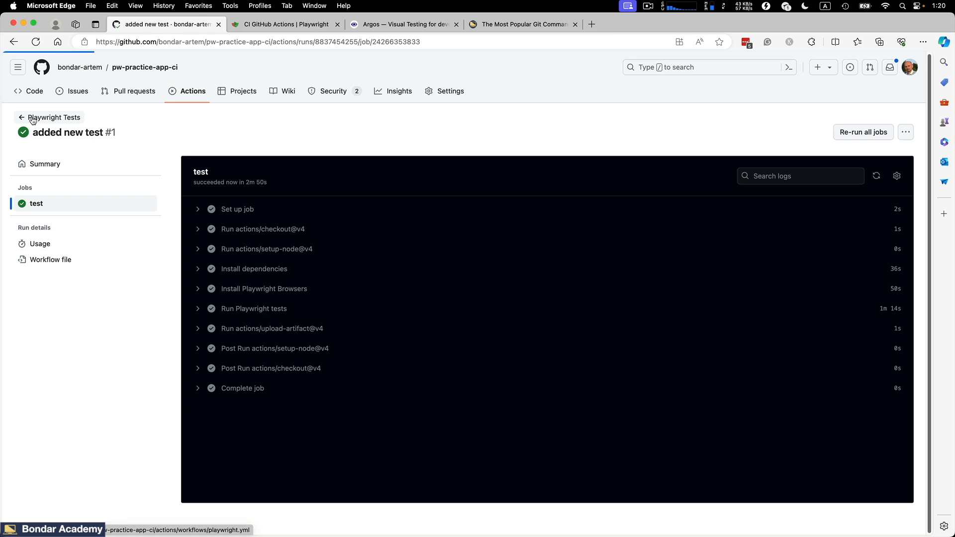
Return to the Playwright Tests runs and view the 'added new test' run summary with its playwright-report artifact.
{"action": "left_click", "coordinate": [54, 118]}
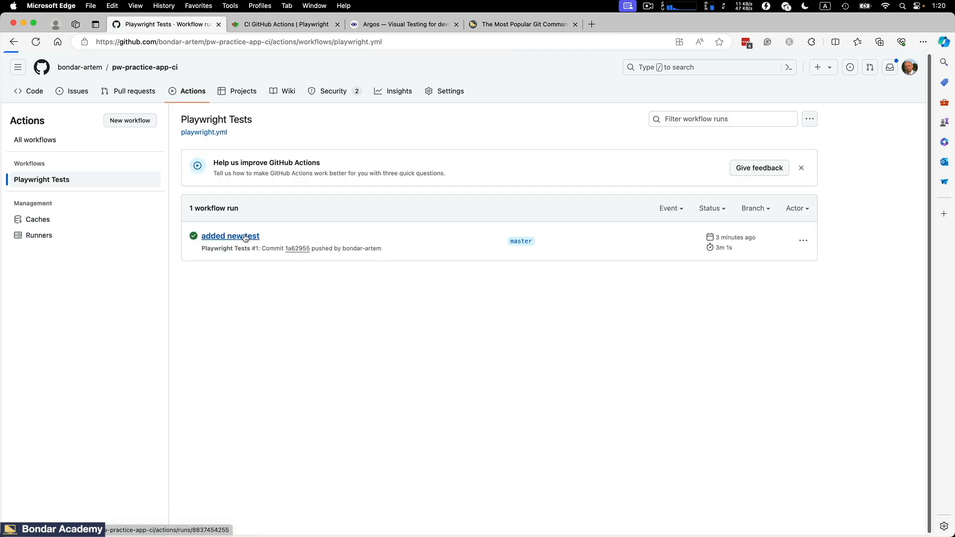
{"action": "left_click", "coordinate": [229, 236]}
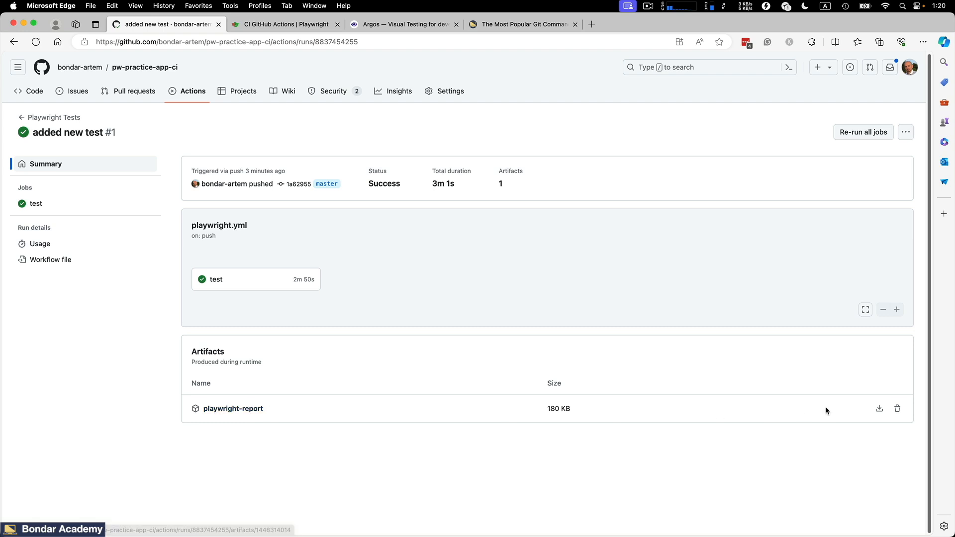
{"action": "mouse_move", "coordinate": [322, 407]}
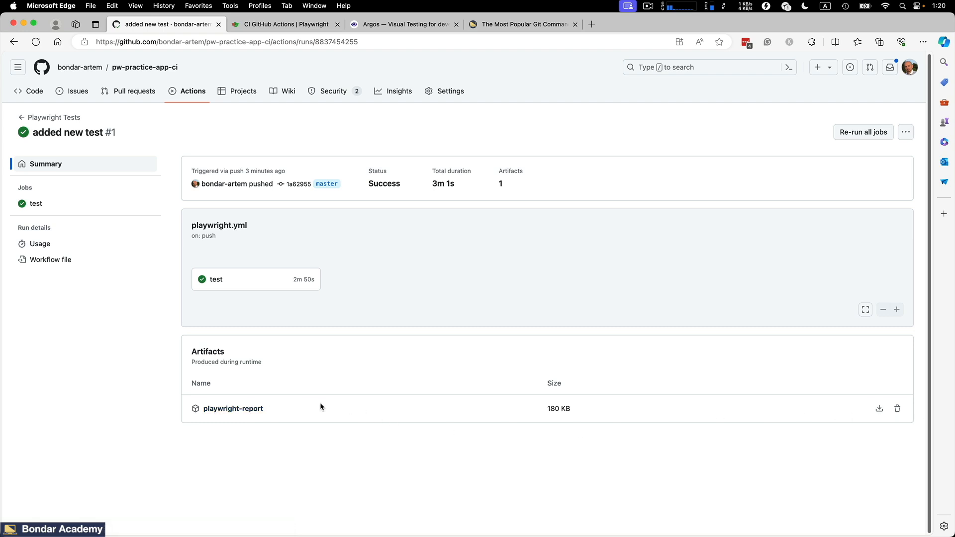
{"action": "mouse_move", "coordinate": [345, 416]}
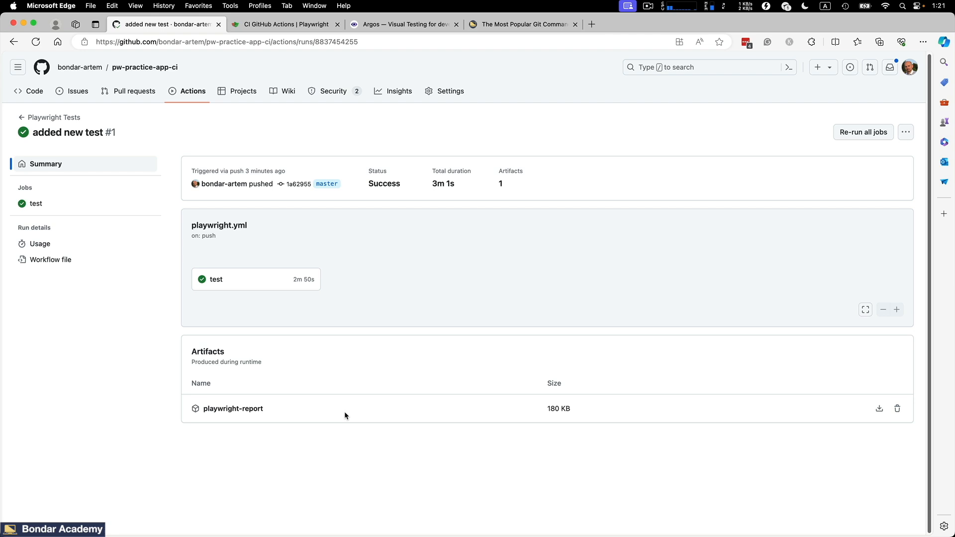
{"action": "mouse_move", "coordinate": [382, 286]}
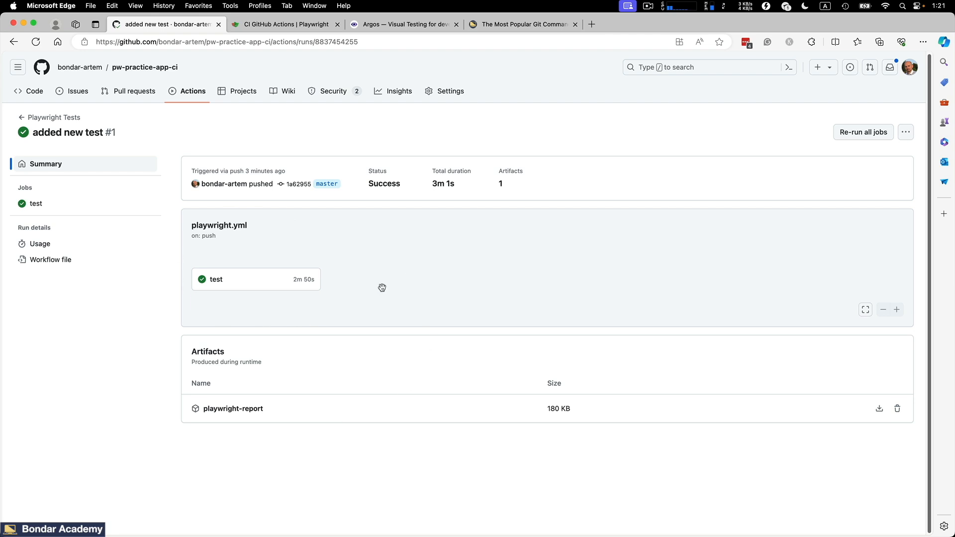
{"action": "mouse_move", "coordinate": [379, 286]}
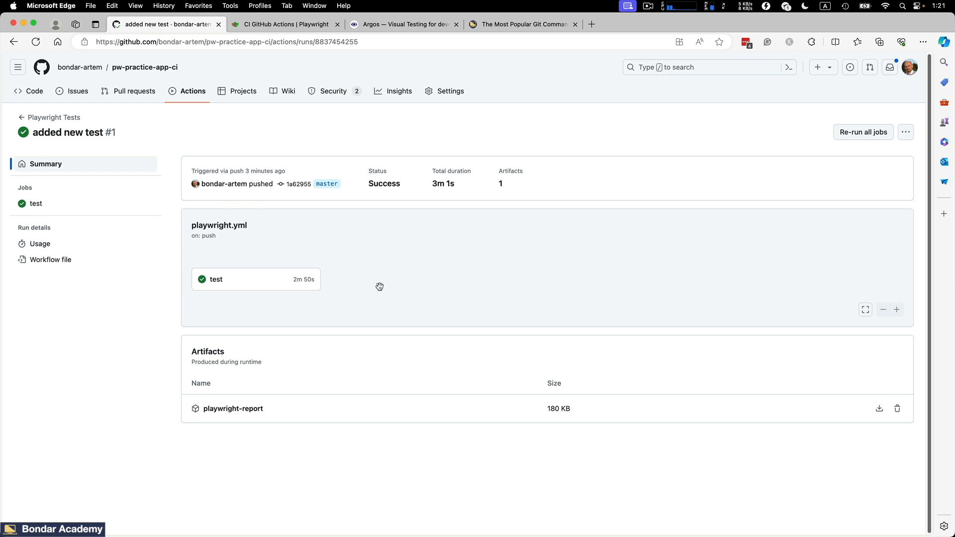
{"action": "mouse_move", "coordinate": [416, 37]}
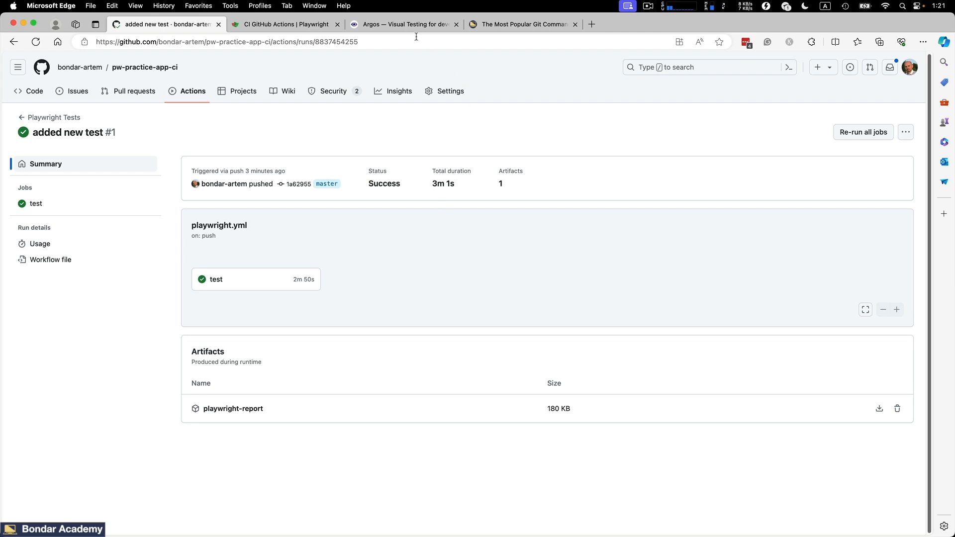
Switch to the Argos site, view its pricing plans and highlight that Hobby is for personal projects.
{"action": "left_click", "coordinate": [404, 24]}
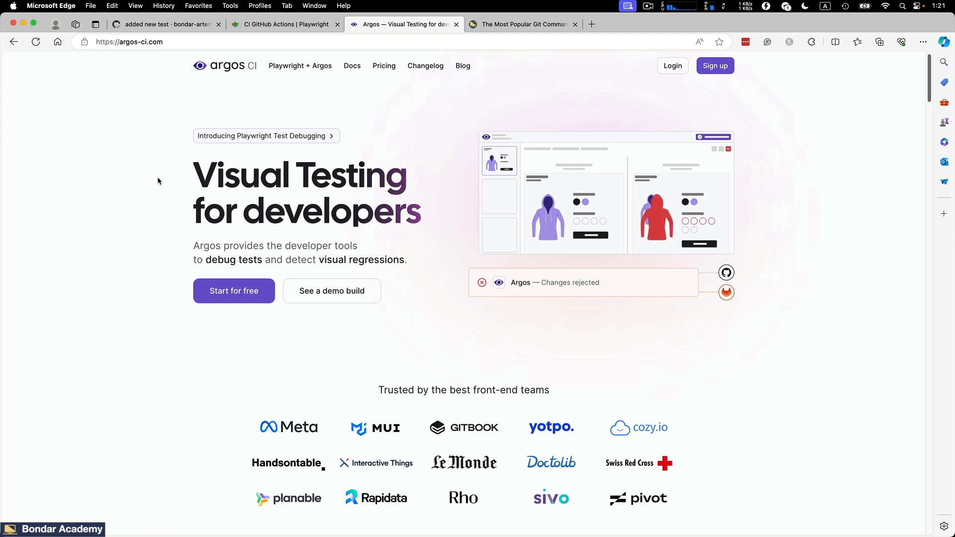
{"action": "left_click", "coordinate": [384, 65]}
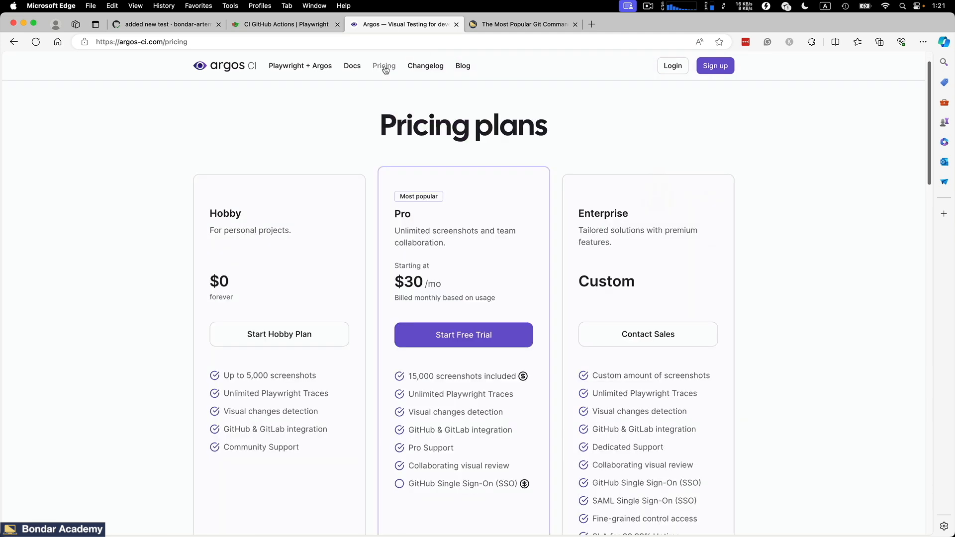
{"action": "left_click", "coordinate": [384, 66]}
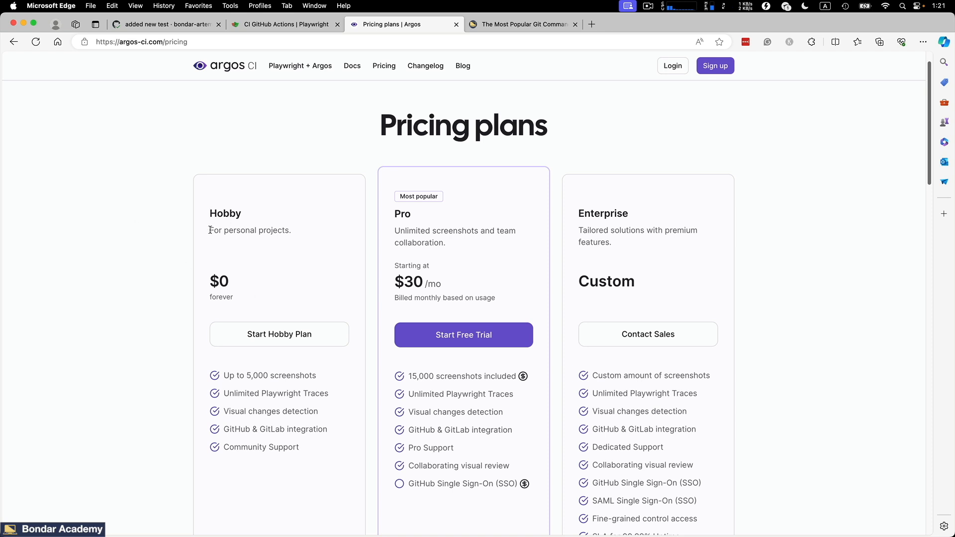
{"action": "double_click", "coordinate": [230, 230]}
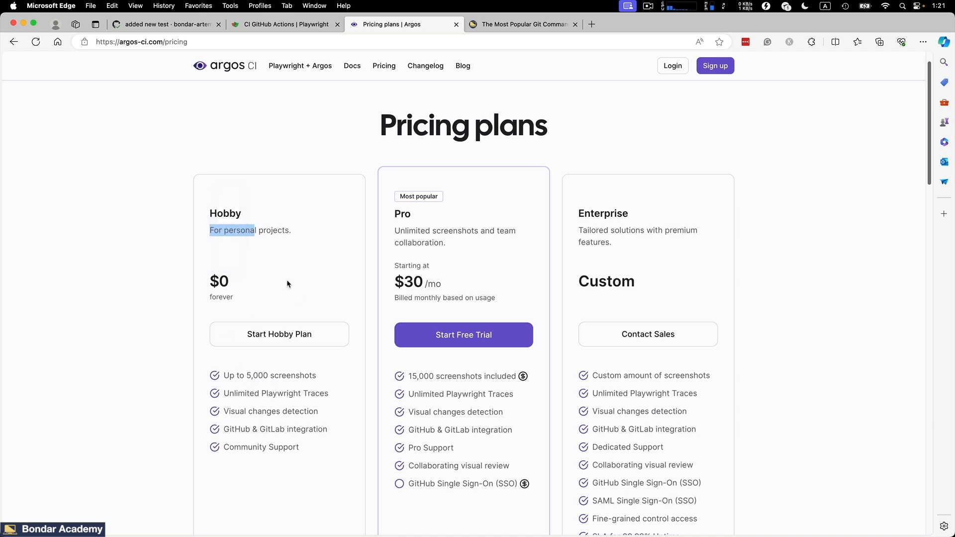
{"action": "mouse_move", "coordinate": [431, 261]}
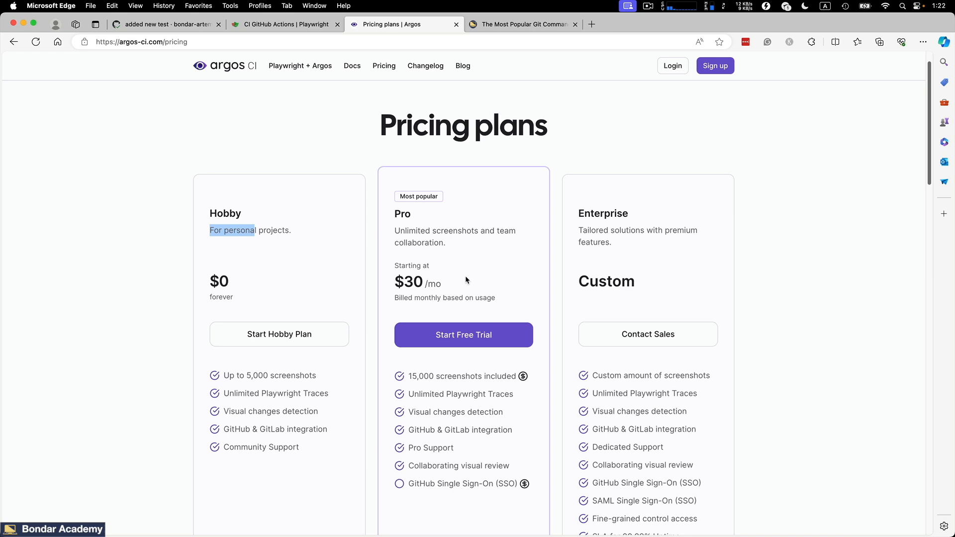
{"action": "mouse_move", "coordinate": [663, 120]}
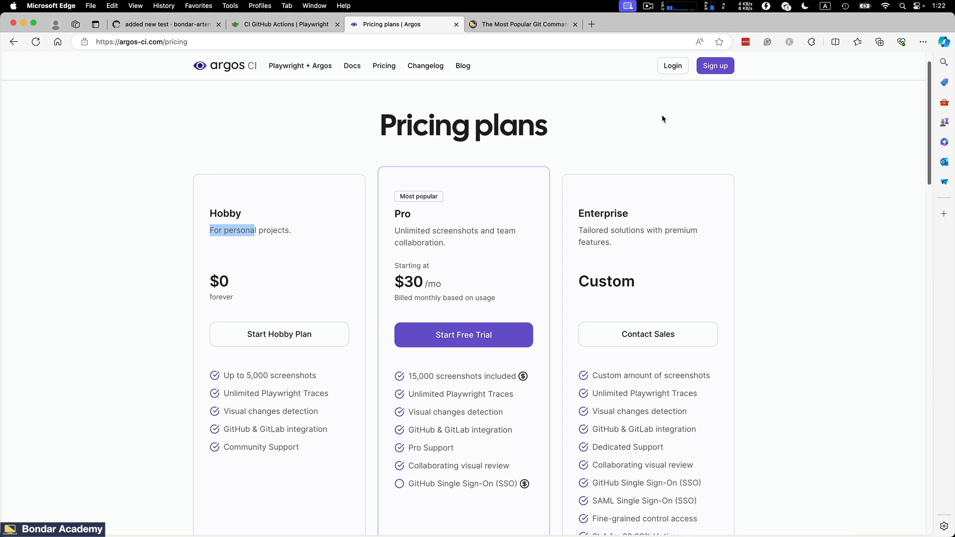
Start Argos sign-up with the Hobby plan selected and continue with a GitHub account.
{"action": "left_click", "coordinate": [715, 66]}
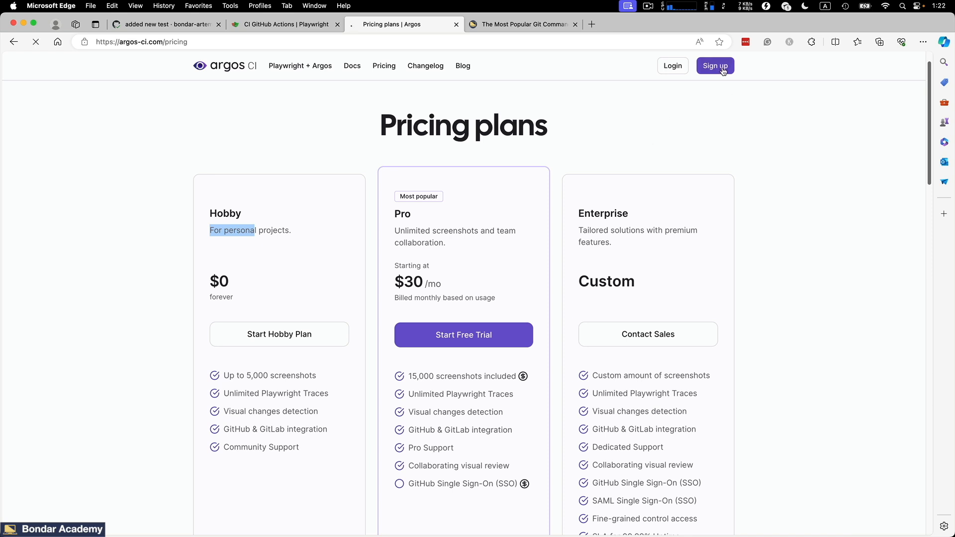
{"action": "left_click", "coordinate": [714, 66]}
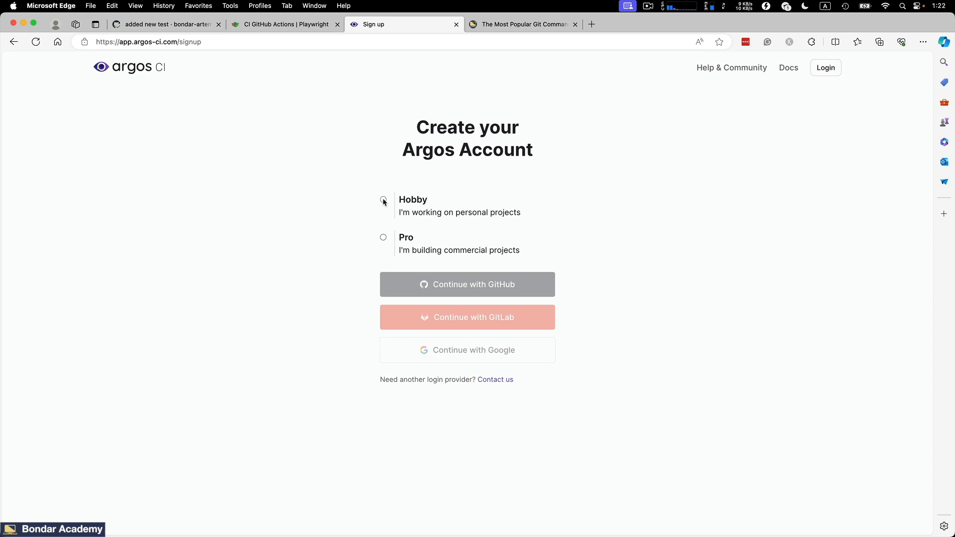
{"action": "left_click", "coordinate": [383, 199]}
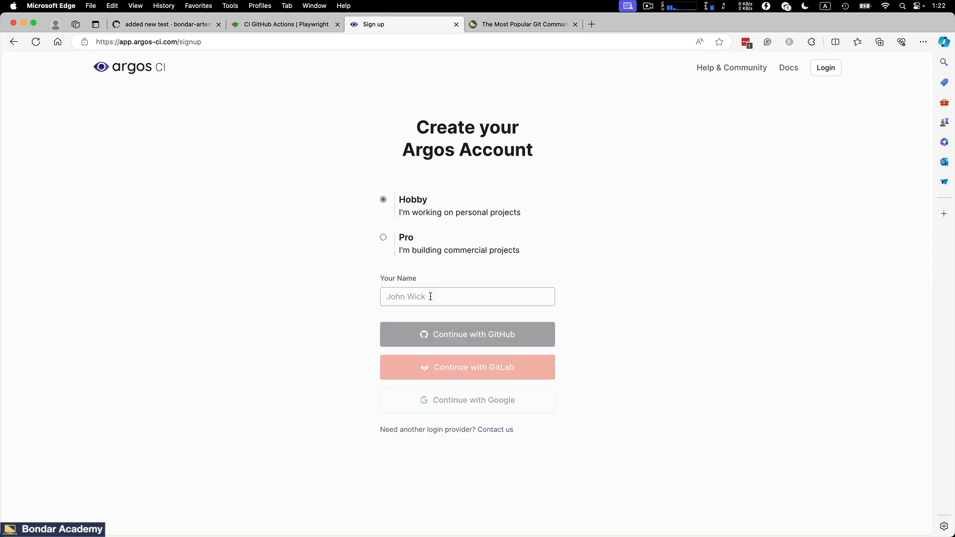
{"action": "left_click", "coordinate": [467, 296]}
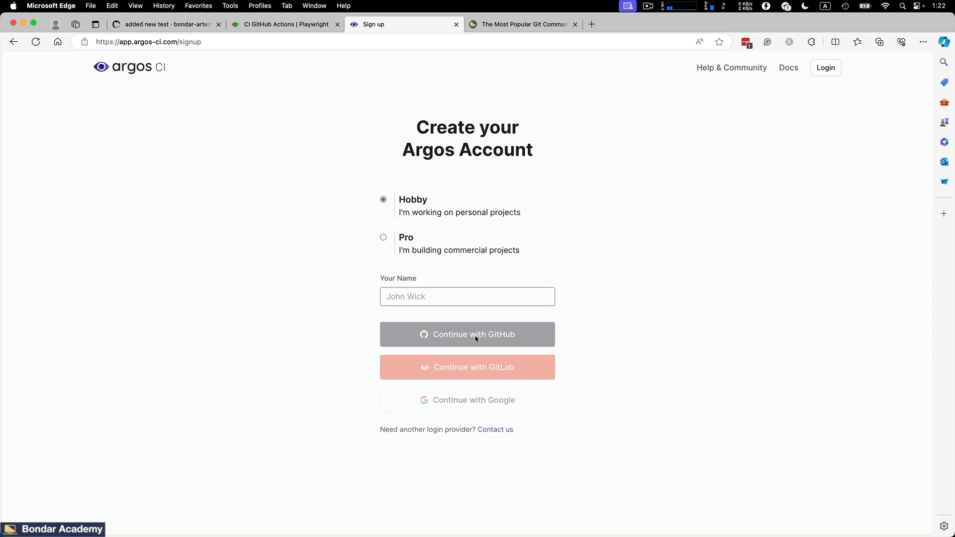
{"action": "left_click", "coordinate": [467, 296]}
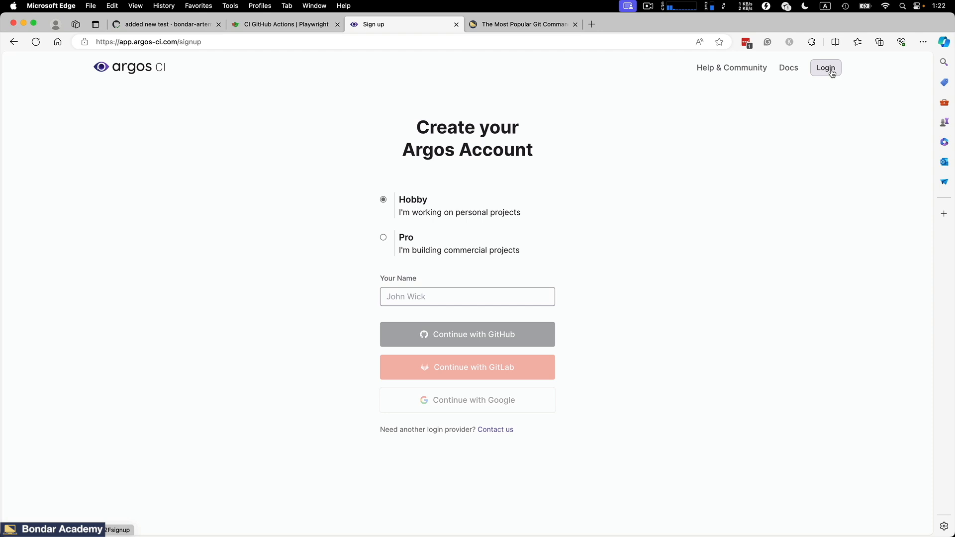
Log in to the existing Argos account, check the pw-practice-app-ci project and return to the projects list.
{"action": "left_click", "coordinate": [468, 334]}
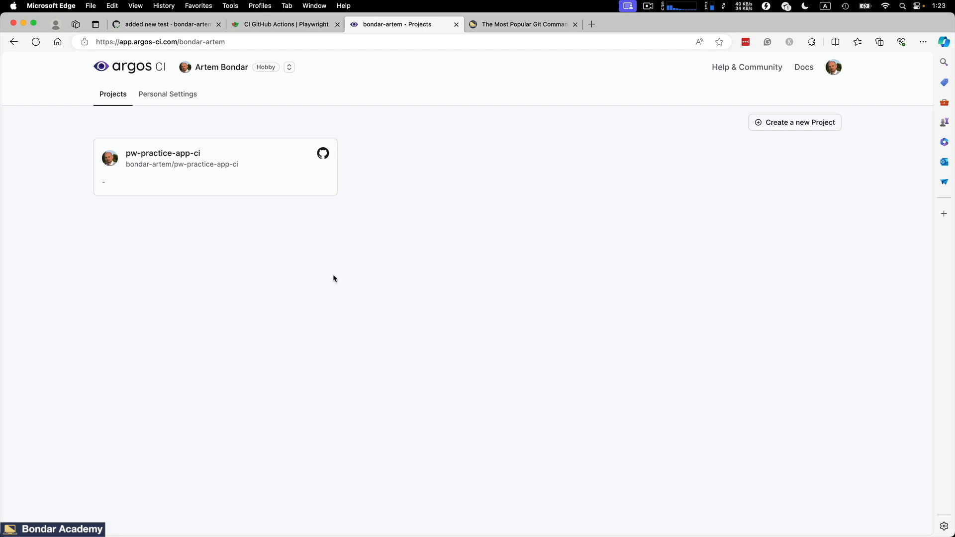
{"action": "mouse_move", "coordinate": [359, 270]}
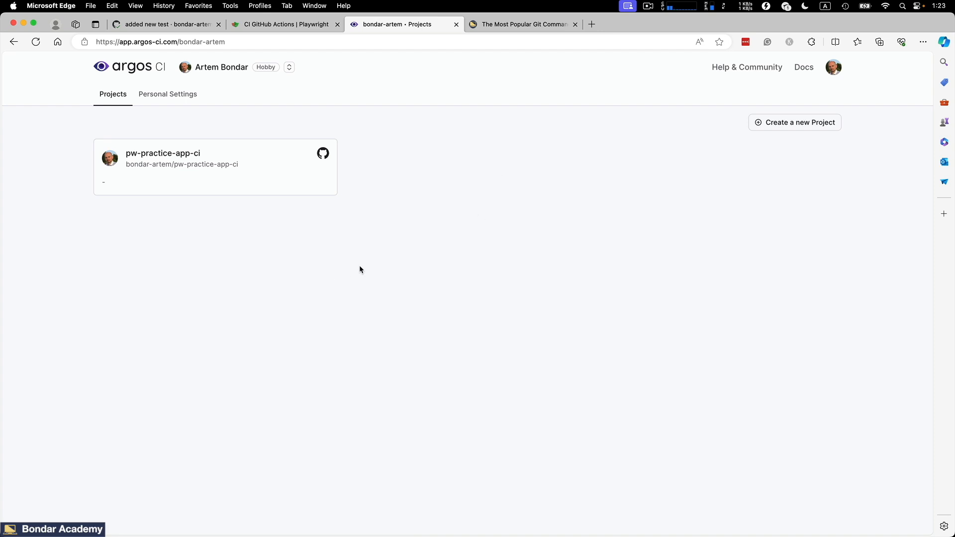
{"action": "mouse_move", "coordinate": [303, 224]}
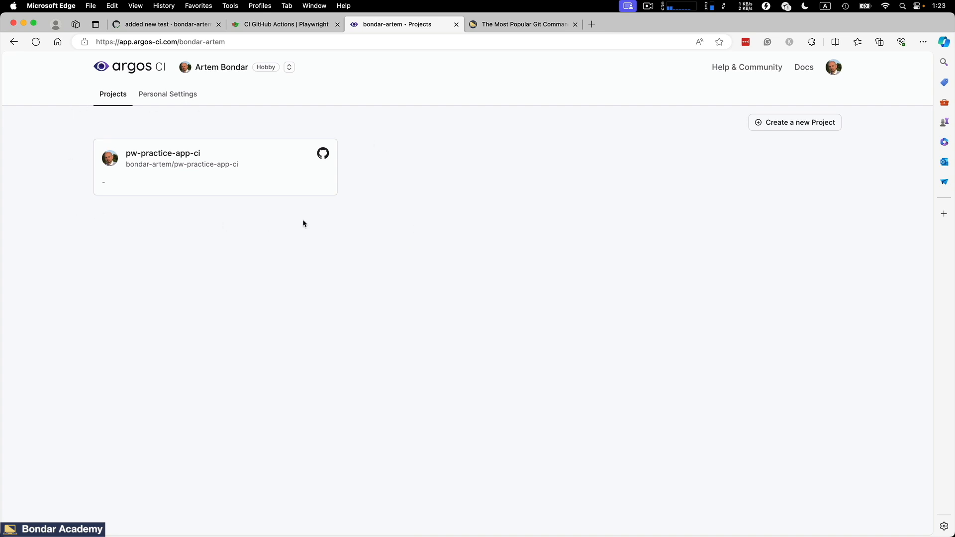
{"action": "mouse_move", "coordinate": [348, 224]}
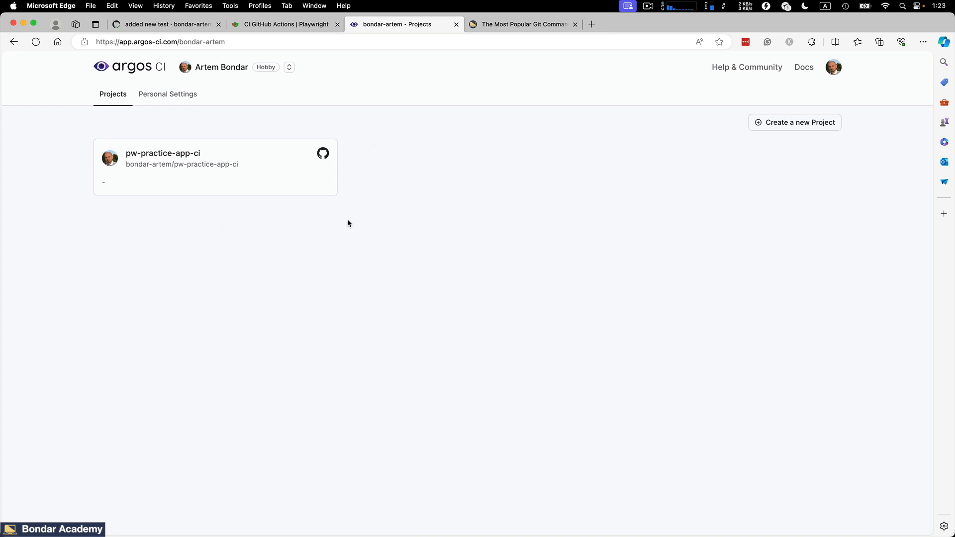
{"action": "mouse_move", "coordinate": [130, 161]}
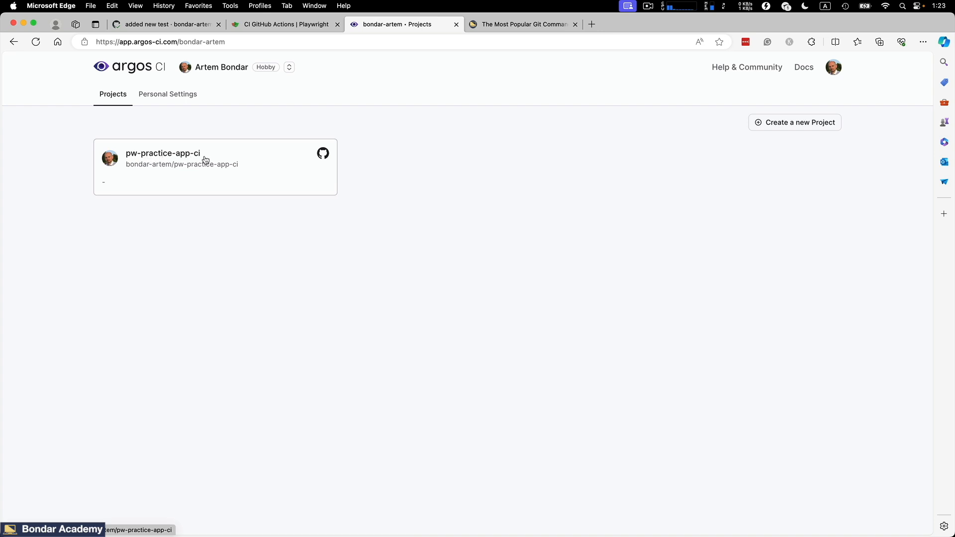
{"action": "left_click", "coordinate": [164, 24]}
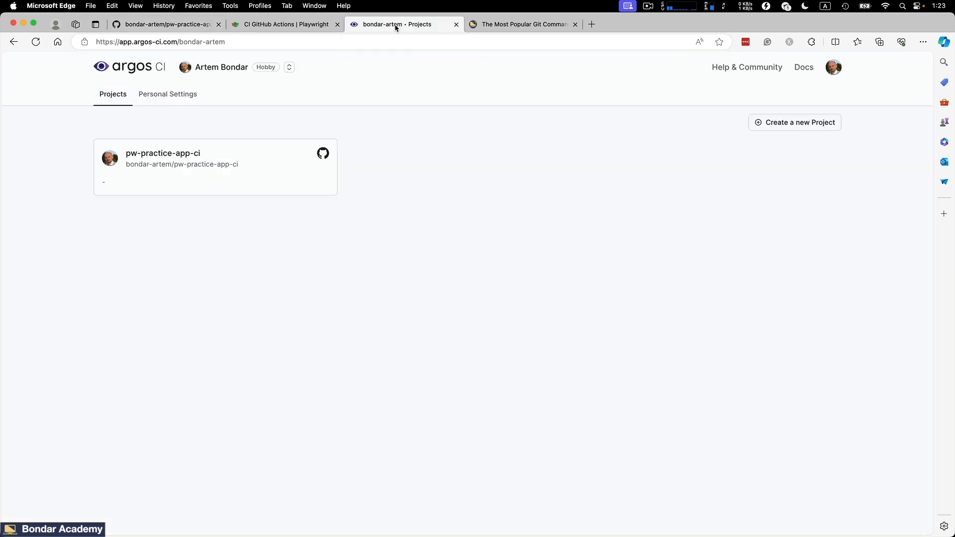
{"action": "mouse_move", "coordinate": [189, 241]}
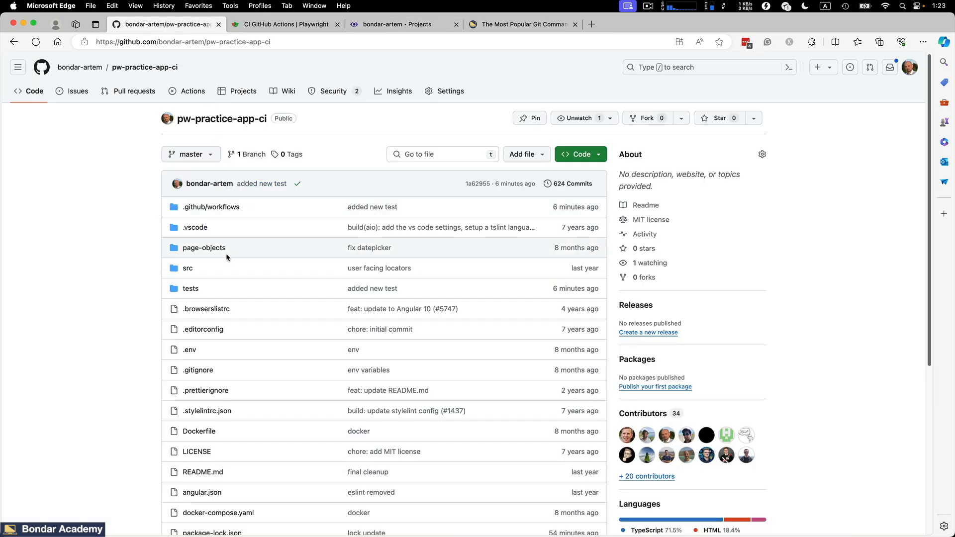
{"action": "left_click", "coordinate": [396, 24]}
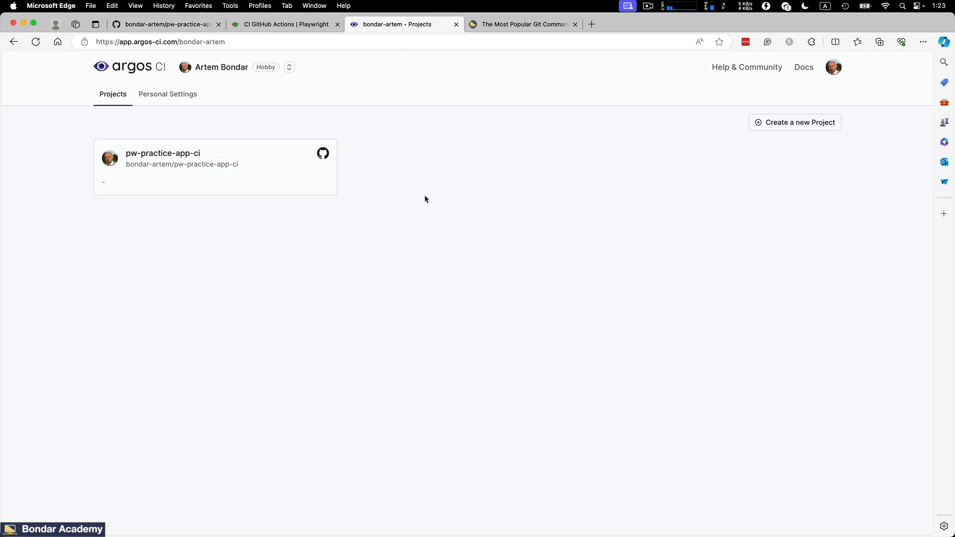
{"action": "mouse_move", "coordinate": [475, 85]}
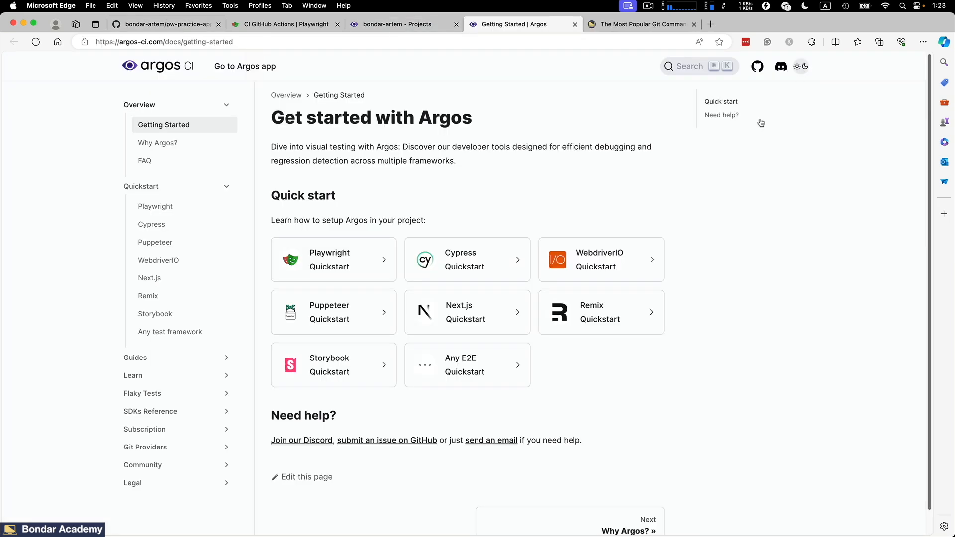
{"action": "mouse_move", "coordinate": [156, 206]}
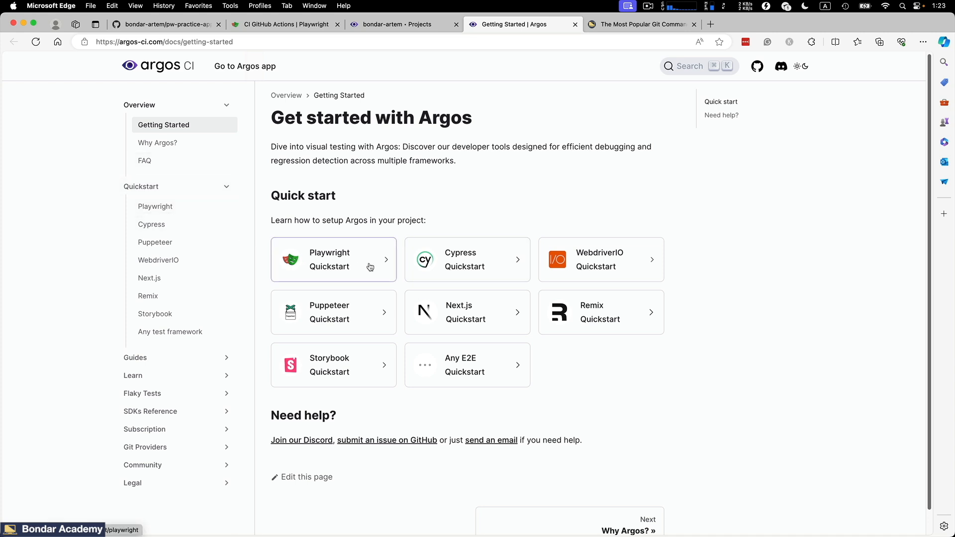
{"action": "mouse_move", "coordinate": [558, 302]}
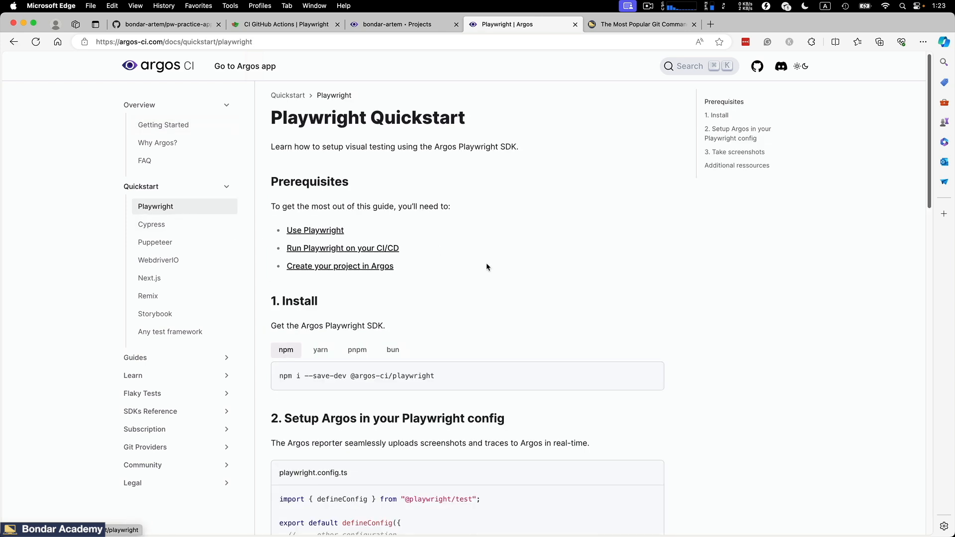
{"action": "scroll", "scroll_direction": "down", "scroll_amount": 3}
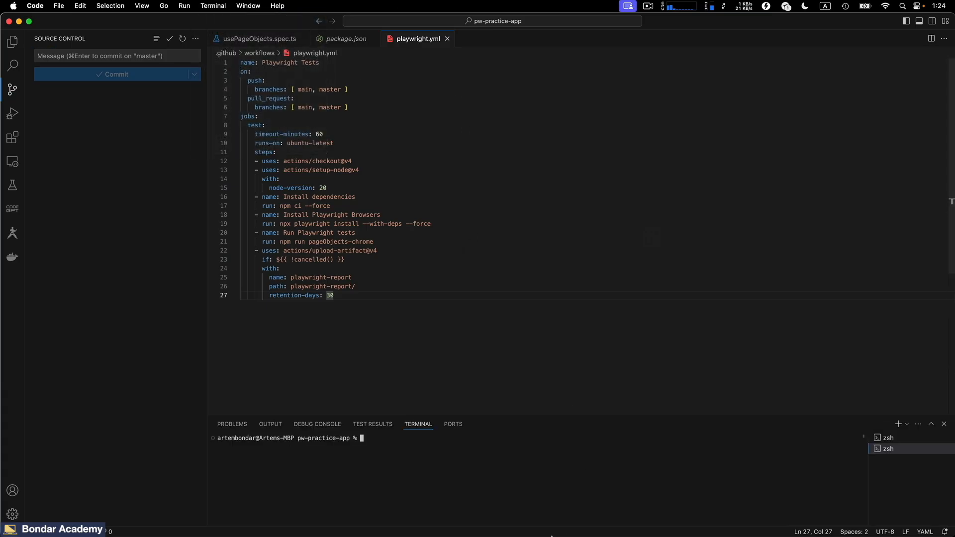
{"action": "type", "text": "npm i --save-dev @argos-ci/playwright"}
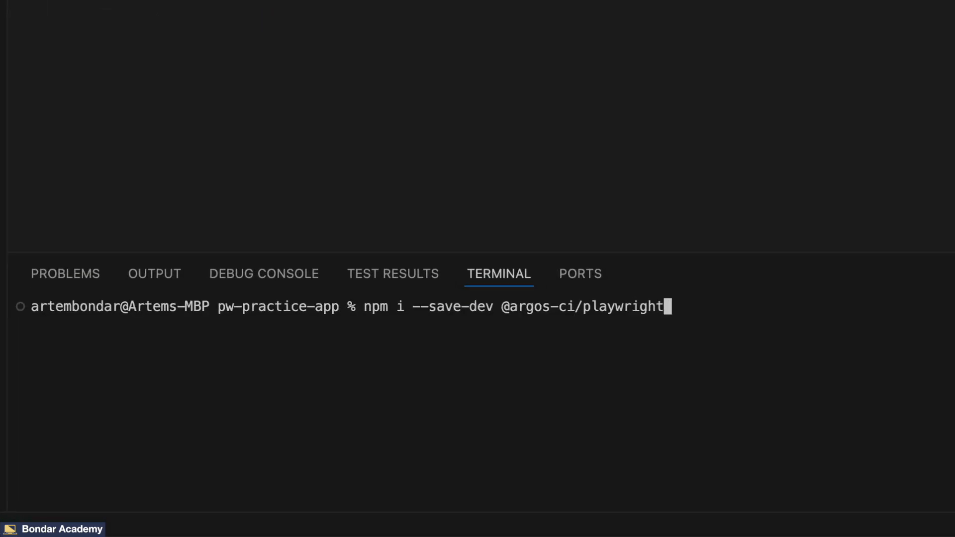
{"action": "type", "text": "--force"}
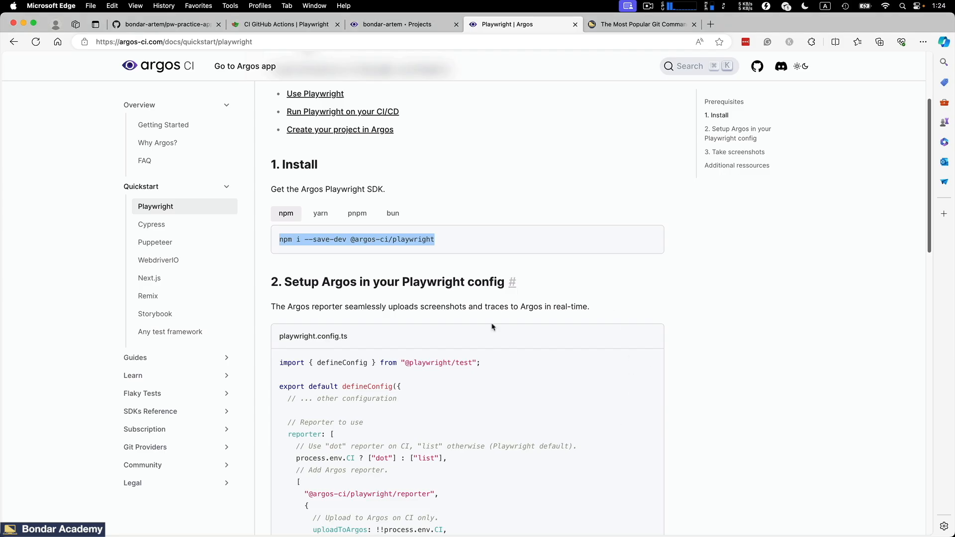
Add the Argos reporter with a dot/list reporter line to playwright.config.ts and remove the token lines.
{"action": "scroll", "scroll_direction": "down", "scroll_amount": 3}
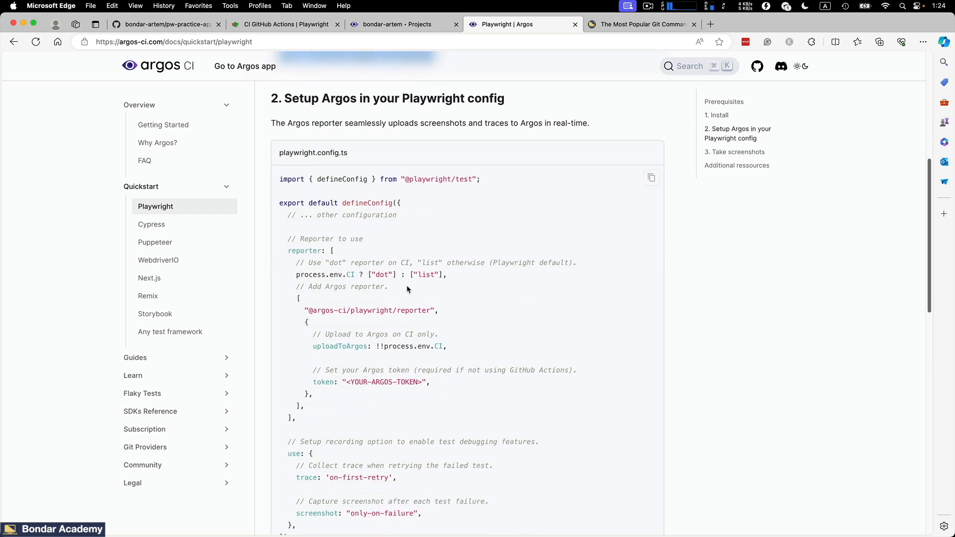
{"action": "mouse_move", "coordinate": [314, 159]}
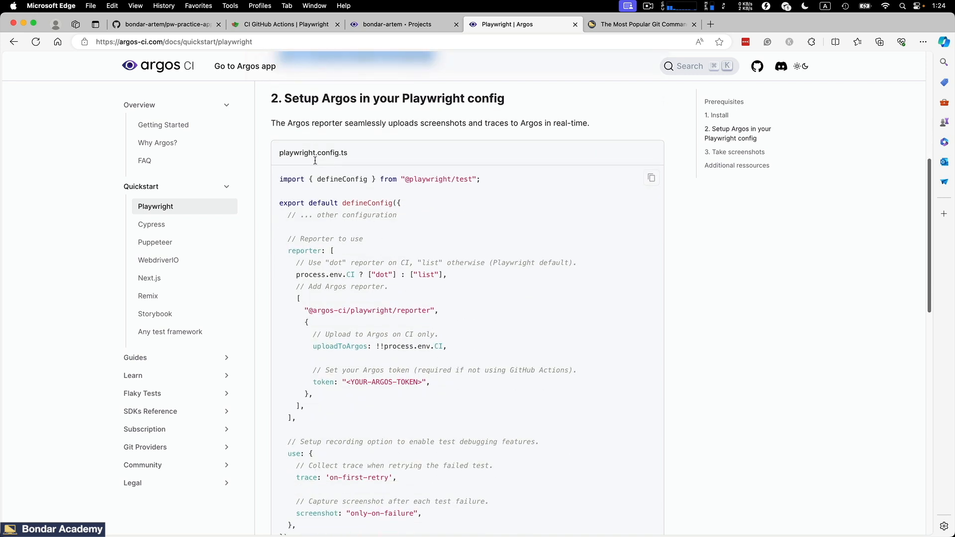
{"action": "double_click", "coordinate": [302, 251]}
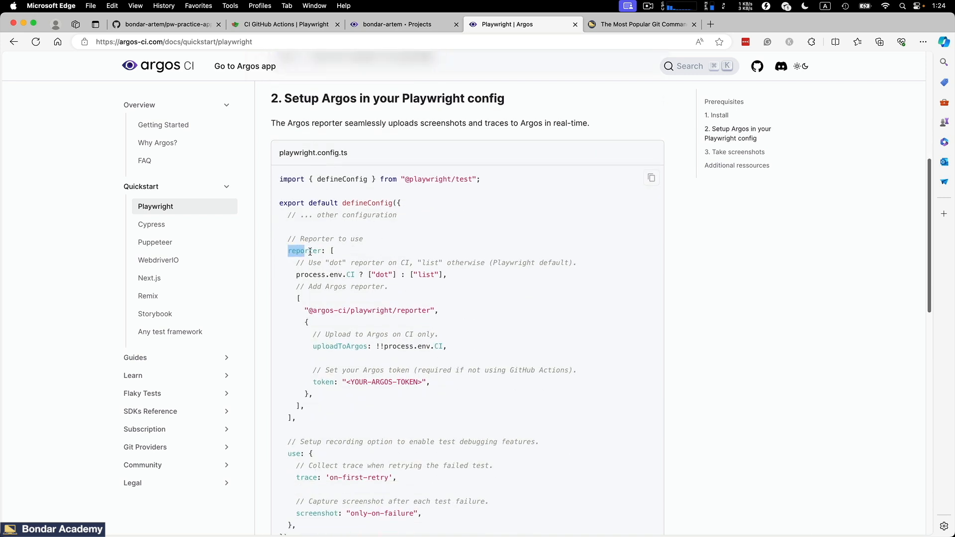
{"action": "double_click", "coordinate": [306, 251]}
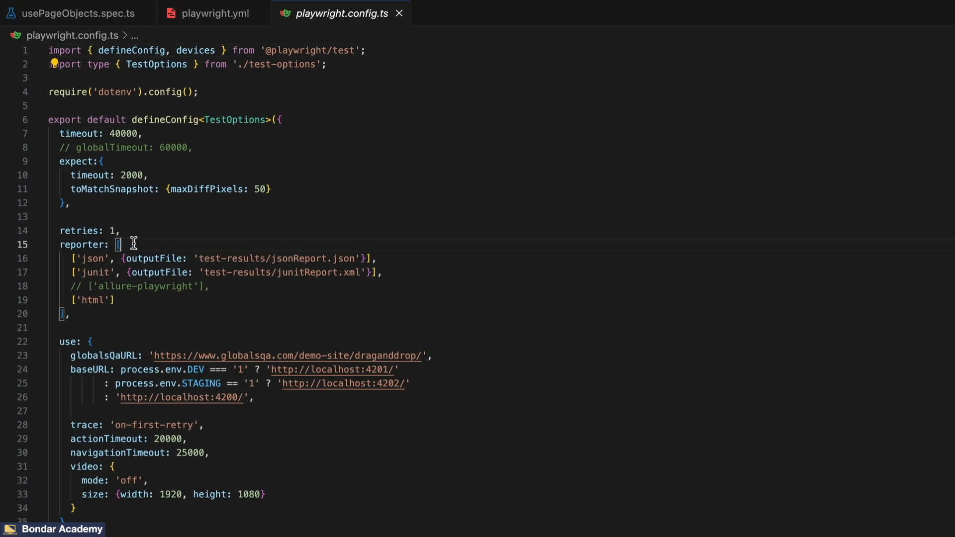
{"action": "type", "text": "process.env.CI ? [\"dot\"] : [\"list\"],"}
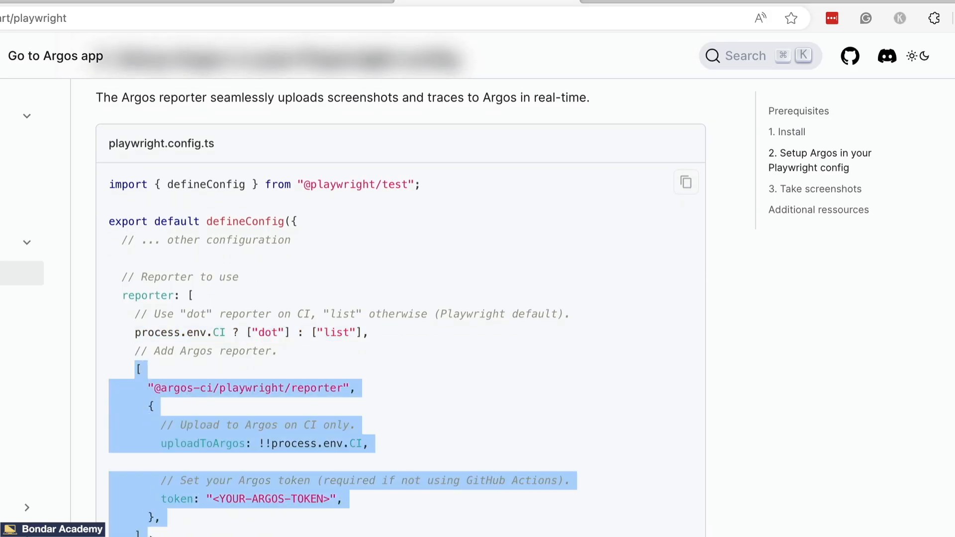
{"action": "mouse_move", "coordinate": [260, 437]}
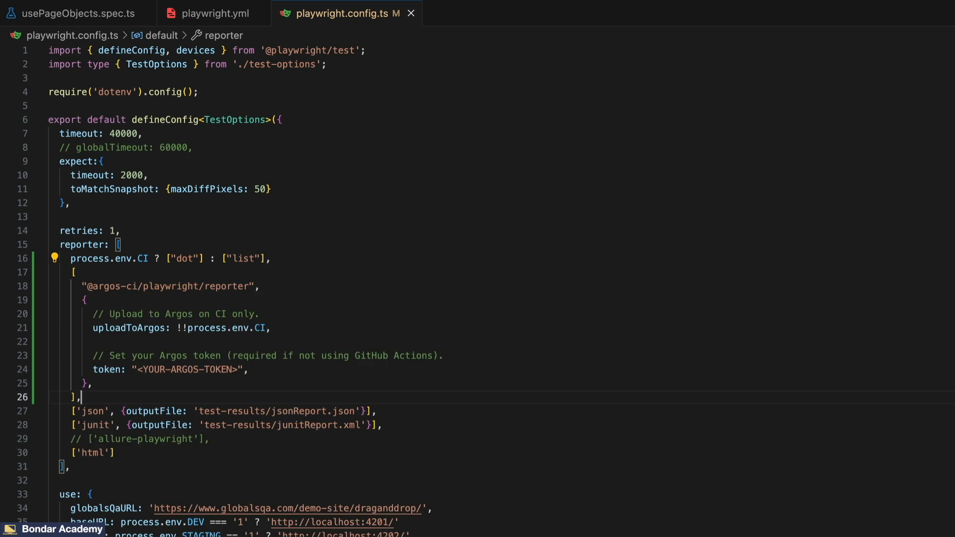
{"action": "mouse_move", "coordinate": [209, 365]}
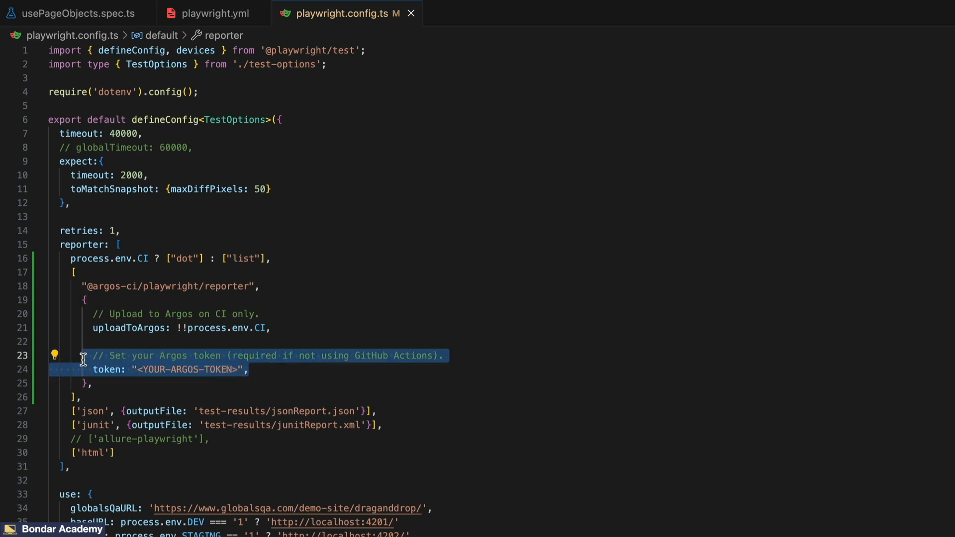
{"action": "key", "text": "Delete"}
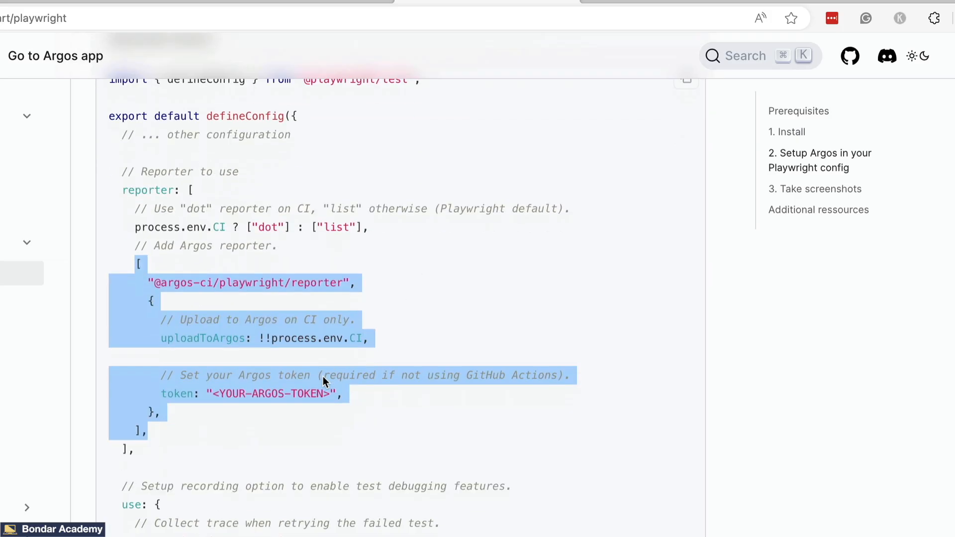
Add screenshot: 'only-on-failure' under the config's use section.
{"action": "scroll", "scroll_direction": "down", "scroll_amount": 3}
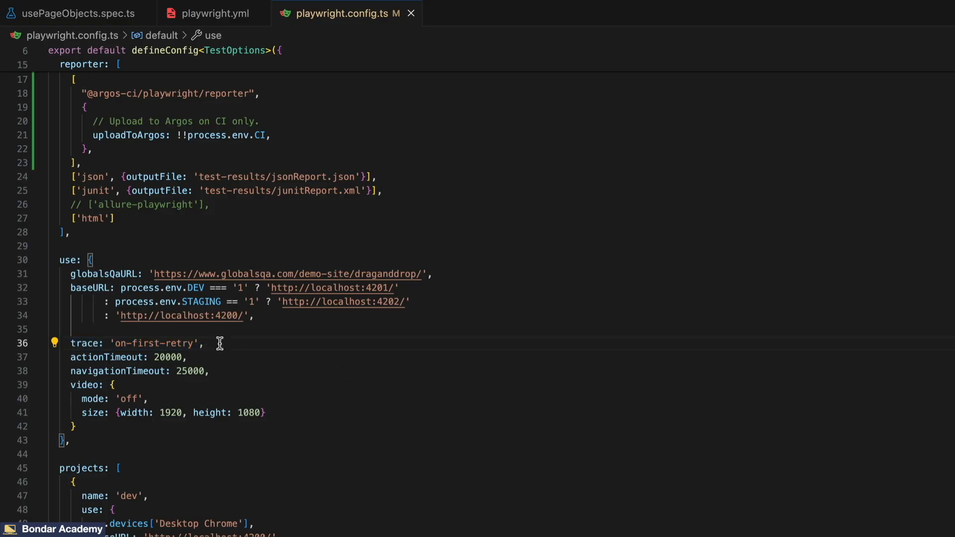
{"action": "type", "text": "screenshot: \"only-on-failure\","}
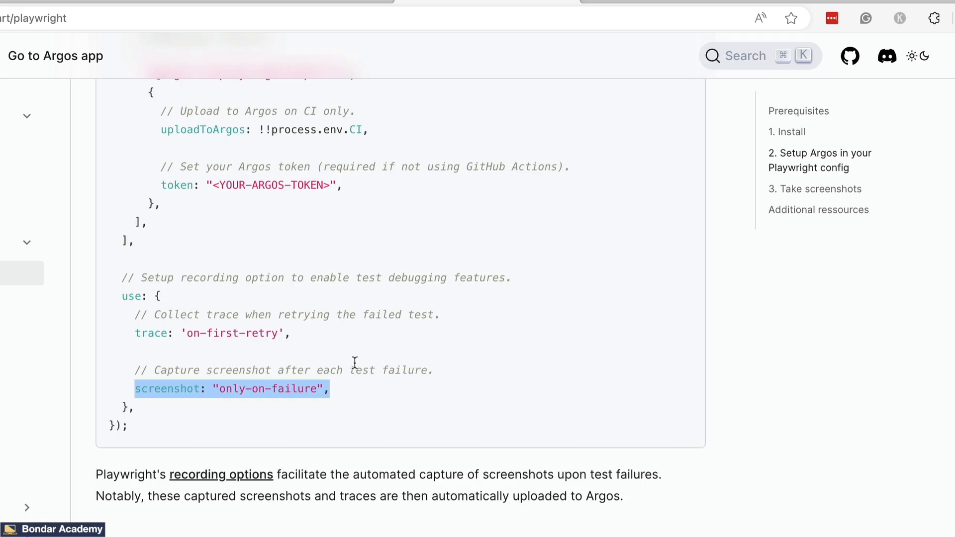
Add argosScreenshot calls for the form layouts page and datepicker page in usePageObjects.spec.ts.
{"action": "scroll", "scroll_direction": "down", "scroll_amount": 3}
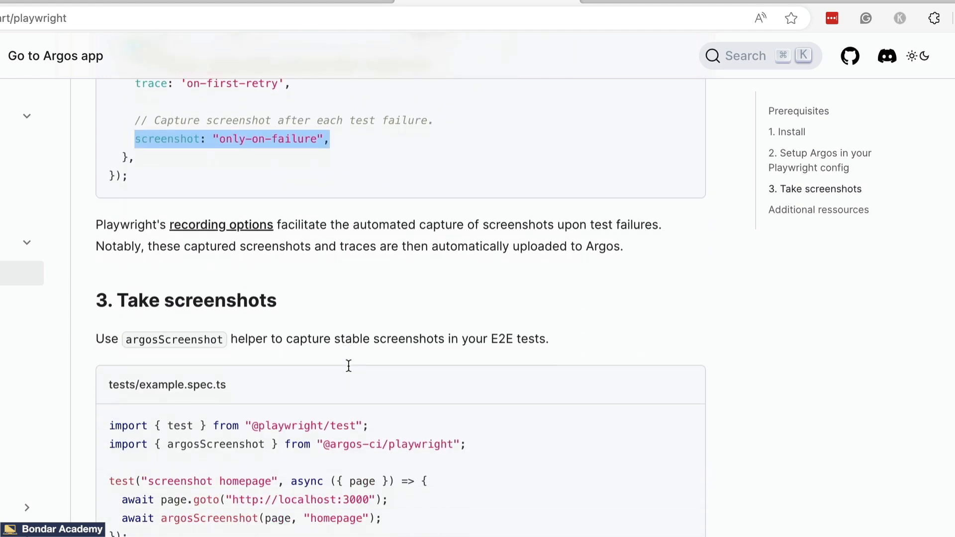
{"action": "scroll", "scroll_direction": "down", "scroll_amount": 3}
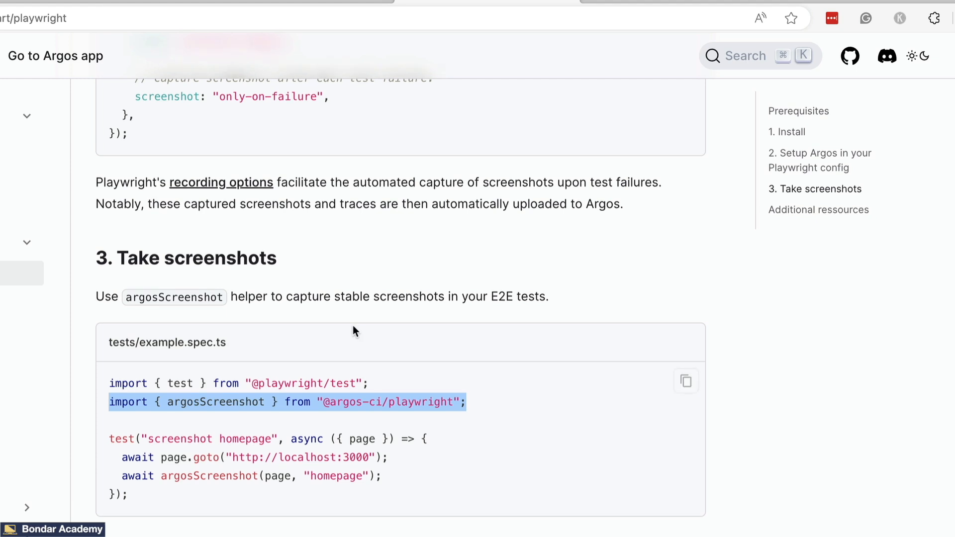
{"action": "scroll", "scroll_direction": "down", "scroll_amount": 3}
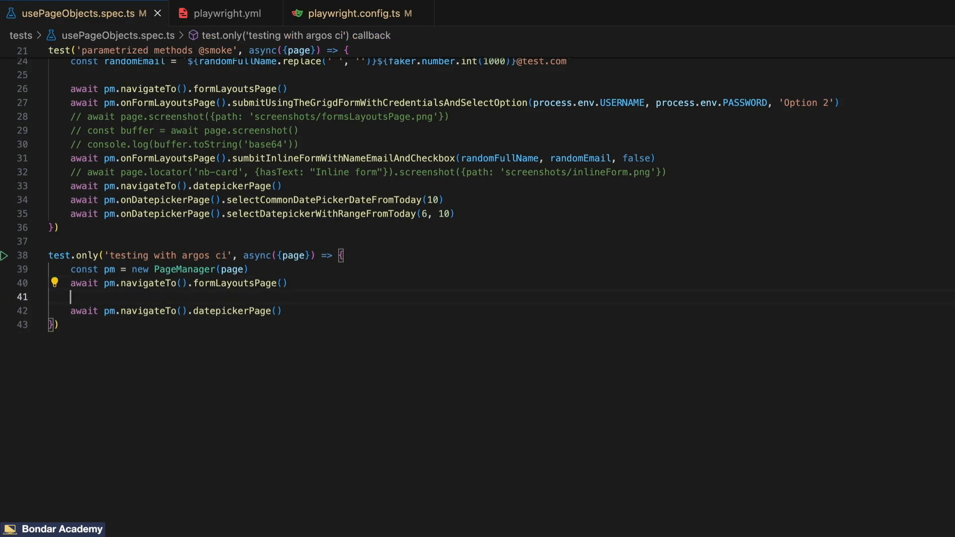
{"action": "type", "text": "await argosScreenshot(page, \"homepage\");"}
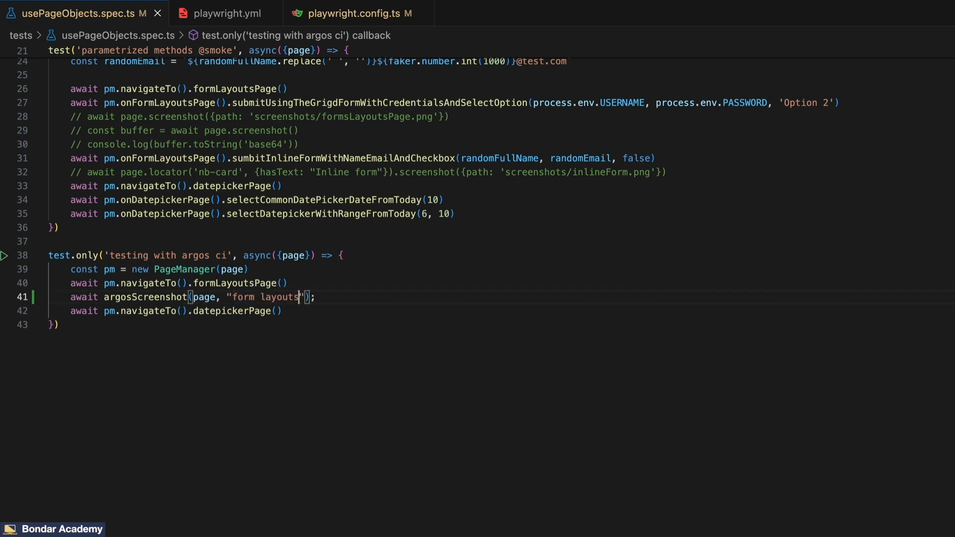
{"action": "type", "text": "page"}
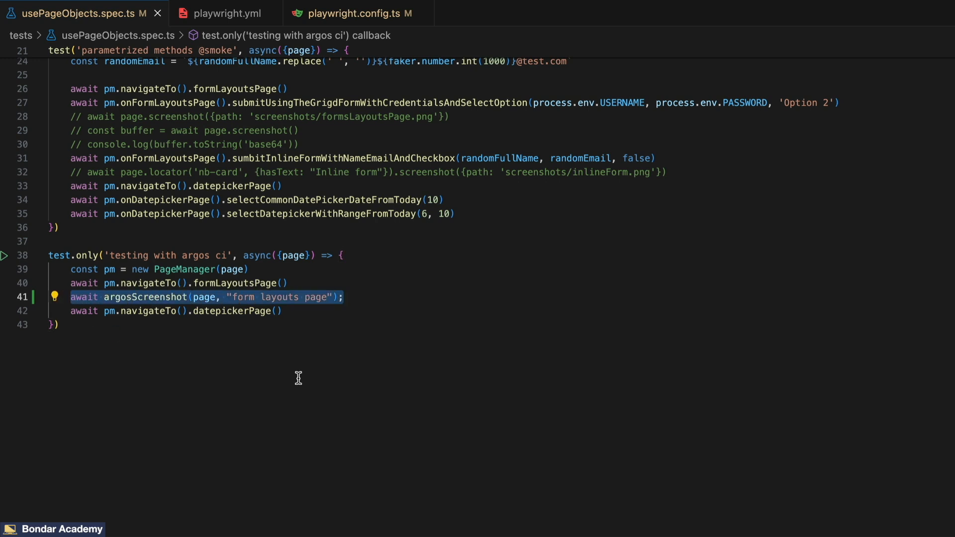
{"action": "key", "text": "enter"}
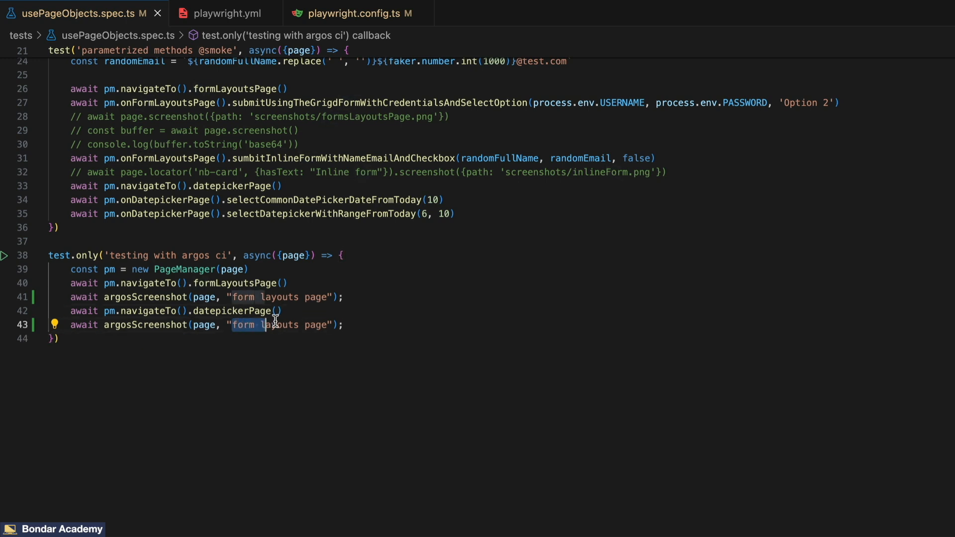
{"action": "type", "text": "datepicke"}
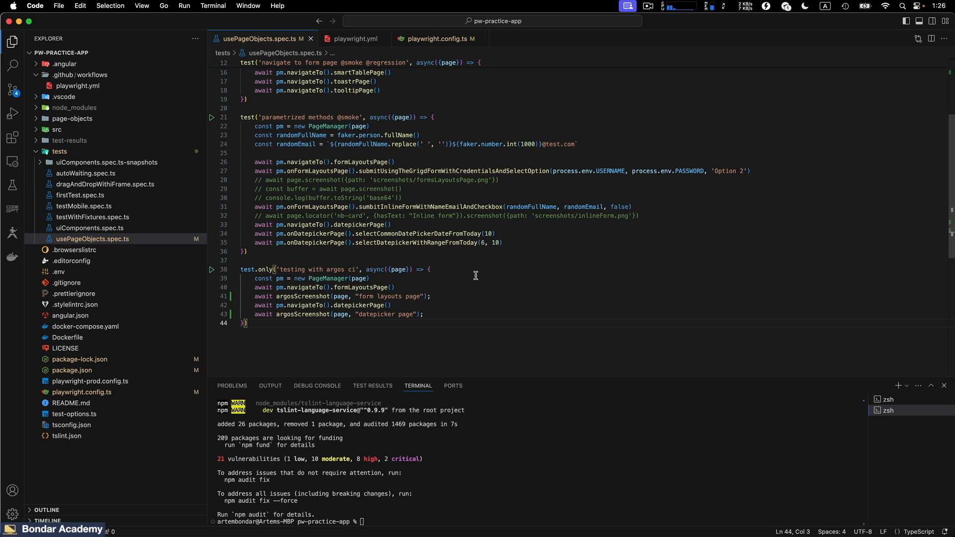
{"action": "mouse_move", "coordinate": [12, 88]}
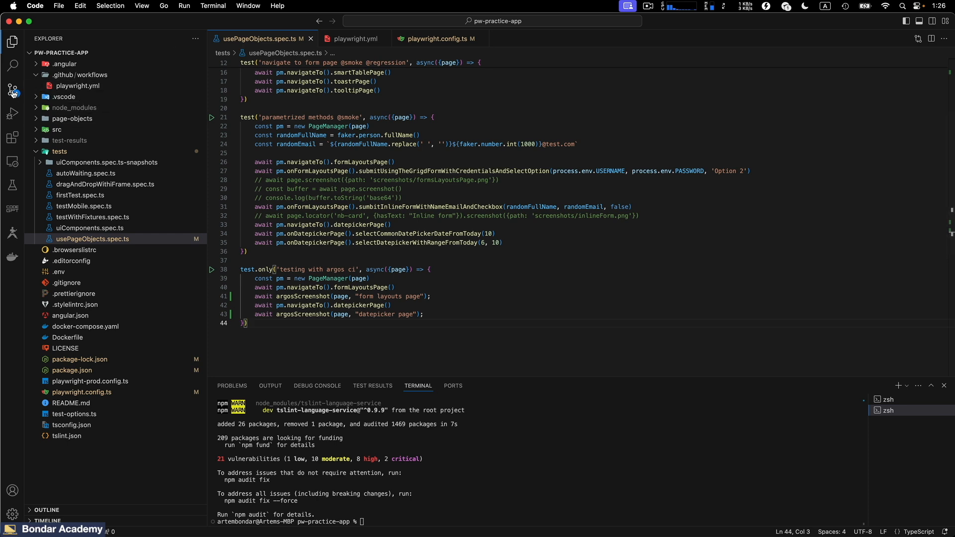
Commit the changes as 'added argos ci configuration' and sync them to the remote.
{"action": "left_click", "coordinate": [12, 89]}
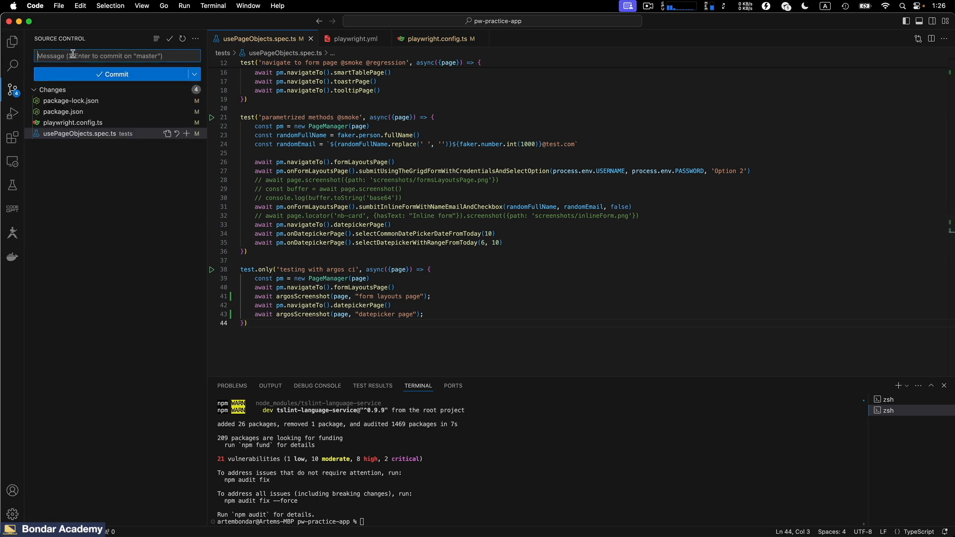
{"action": "type", "text": "added arto"}
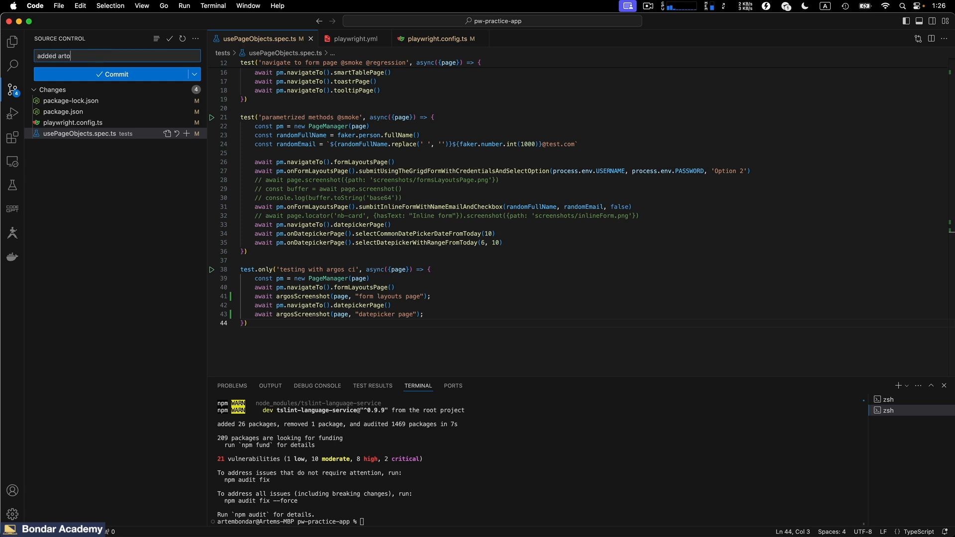
{"action": "type", "text": "s"}
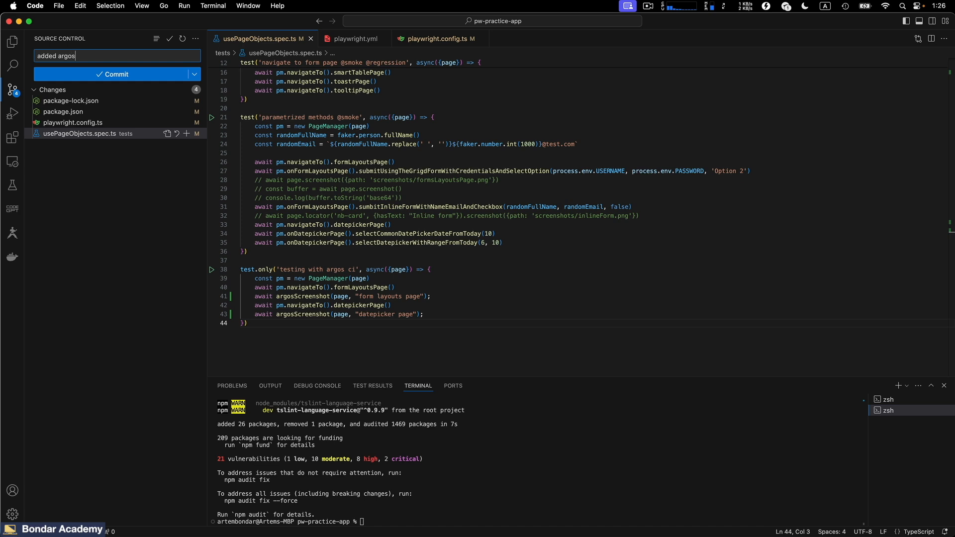
{"action": "type", "text": "ci configuratio"}
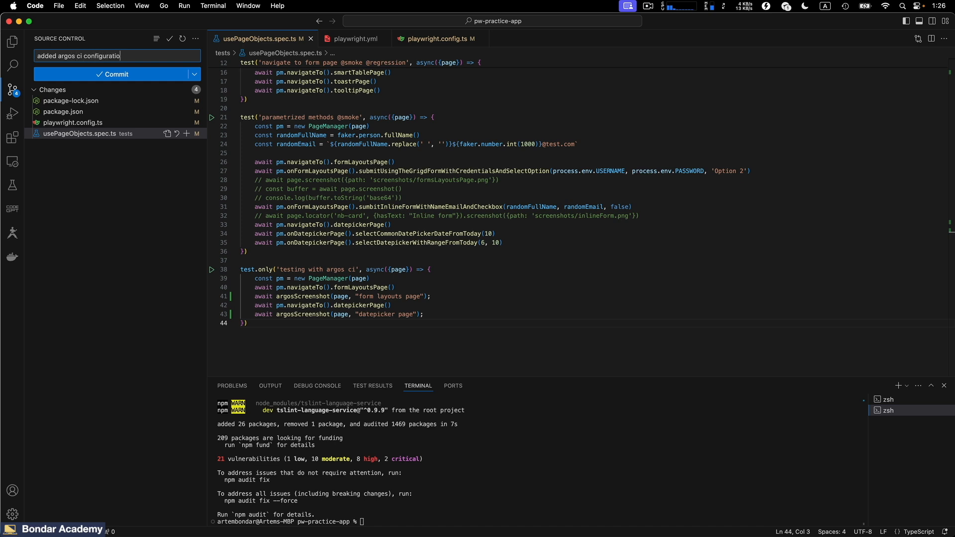
{"action": "left_click", "coordinate": [116, 74]}
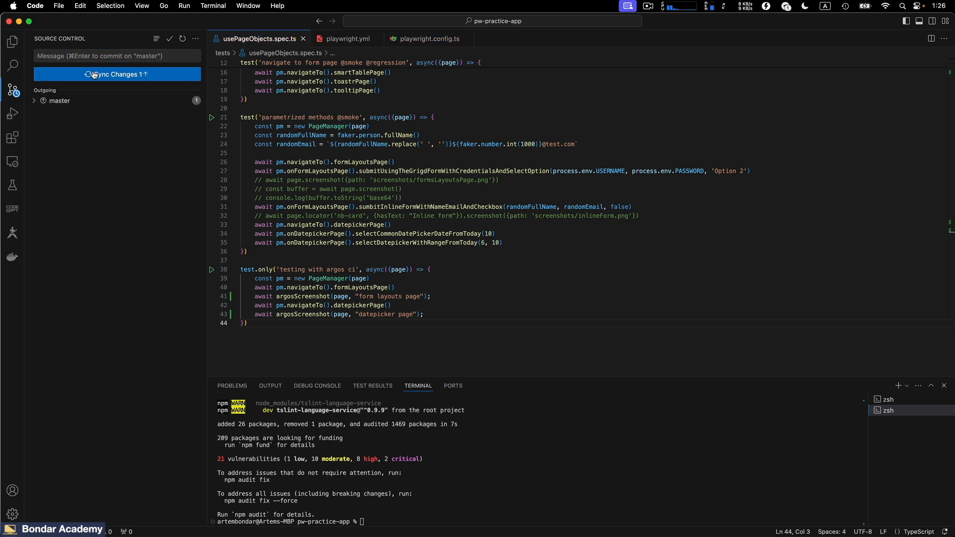
{"action": "left_click", "coordinate": [115, 73]}
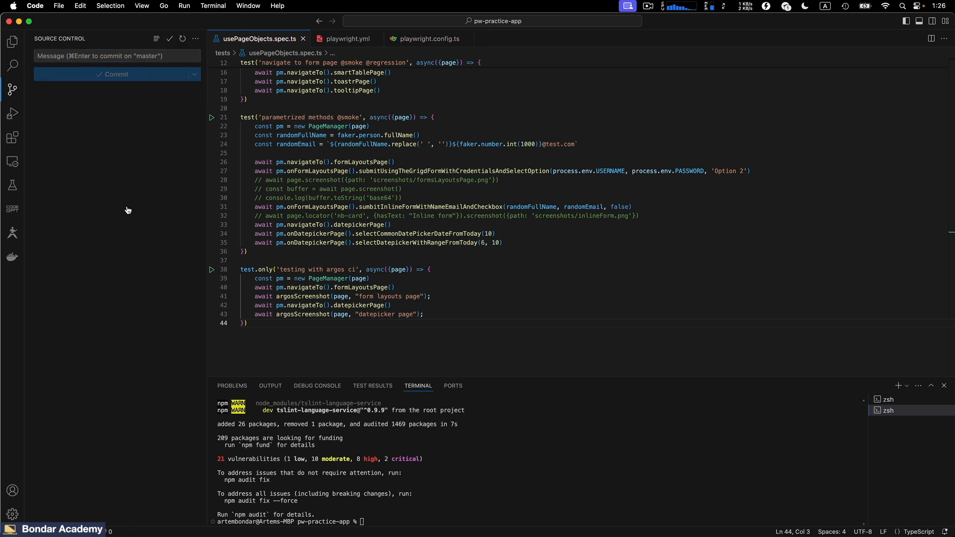
{"action": "mouse_move", "coordinate": [161, 25]}
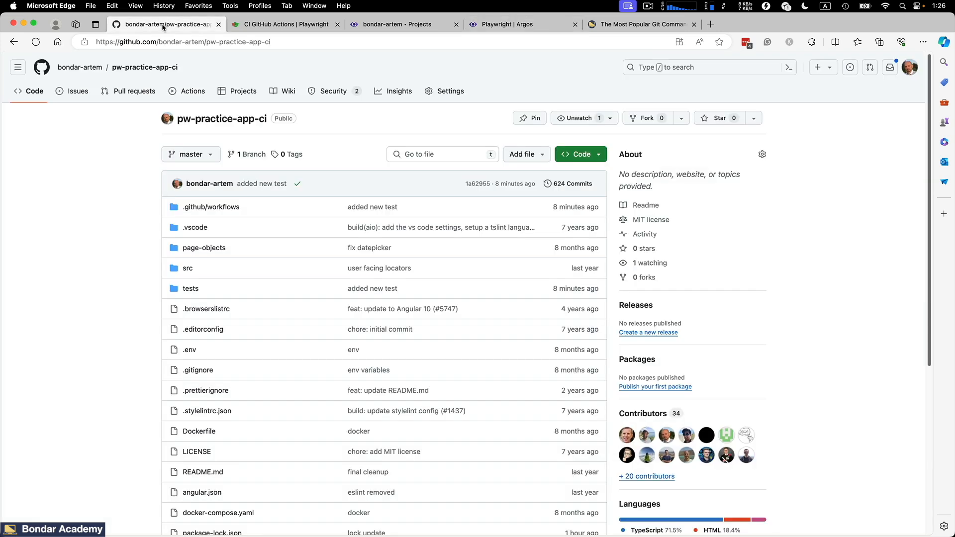
Watch the 'added argos ci configuration' Actions run pass, then switch to the Argos CI projects page.
{"action": "left_click", "coordinate": [192, 90]}
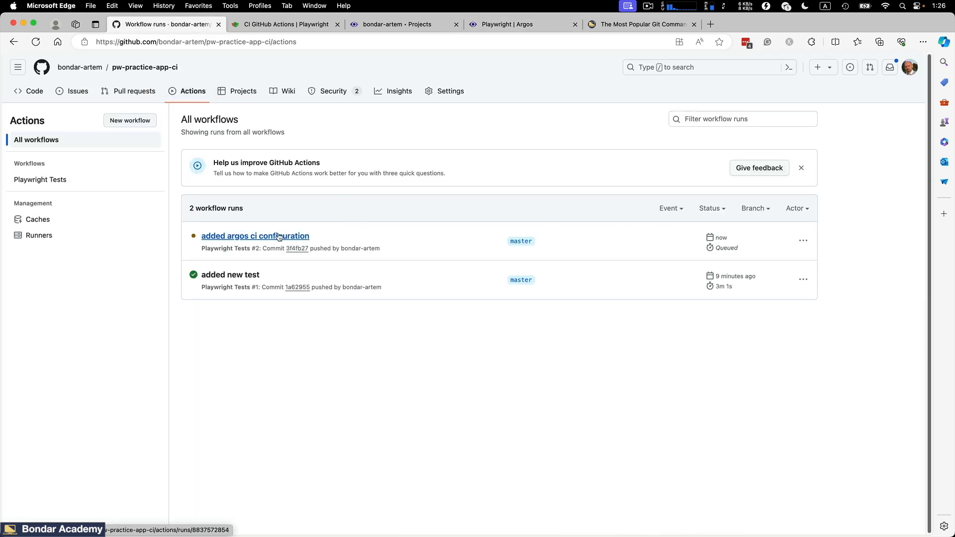
{"action": "mouse_move", "coordinate": [359, 241]}
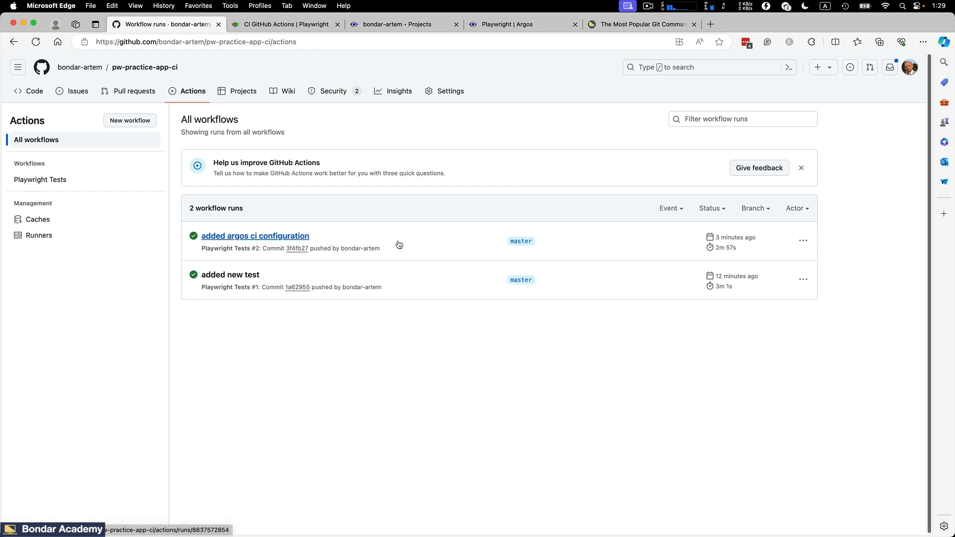
{"action": "mouse_move", "coordinate": [420, 242]}
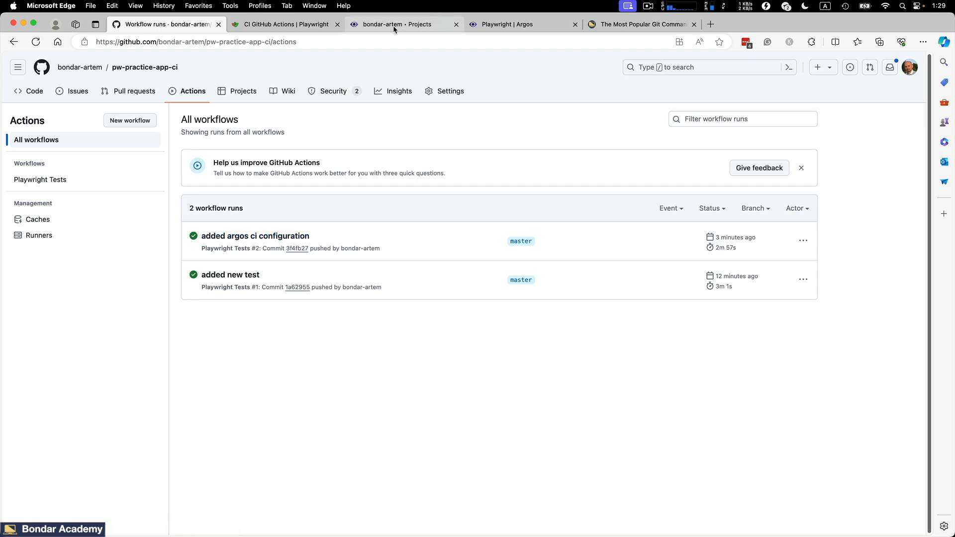
{"action": "left_click", "coordinate": [396, 23]}
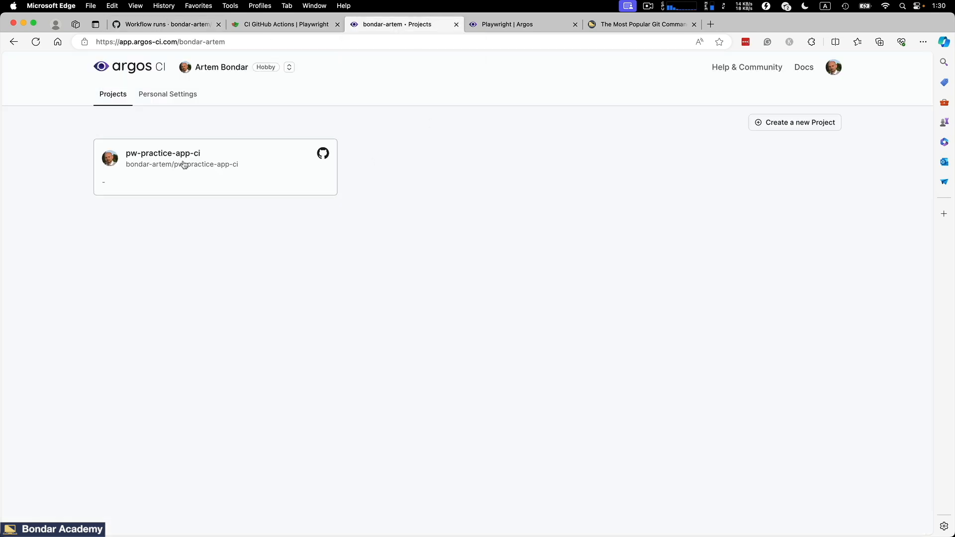
View Build 1 of pw-practice-app-ci and its added form layouts page screenshot.
{"action": "left_click", "coordinate": [162, 154]}
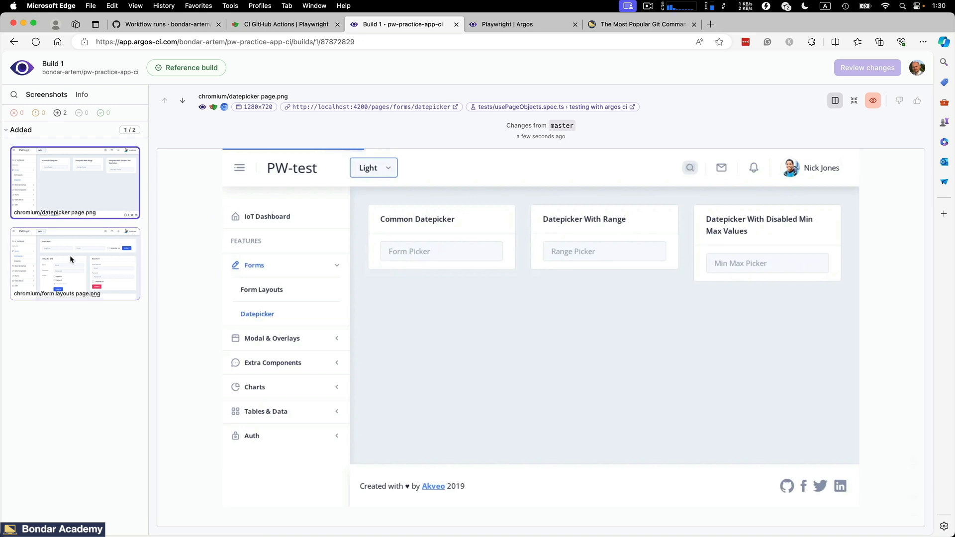
{"action": "left_click", "coordinate": [75, 263]}
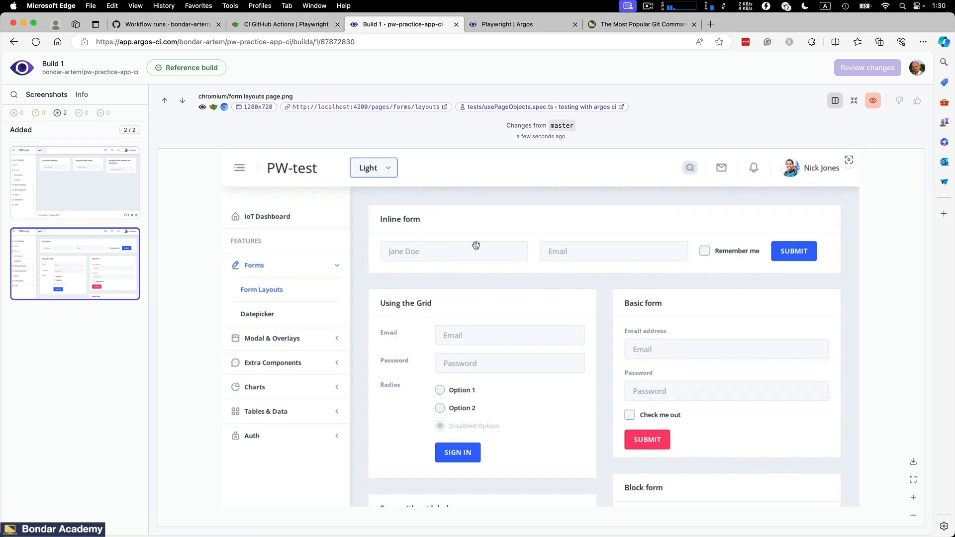
{"action": "mouse_move", "coordinate": [604, 282]}
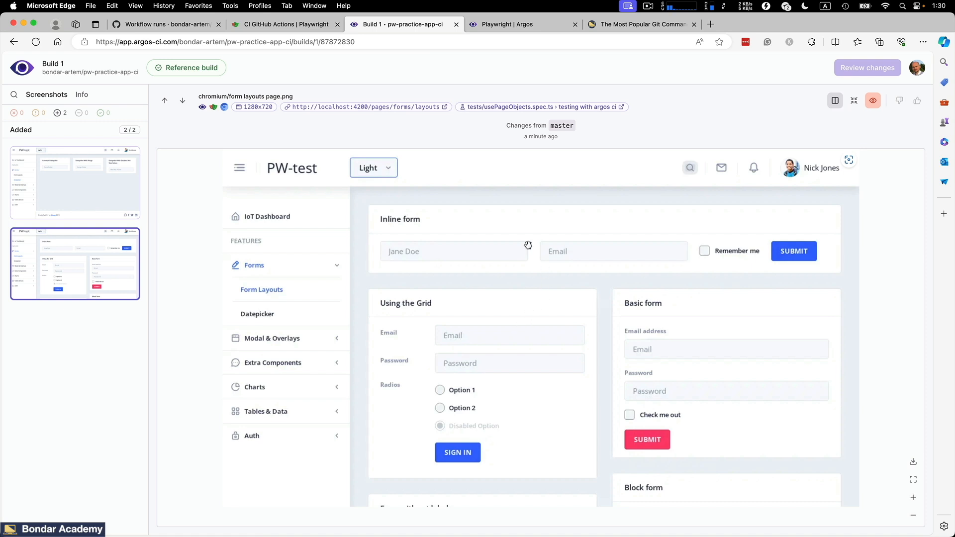
{"action": "mouse_move", "coordinate": [526, 283]}
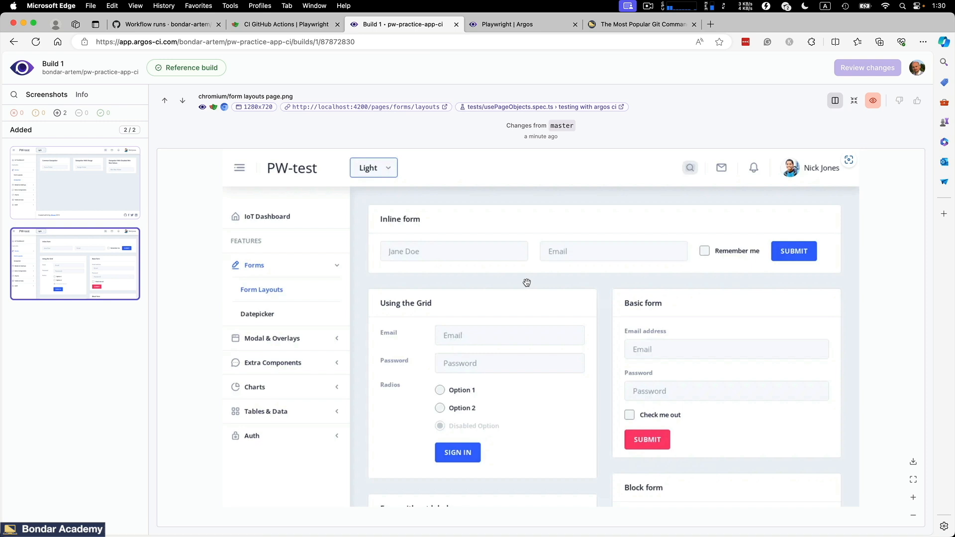
{"action": "mouse_move", "coordinate": [507, 292]}
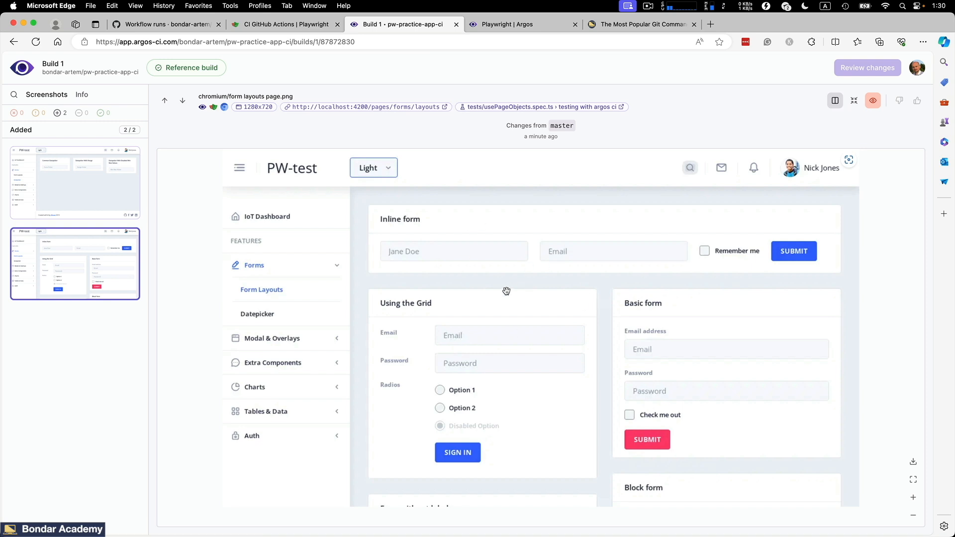
{"action": "mouse_move", "coordinate": [517, 273]}
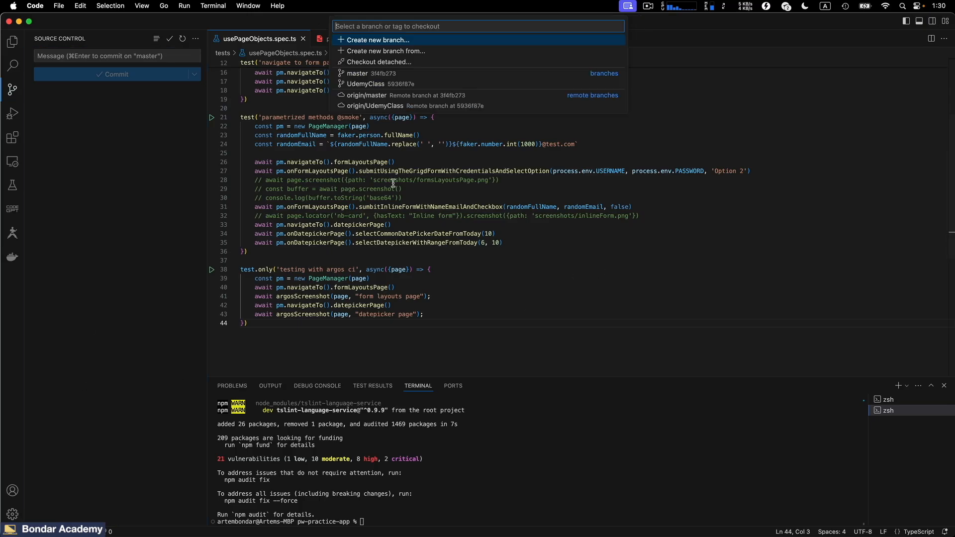
Create a new git branch named update-ui from the status bar.
{"action": "left_click", "coordinate": [378, 40]}
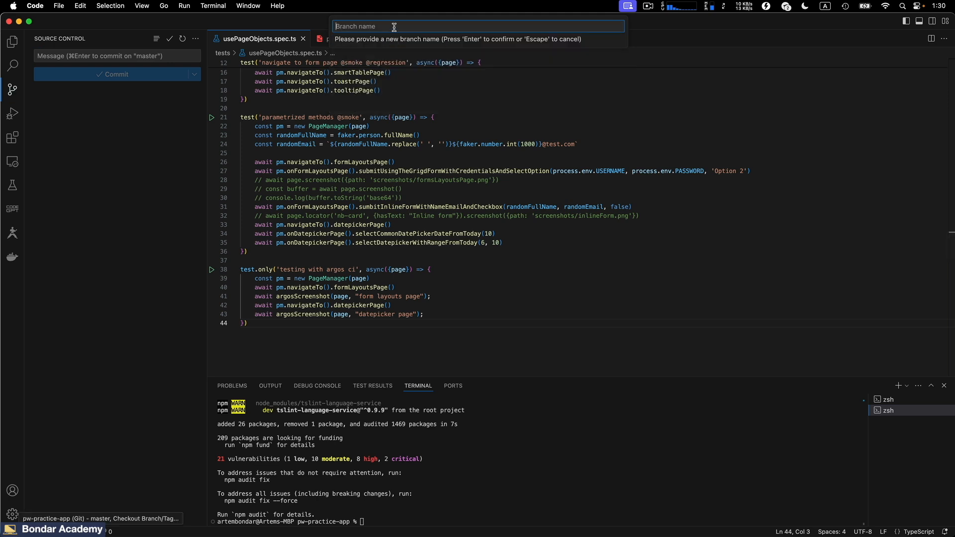
{"action": "type", "text": "update"}
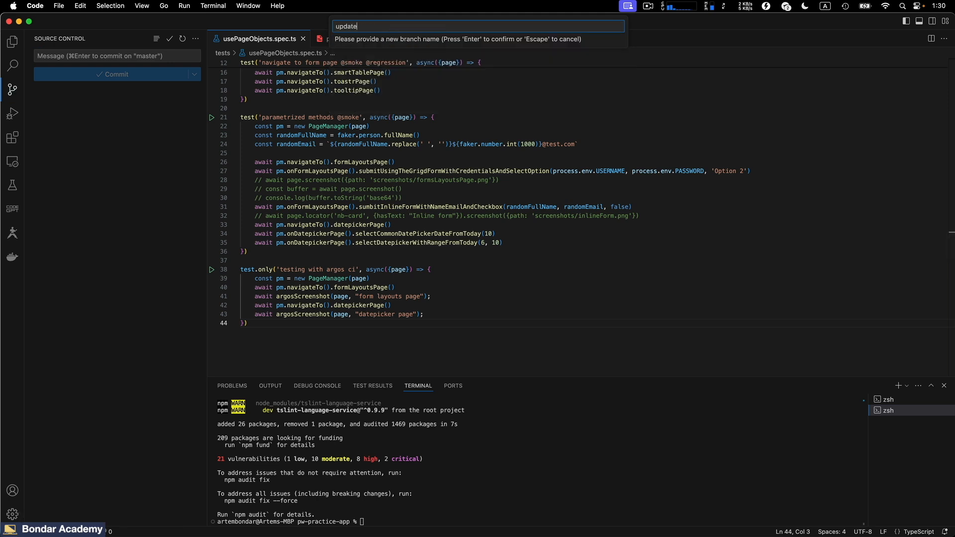
{"action": "type", "text": "-ui"}
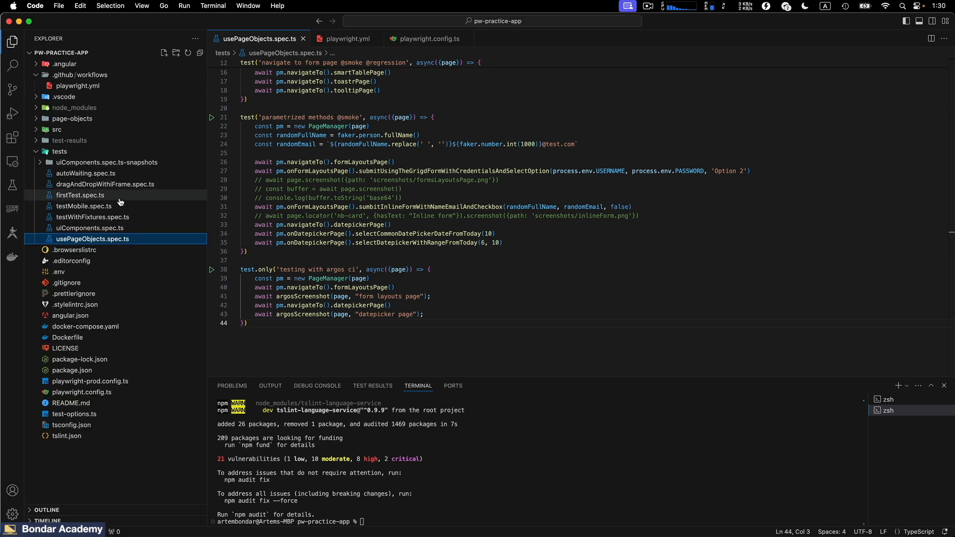
{"action": "mouse_move", "coordinate": [86, 173]}
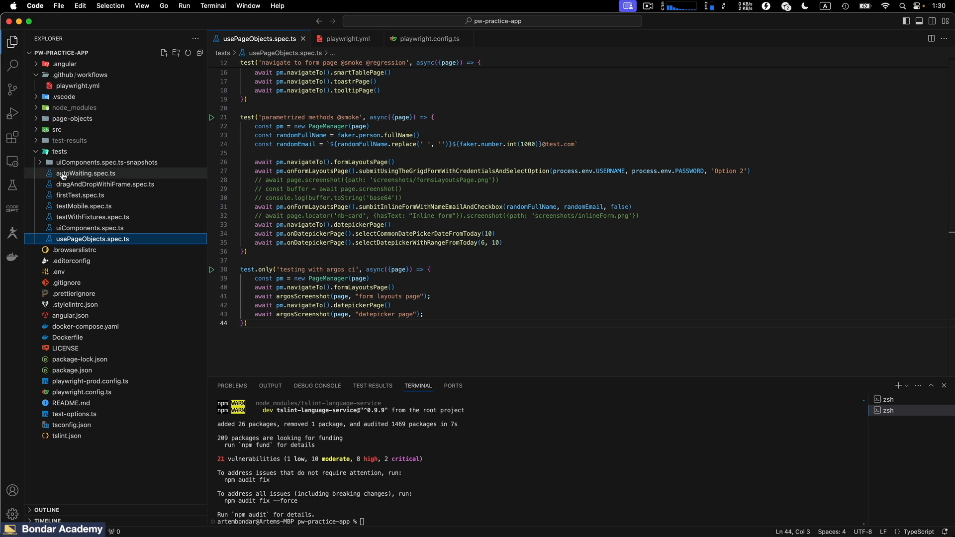
Navigate src > app > pages > forms > form-layouts and open form-layouts.component.html.
{"action": "left_click", "coordinate": [57, 129]}
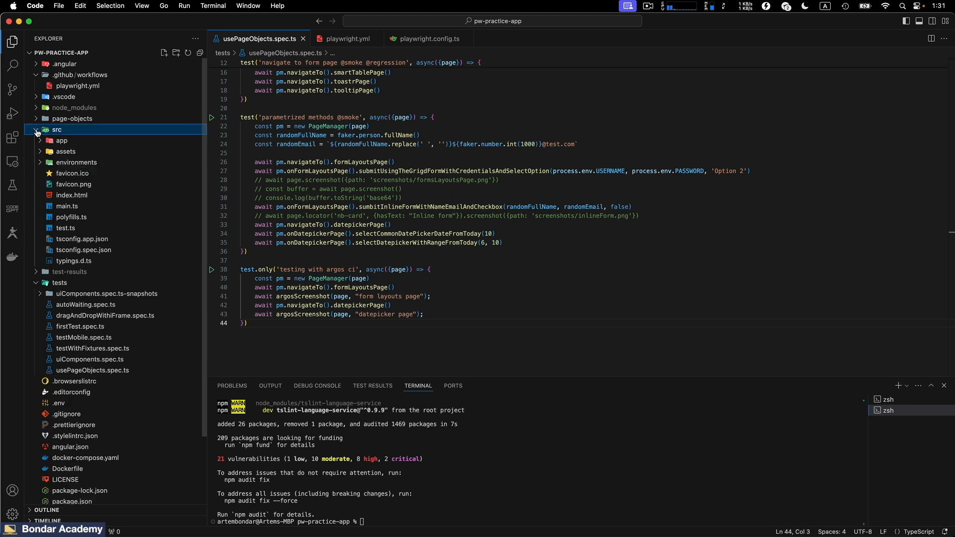
{"action": "left_click", "coordinate": [62, 140]}
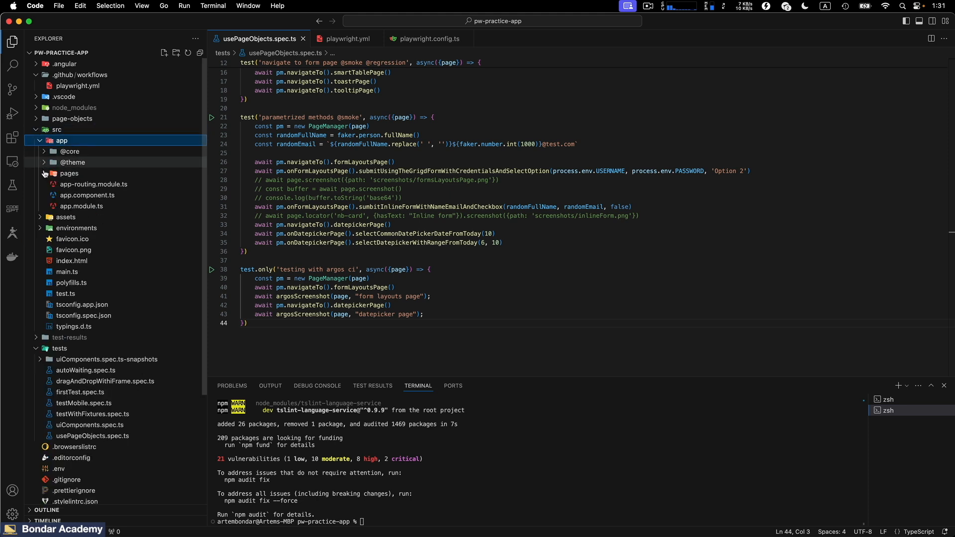
{"action": "left_click", "coordinate": [69, 173]}
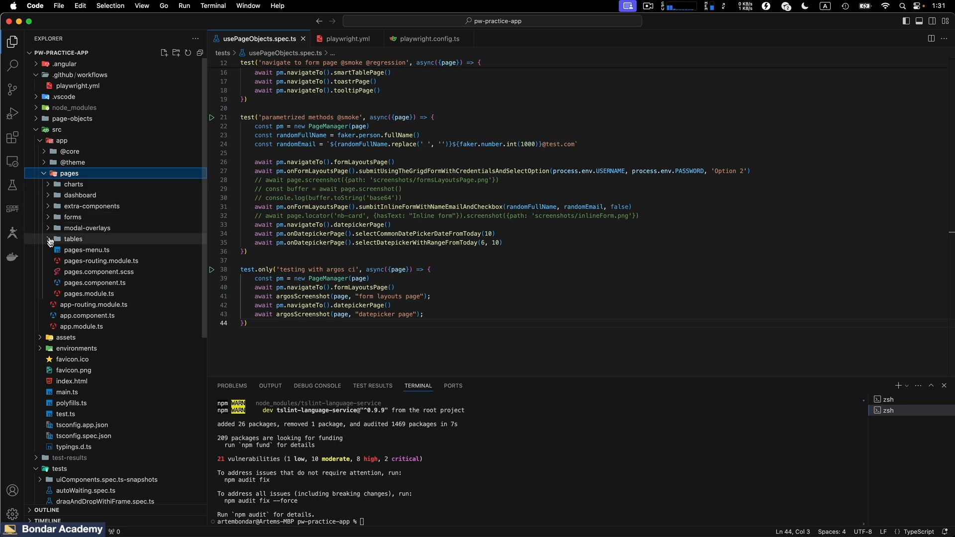
{"action": "left_click", "coordinate": [72, 216]}
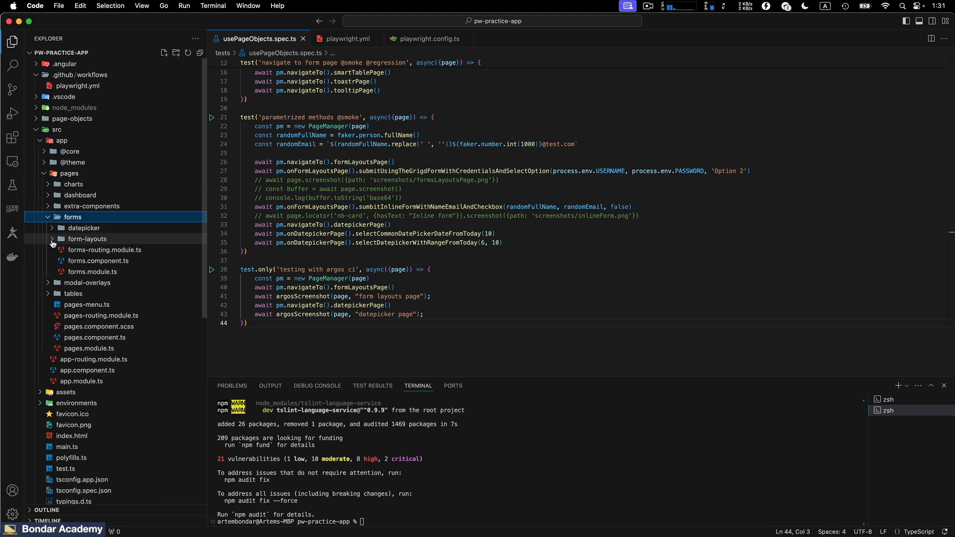
{"action": "left_click", "coordinate": [88, 238]}
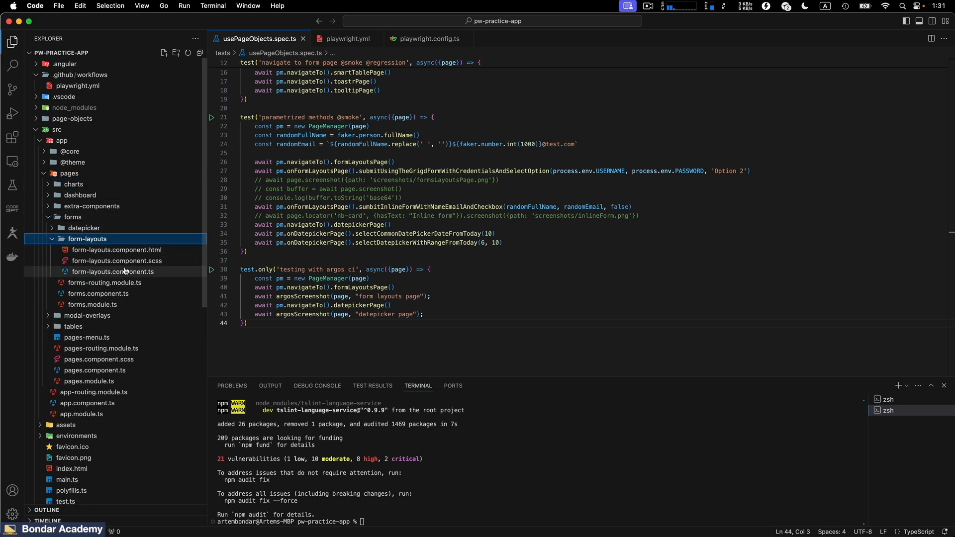
{"action": "double_click", "coordinate": [116, 250]}
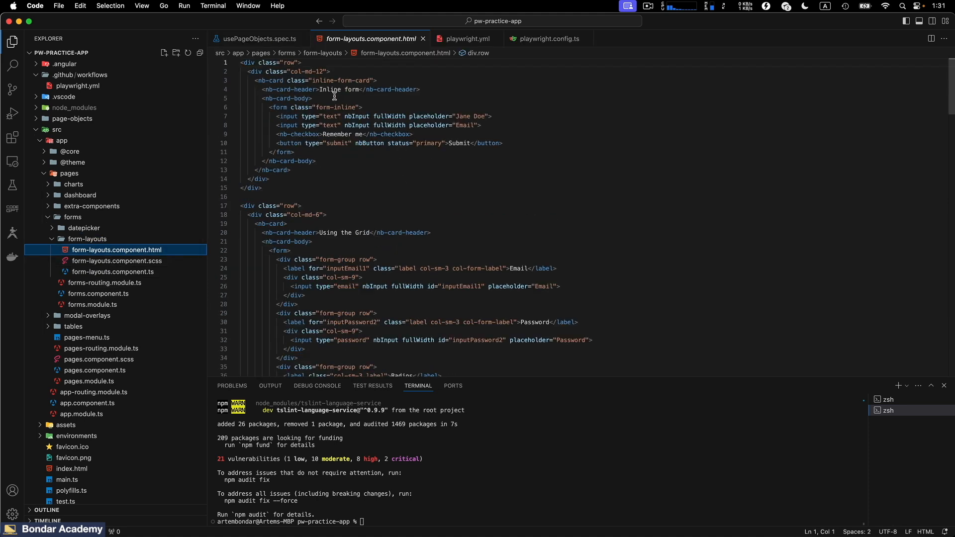
Select the Inline form button's primary status value, then run npm start in the terminal.
{"action": "double_click", "coordinate": [330, 90]}
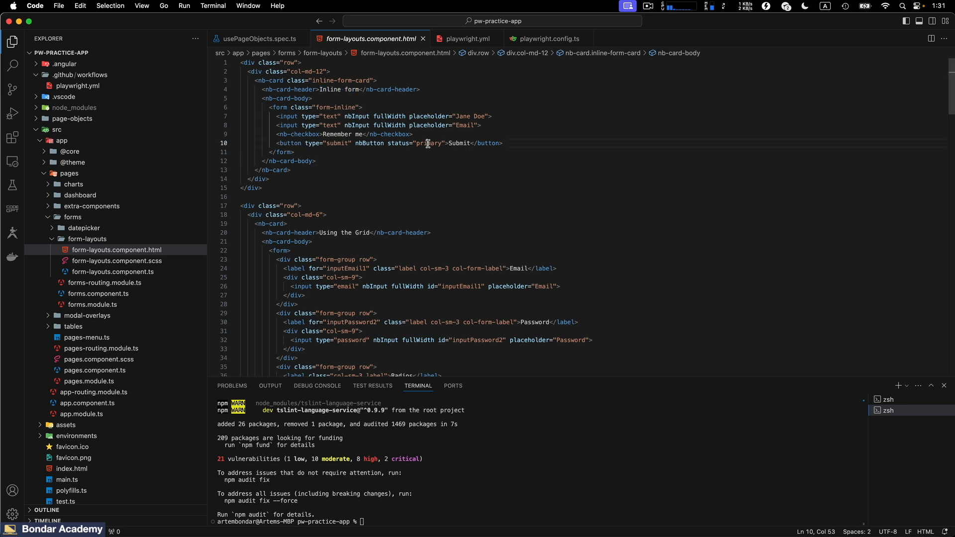
{"action": "double_click", "coordinate": [429, 143]}
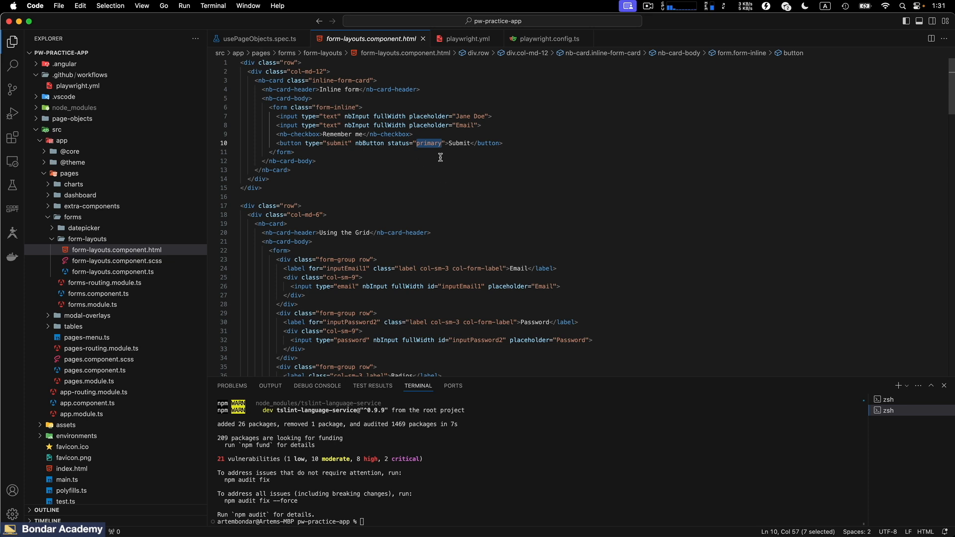
{"action": "left_click", "coordinate": [293, 151]}
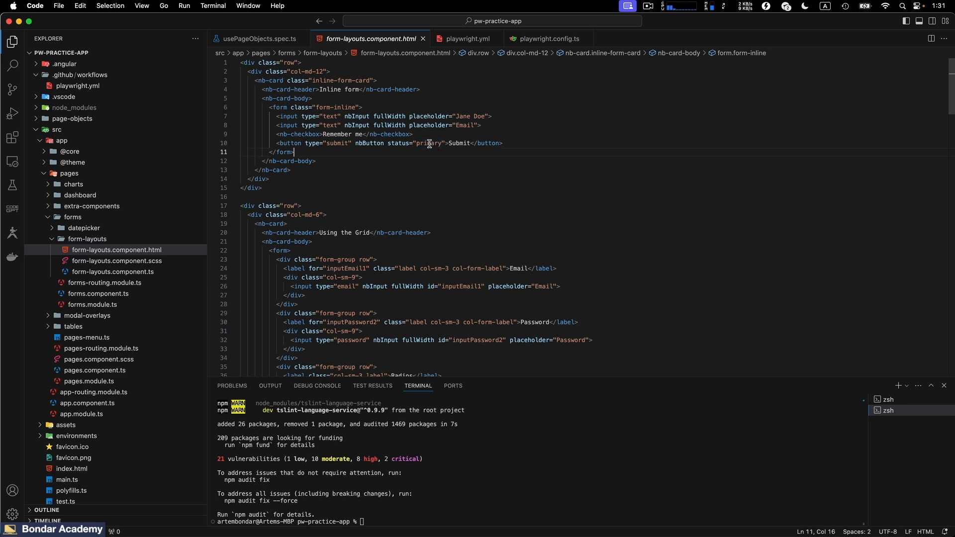
{"action": "double_click", "coordinate": [427, 144]}
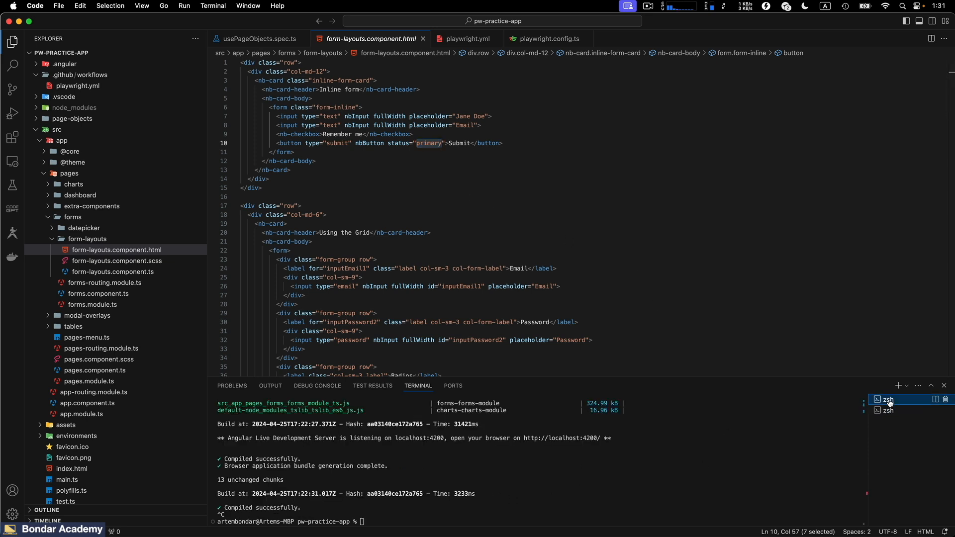
{"action": "type", "text": "npm"}
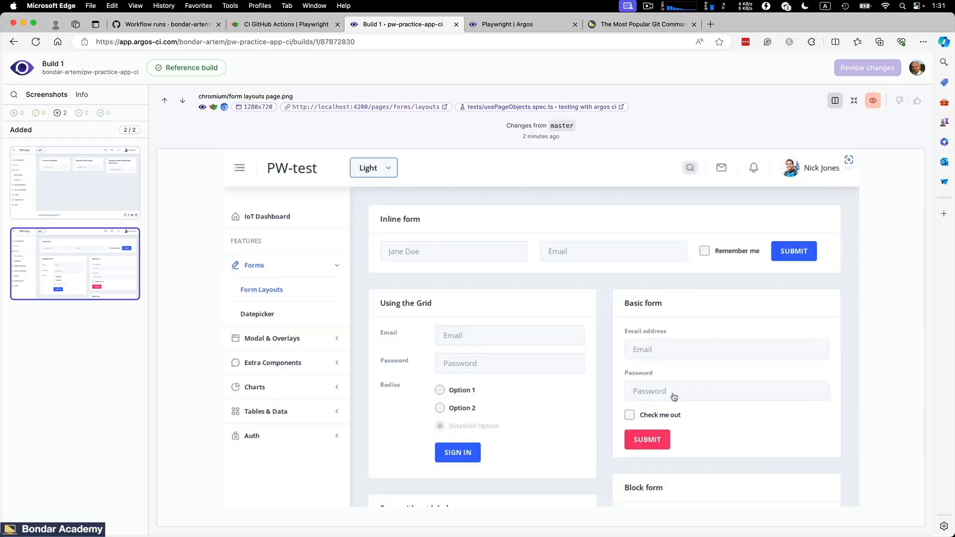
Load localhost:4200/pages/iot-dashboard in a new tab and view the Form Layouts Submit button, now green.
{"action": "left_click", "coordinate": [828, 23]}
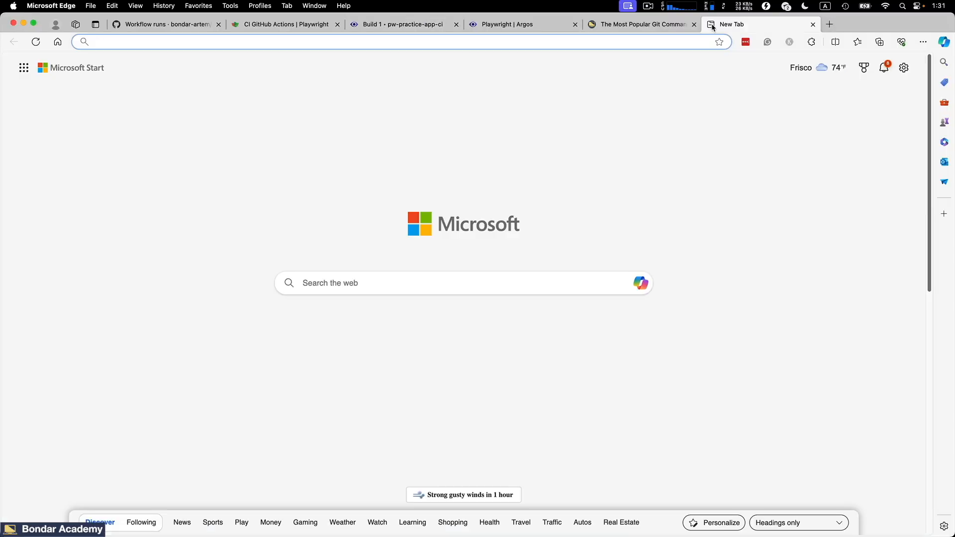
{"action": "type", "text": "localhost:4200/pages/iot-dashboard"}
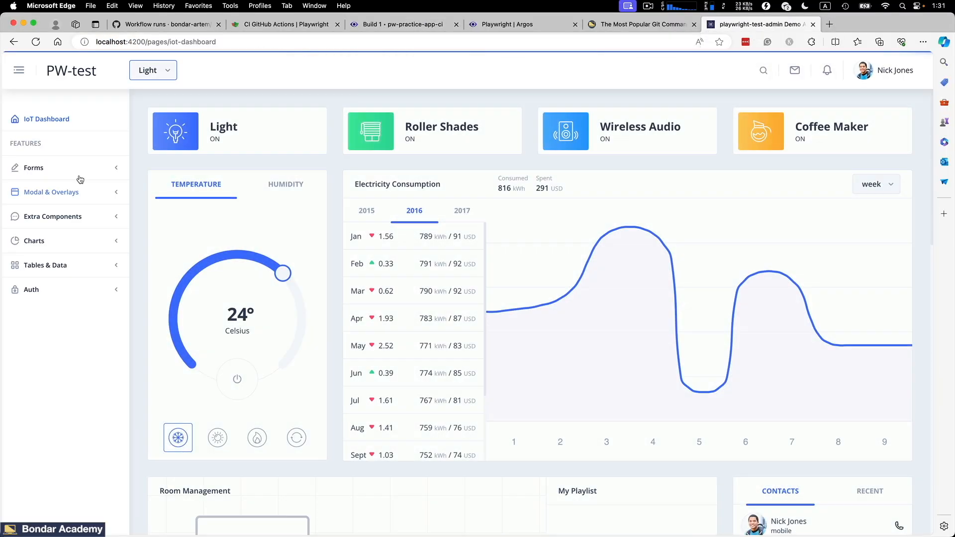
{"action": "left_click", "coordinate": [34, 167]}
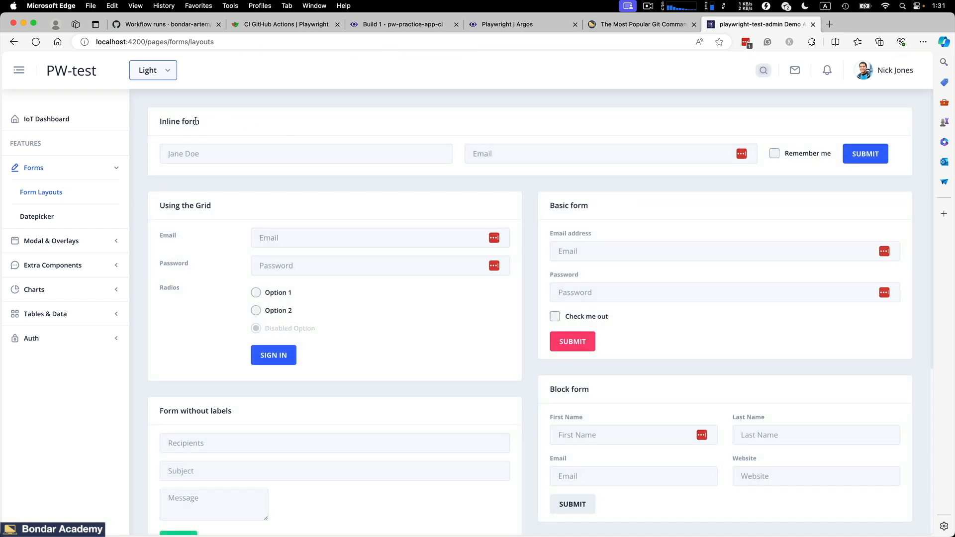
{"action": "mouse_move", "coordinate": [896, 152]}
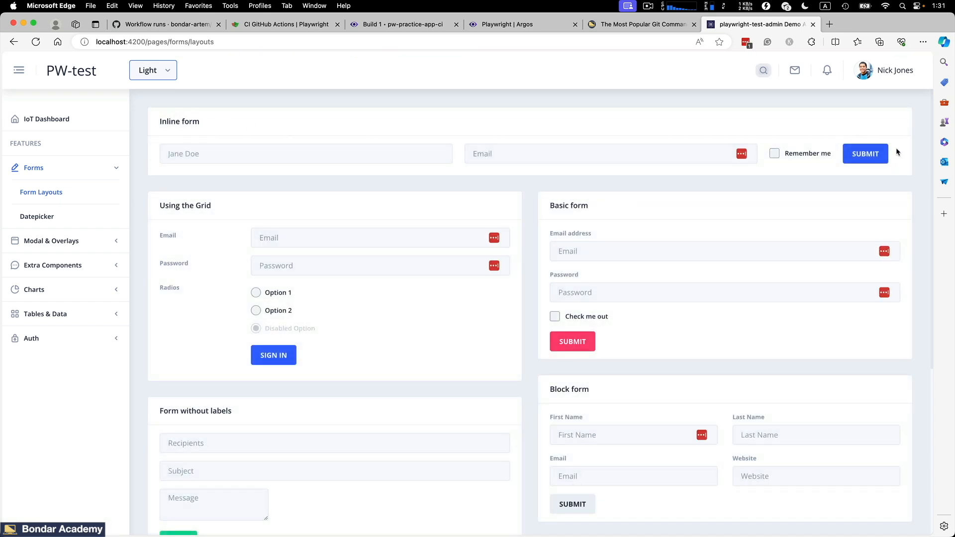
{"action": "mouse_move", "coordinate": [841, 155]}
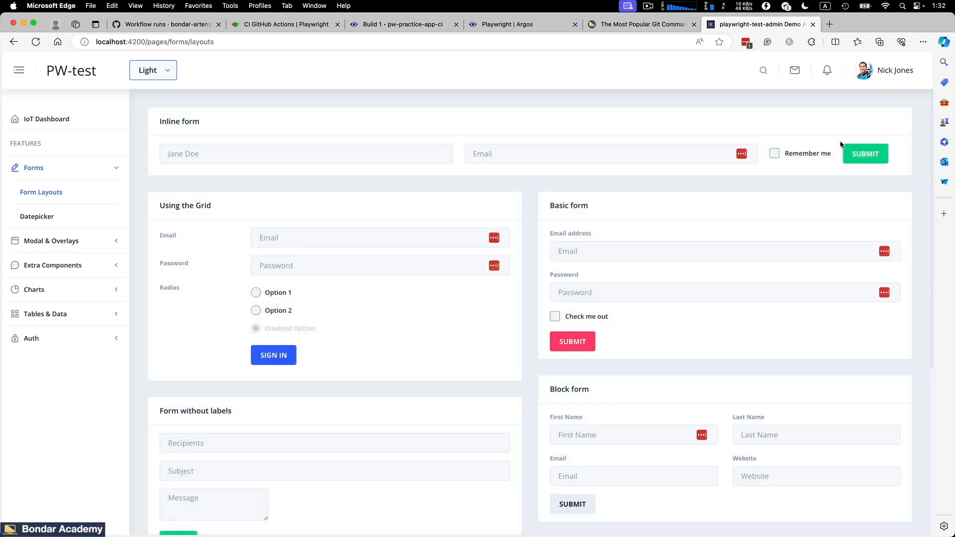
{"action": "mouse_move", "coordinate": [164, 213]}
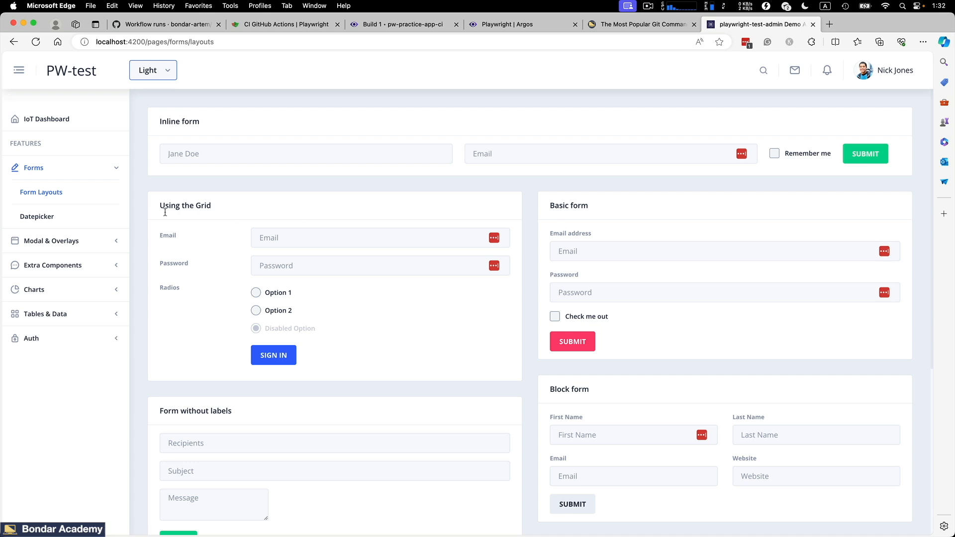
{"action": "left_click", "coordinate": [36, 215]}
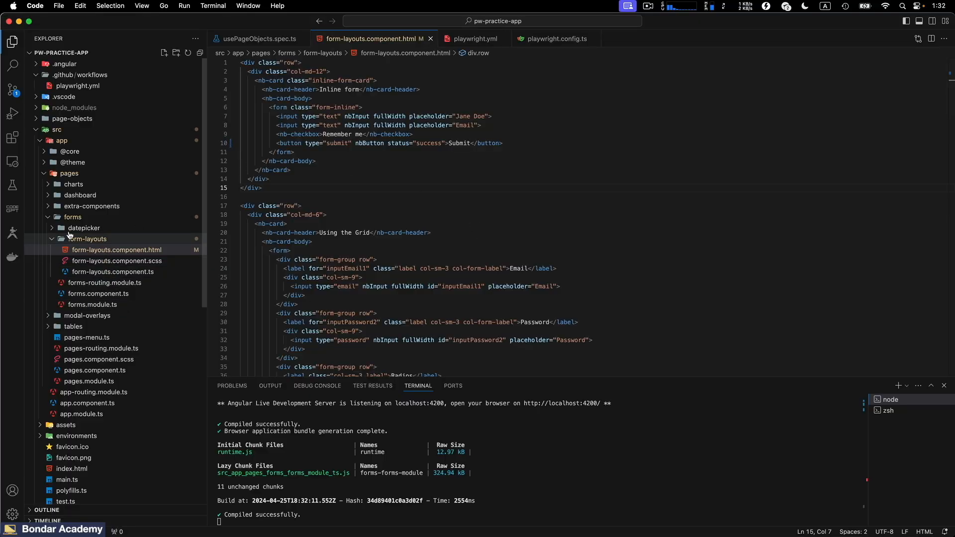
Expand the datepicker folder to reach datepicker.component.html.
{"action": "left_click", "coordinate": [113, 238]}
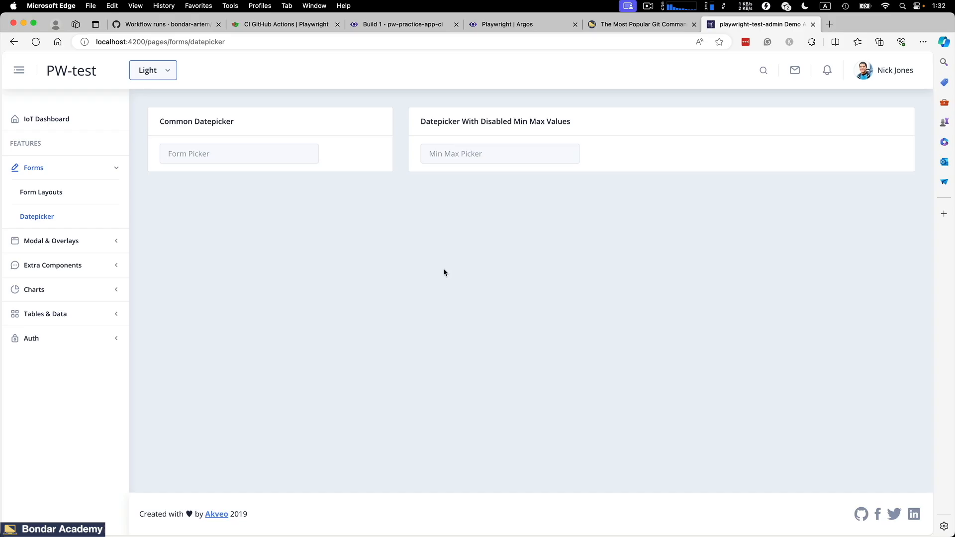
{"action": "mouse_move", "coordinate": [293, 125]}
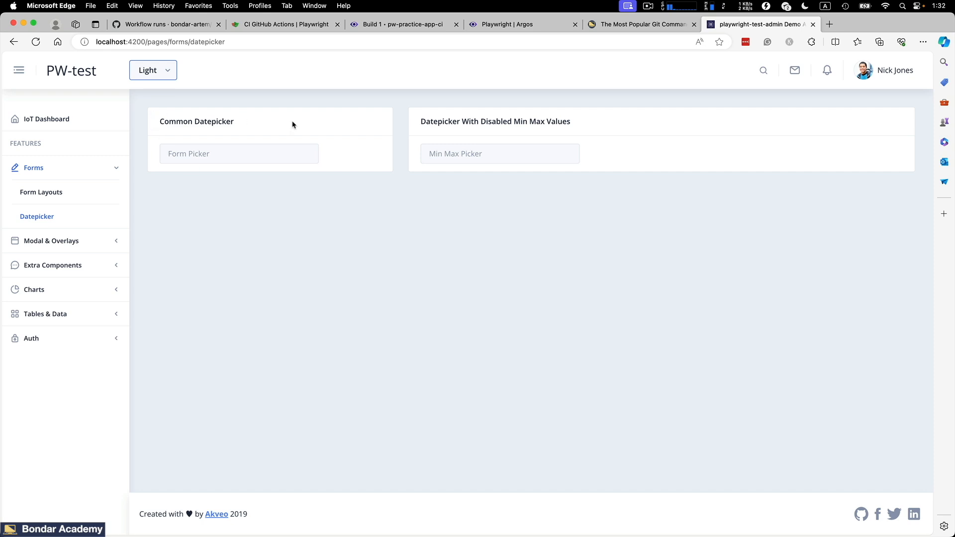
{"action": "mouse_move", "coordinate": [389, 202]}
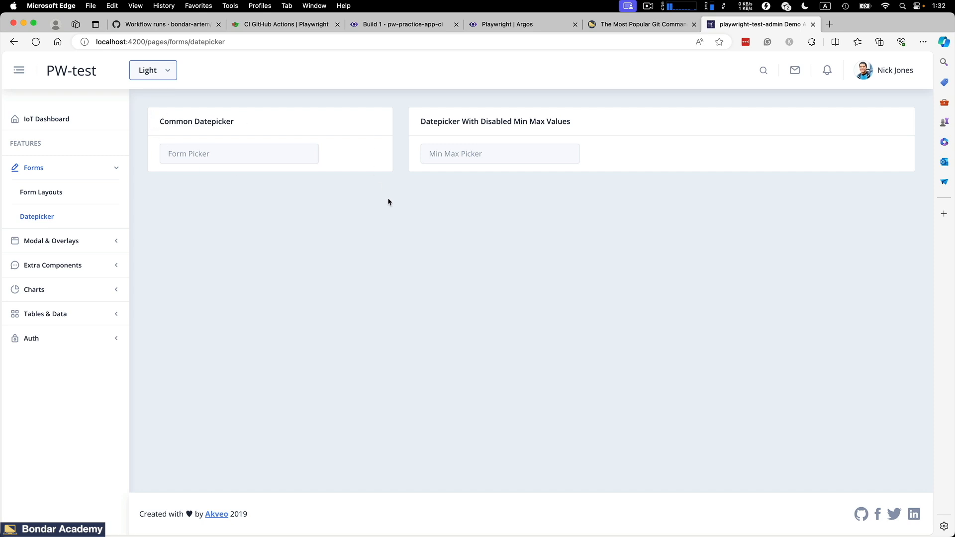
{"action": "mouse_move", "coordinate": [917, 154]}
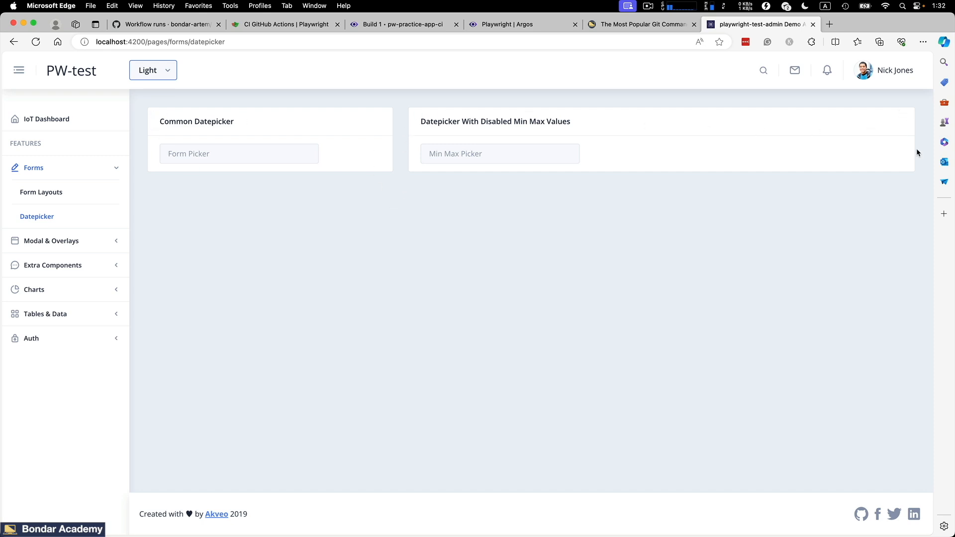
{"action": "mouse_move", "coordinate": [454, 250]}
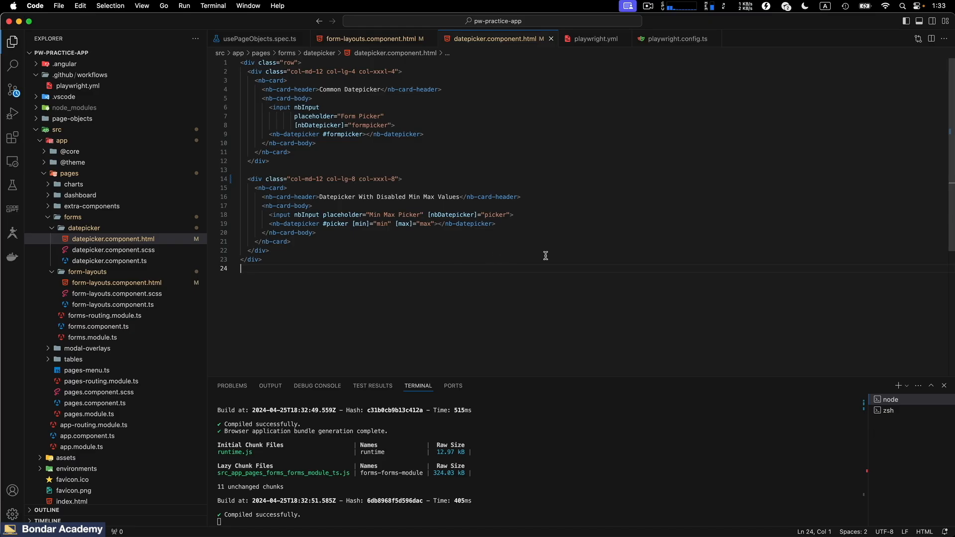
{"action": "mouse_move", "coordinate": [558, 244]}
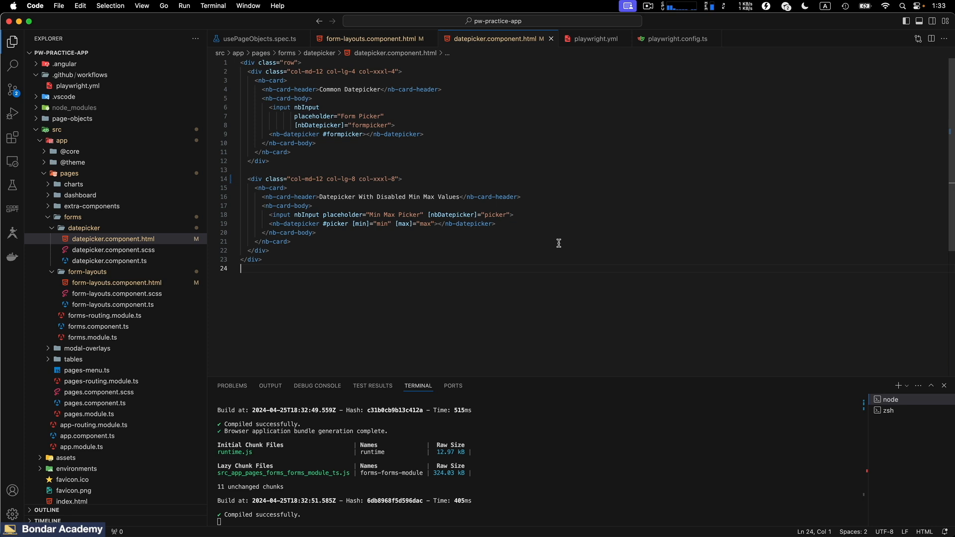
{"action": "mouse_move", "coordinate": [516, 169]}
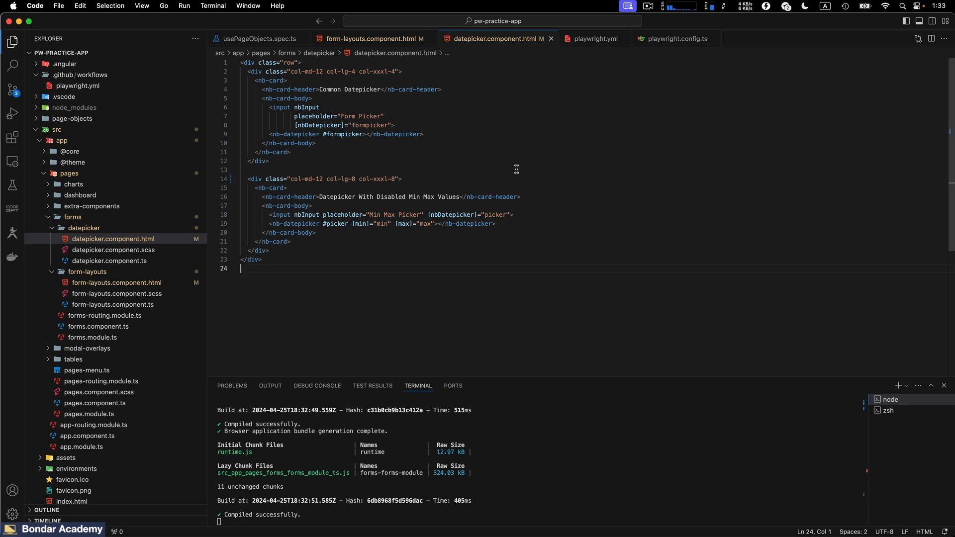
Commit the two changed templates in Source Control with the message 'updated design'.
{"action": "left_click", "coordinate": [12, 90]}
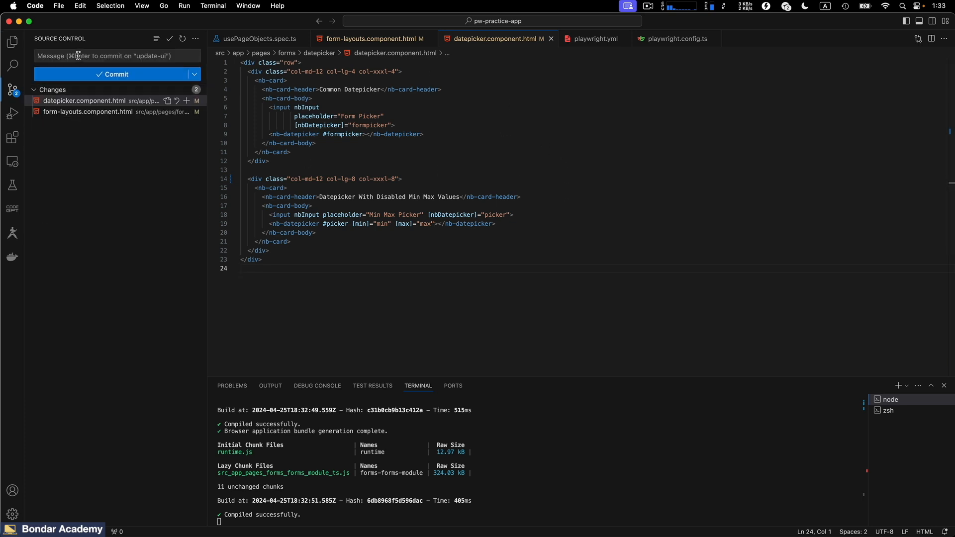
{"action": "left_click", "coordinate": [117, 56]}
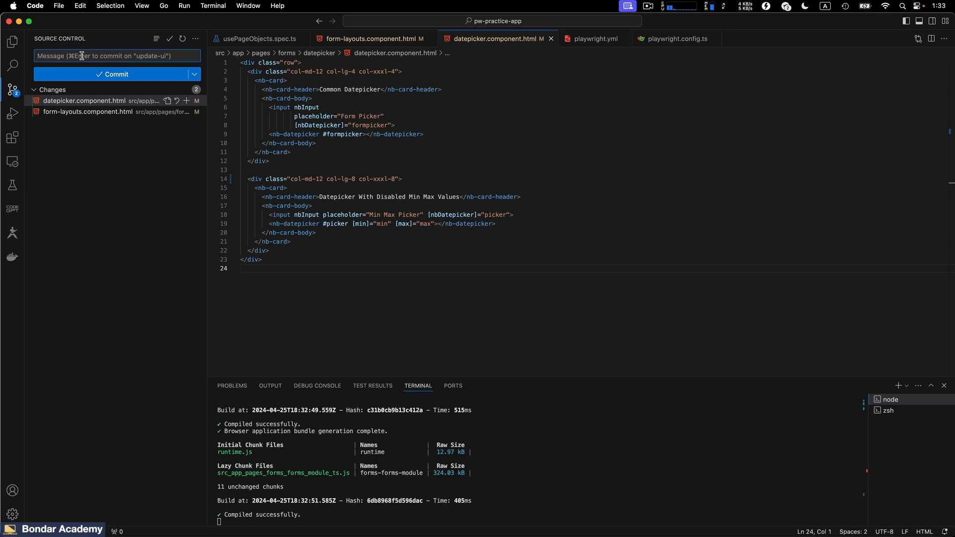
{"action": "type", "text": "updated design"}
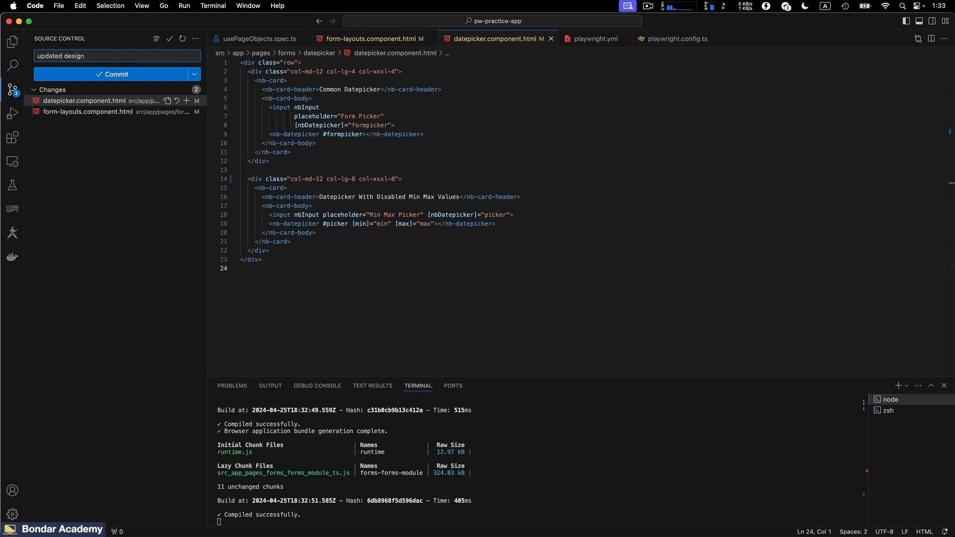
{"action": "left_click", "coordinate": [116, 74]}
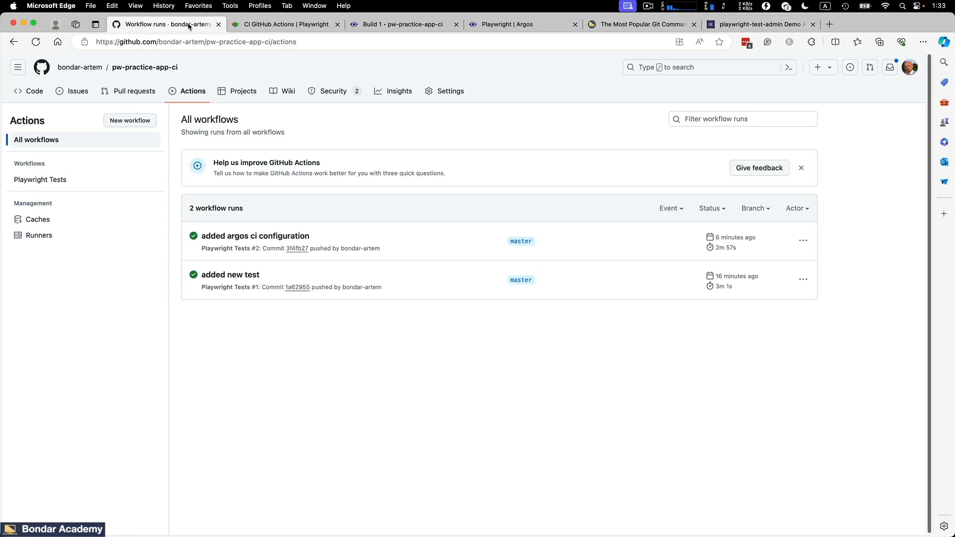
View the repository's Code page and its Actions list of two successful runs.
{"action": "left_click", "coordinate": [34, 91]}
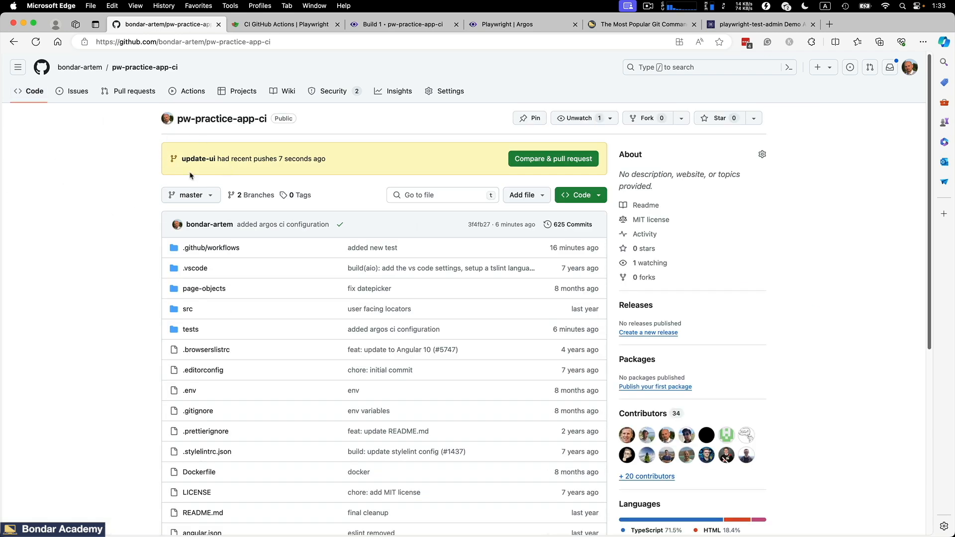
{"action": "mouse_move", "coordinate": [174, 177]}
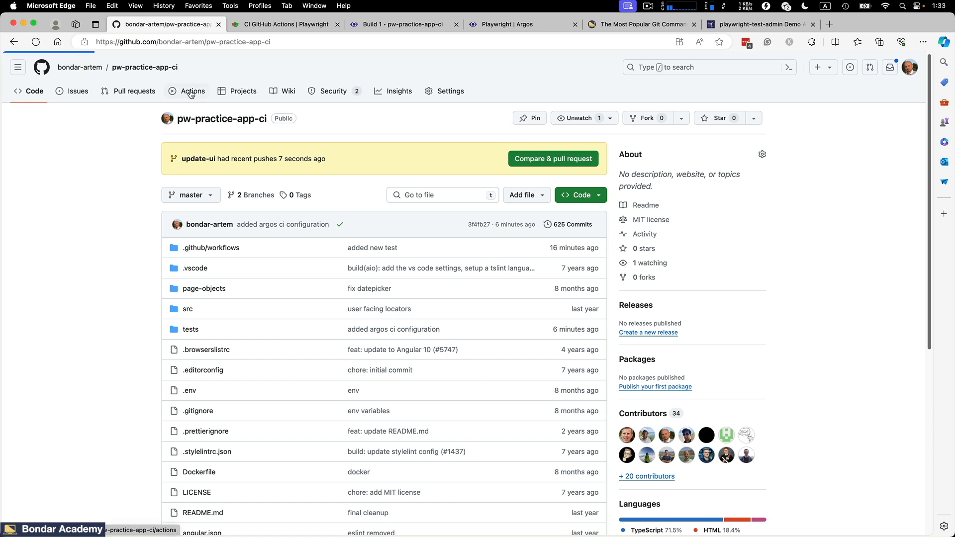
{"action": "left_click", "coordinate": [192, 90]}
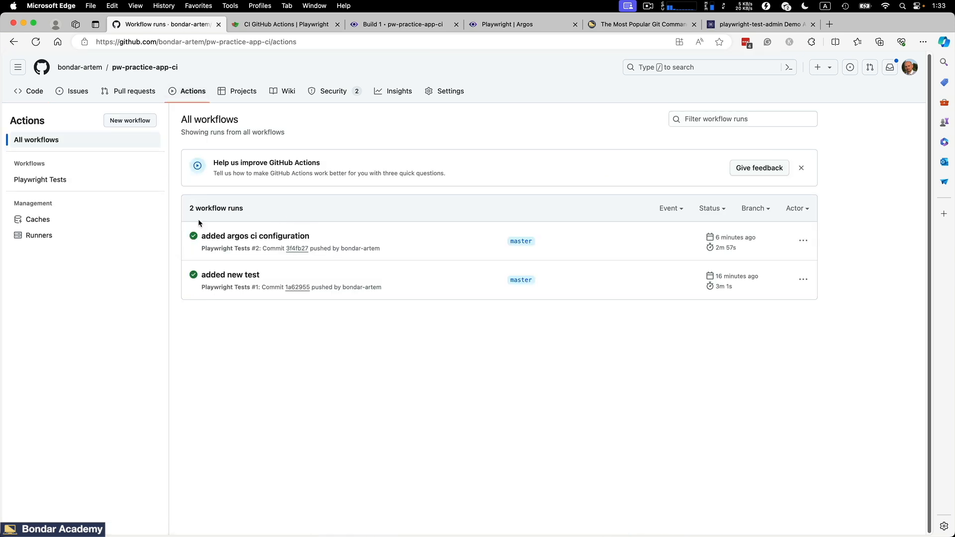
{"action": "mouse_move", "coordinate": [225, 220]}
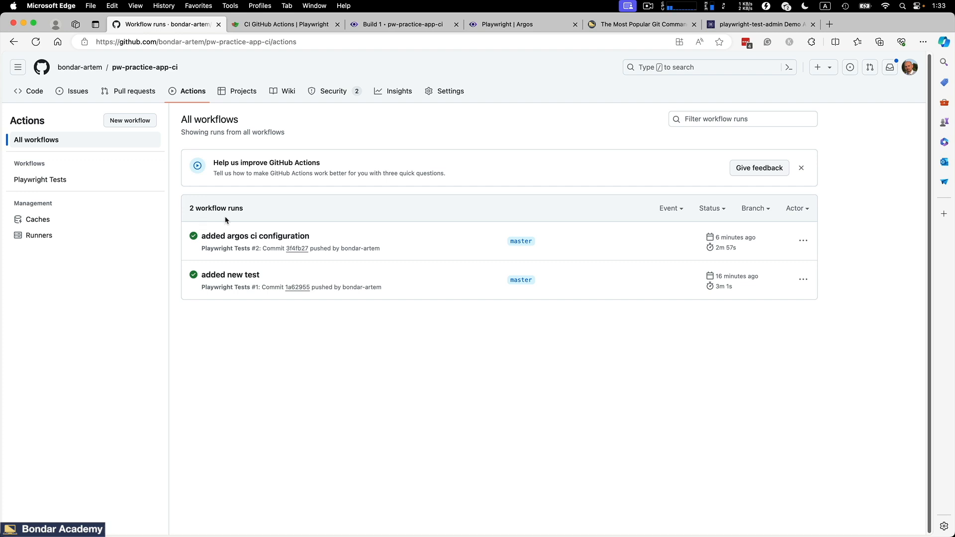
{"action": "mouse_move", "coordinate": [555, 239]}
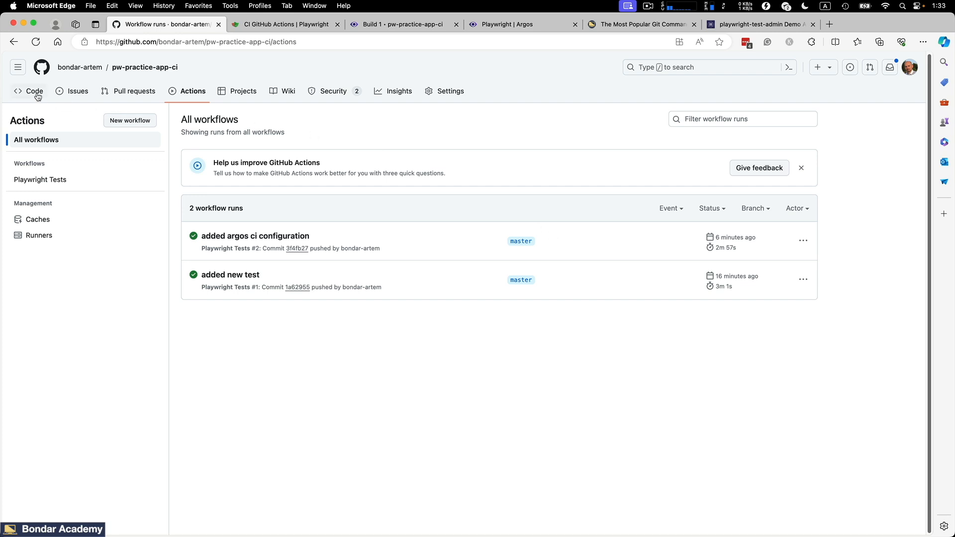
{"action": "mouse_move", "coordinate": [459, 246]}
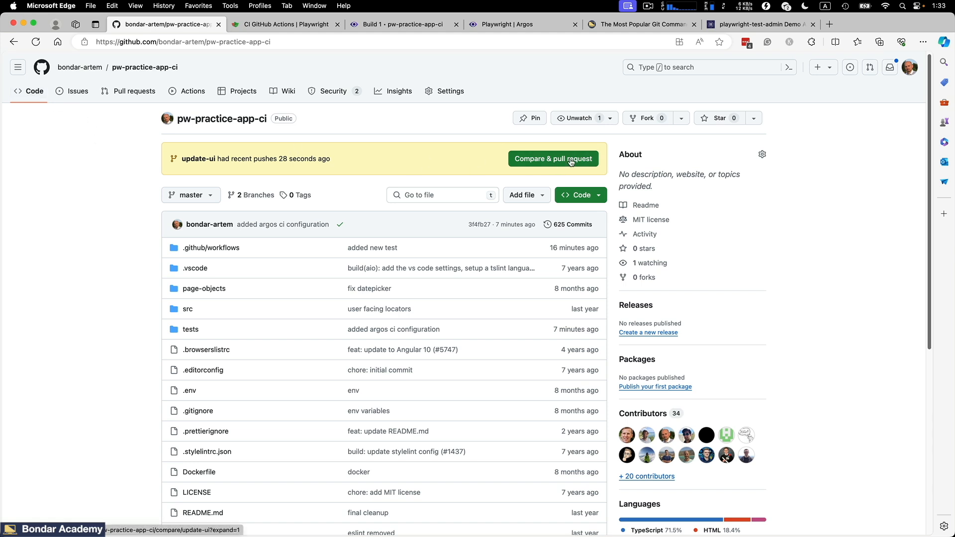
Review the compare view's changed files and create the 'updated design' pull request.
{"action": "left_click", "coordinate": [552, 158]}
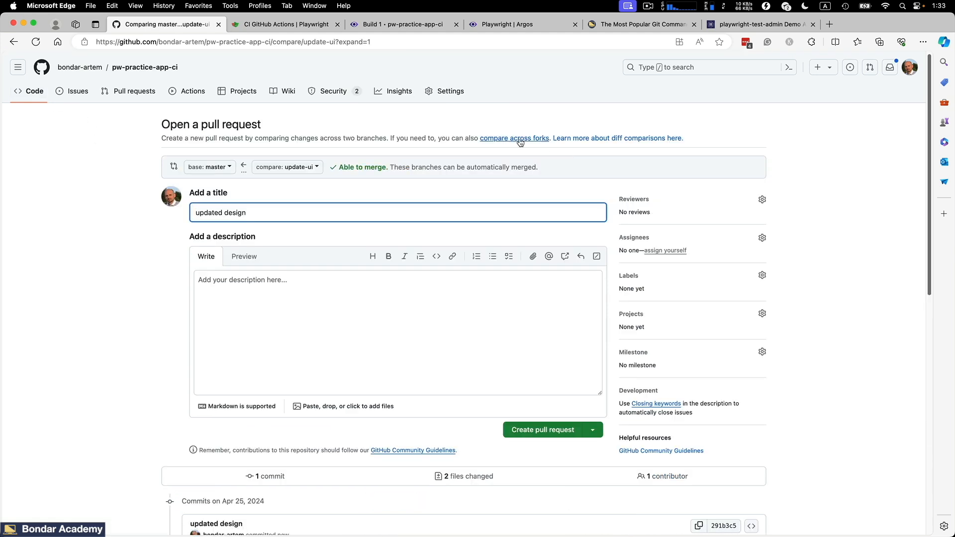
{"action": "scroll", "scroll_direction": "down", "scroll_amount": 3}
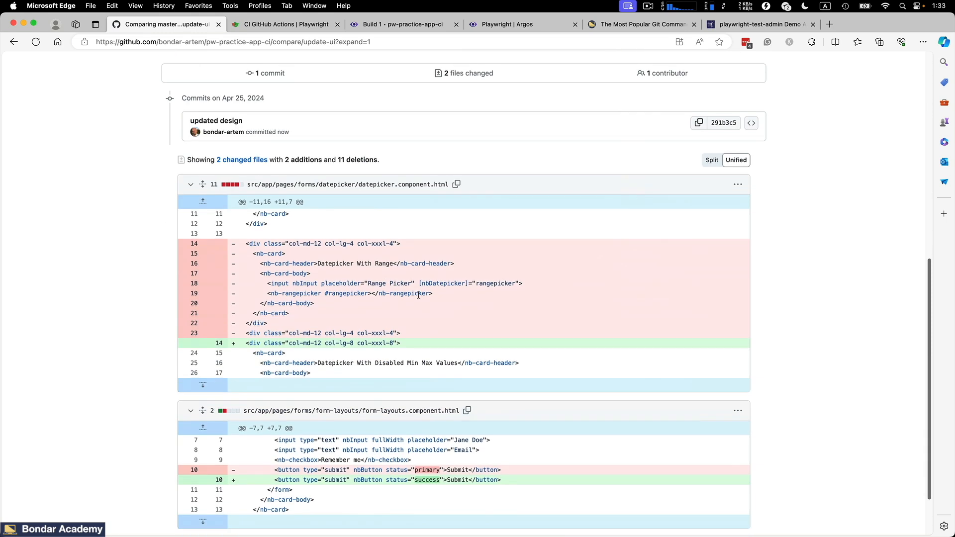
{"action": "scroll", "scroll_direction": "down", "scroll_amount": 3}
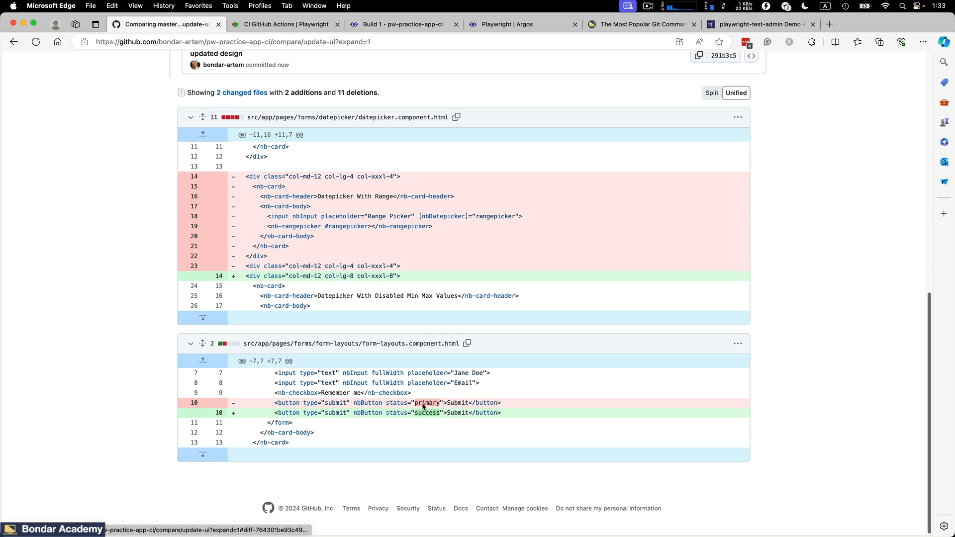
{"action": "scroll", "scroll_direction": "down", "scroll_amount": 3}
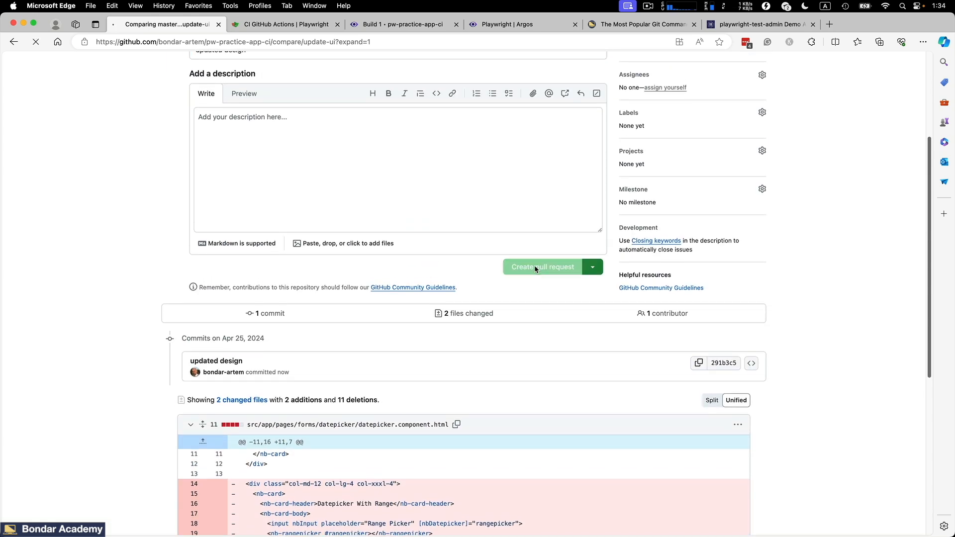
{"action": "left_click", "coordinate": [541, 267]}
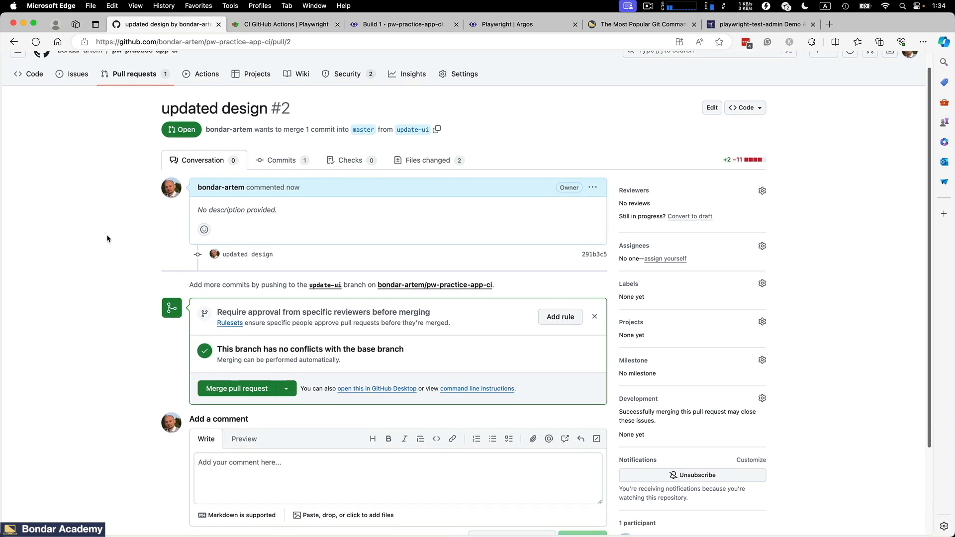
Check Actions for the queued Playwright Tests run and reopen the 'updated design' pull request.
{"action": "left_click", "coordinate": [206, 74]}
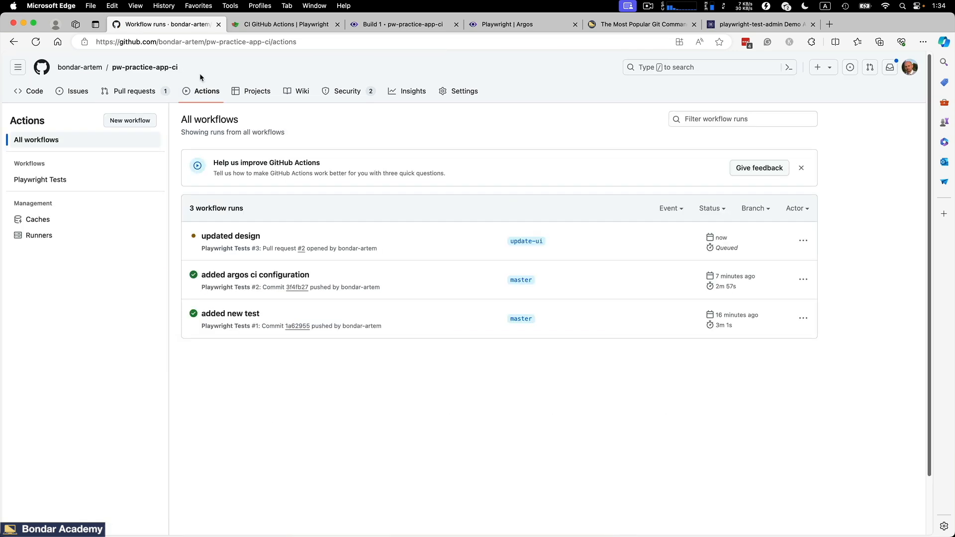
{"action": "mouse_move", "coordinate": [230, 236]}
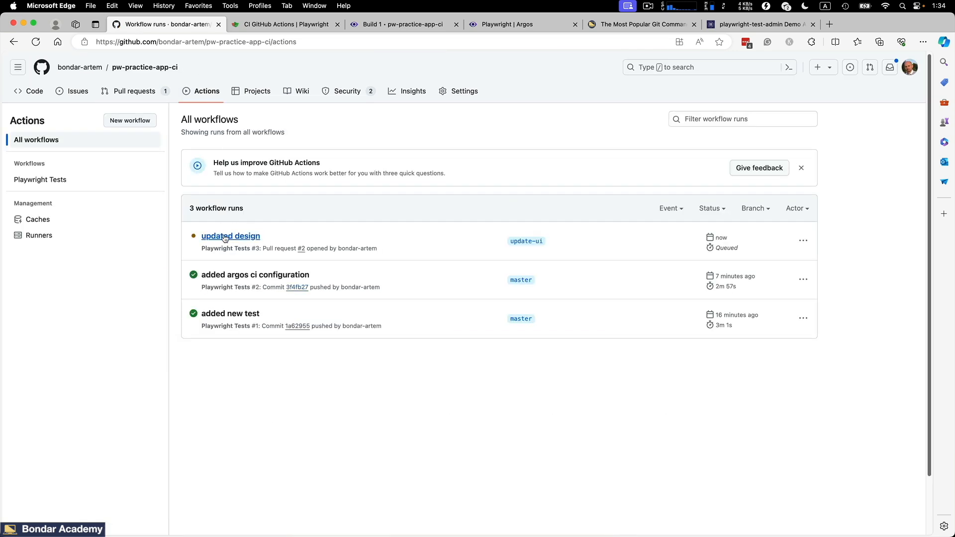
{"action": "mouse_move", "coordinate": [525, 241]}
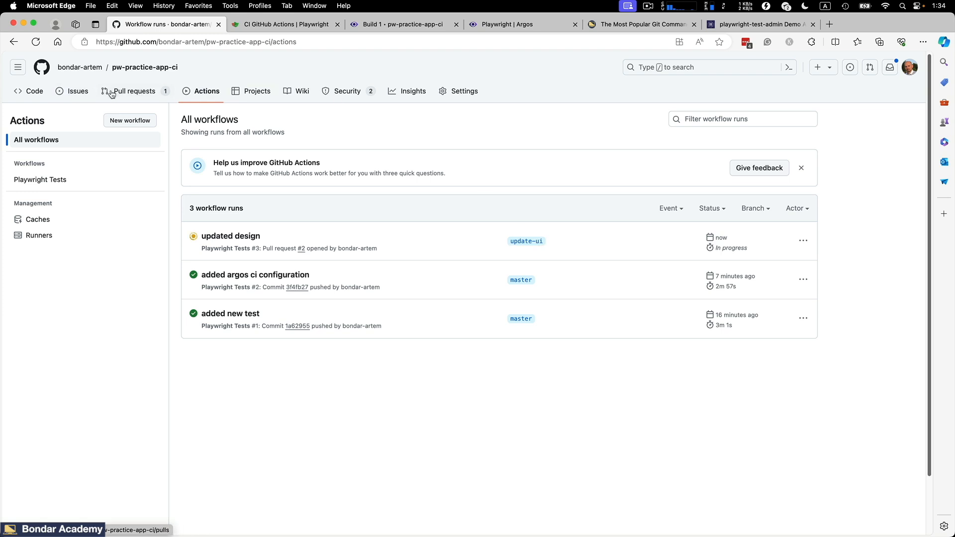
{"action": "left_click", "coordinate": [135, 91]}
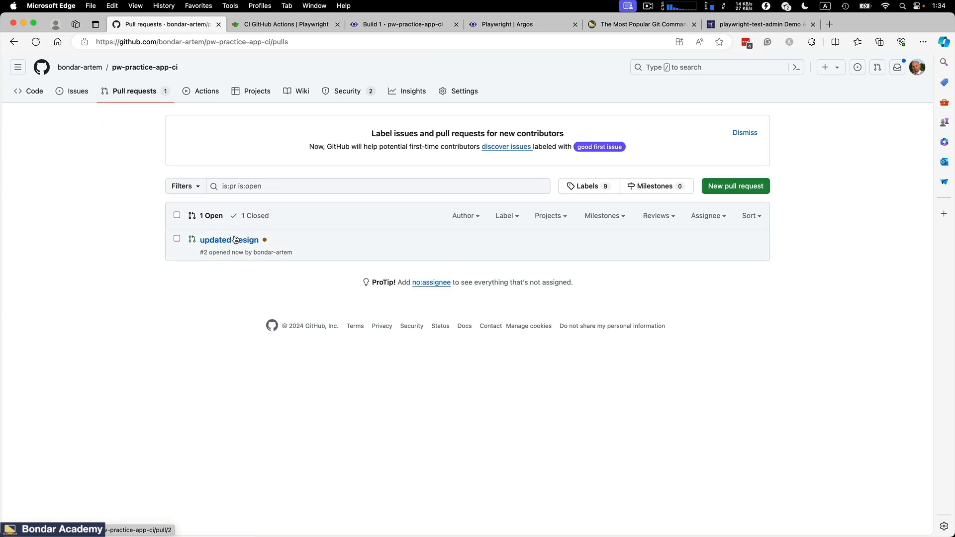
{"action": "left_click", "coordinate": [229, 240]}
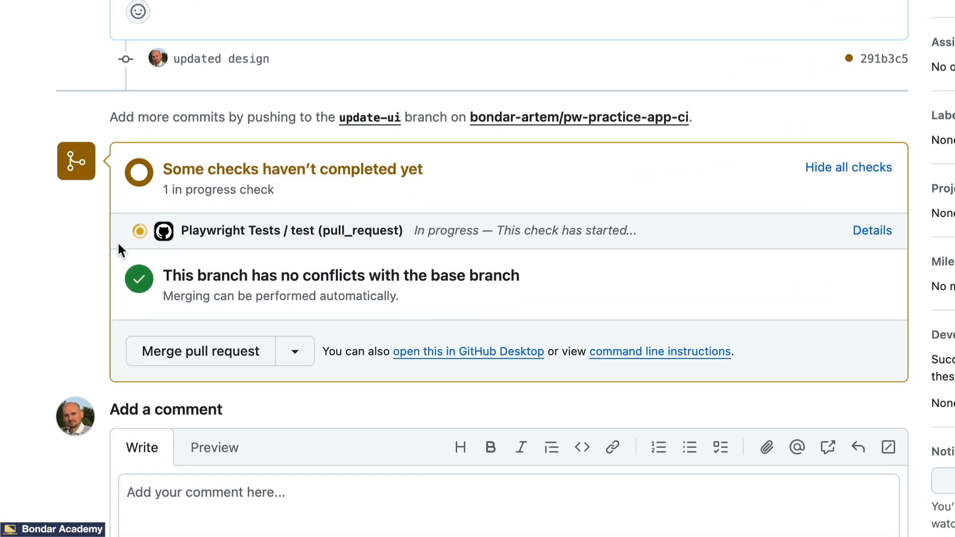
{"action": "mouse_move", "coordinate": [49, 247]}
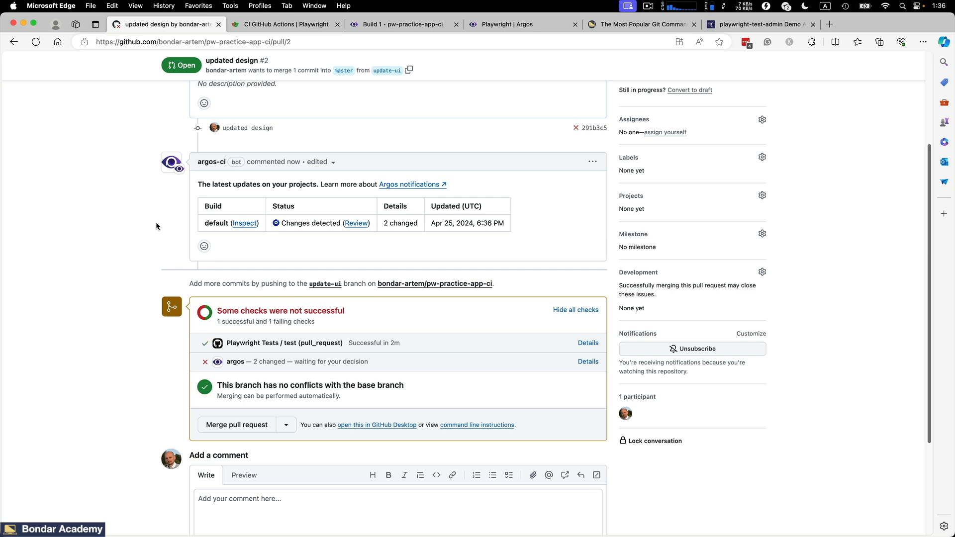
{"action": "mouse_move", "coordinate": [203, 340]}
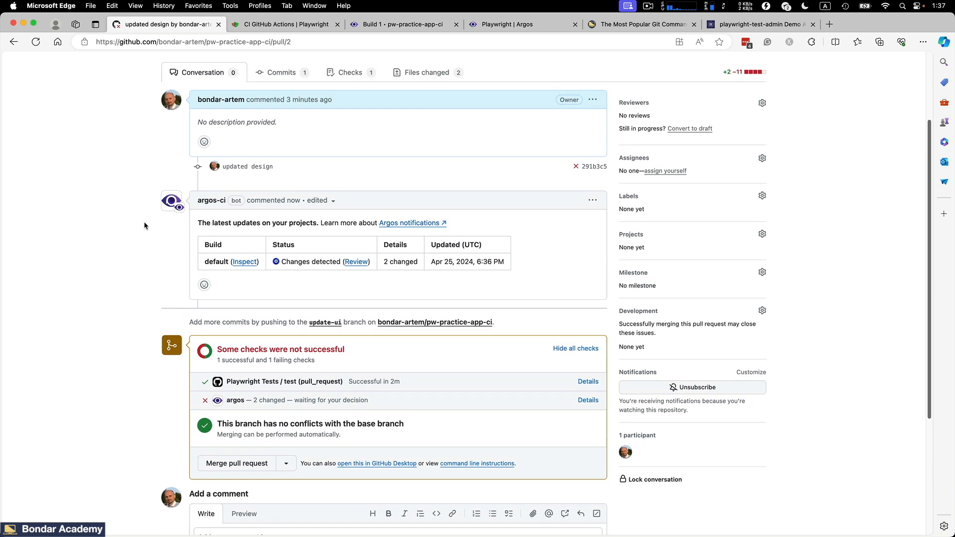
Scroll to the argos-ci bot comment and highlight its '2 changed' screenshot count.
{"action": "scroll", "scroll_direction": "down", "scroll_amount": 3}
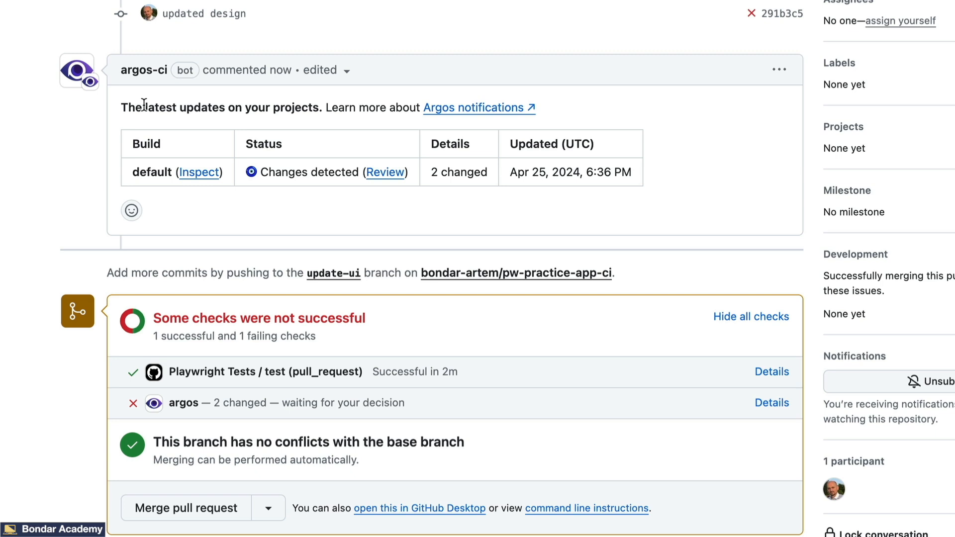
{"action": "mouse_move", "coordinate": [342, 205]}
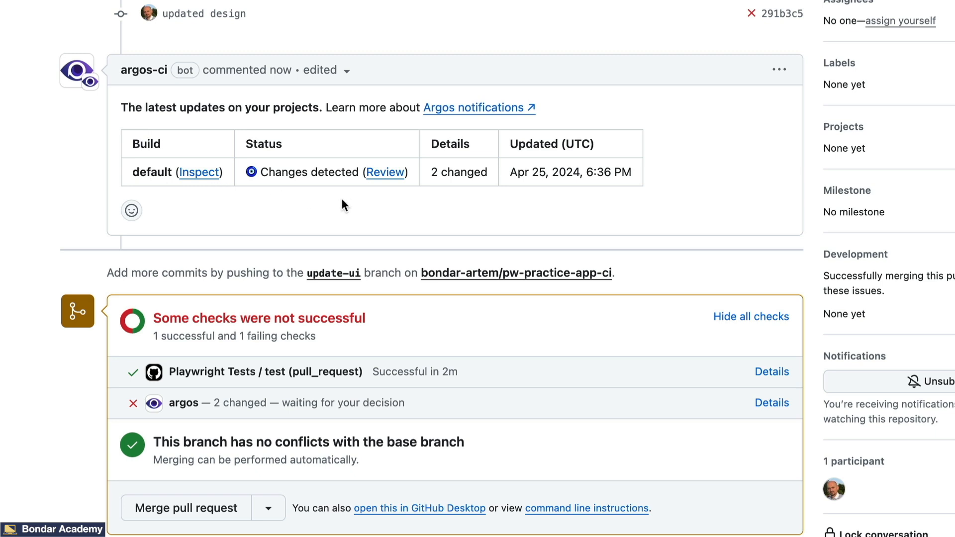
{"action": "mouse_move", "coordinate": [433, 177]}
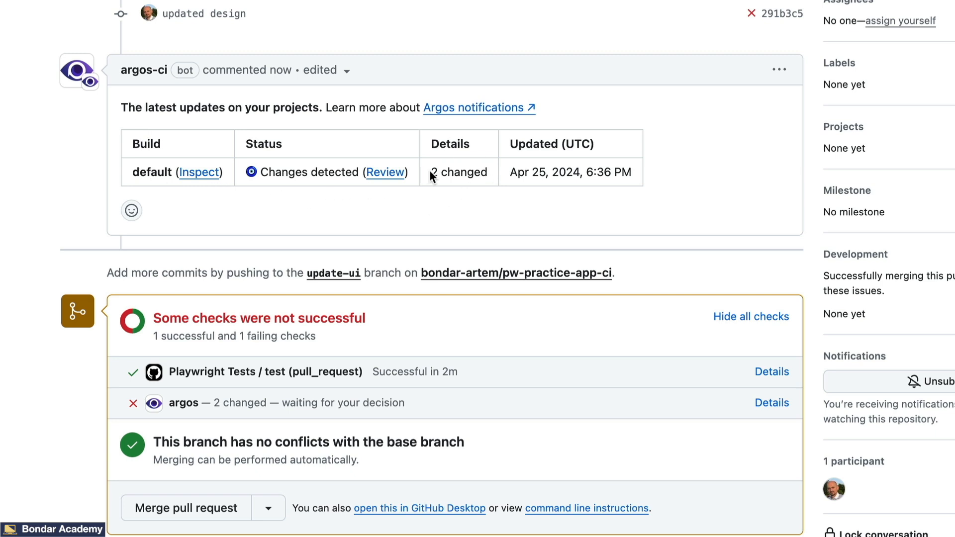
{"action": "double_click", "coordinate": [459, 172]}
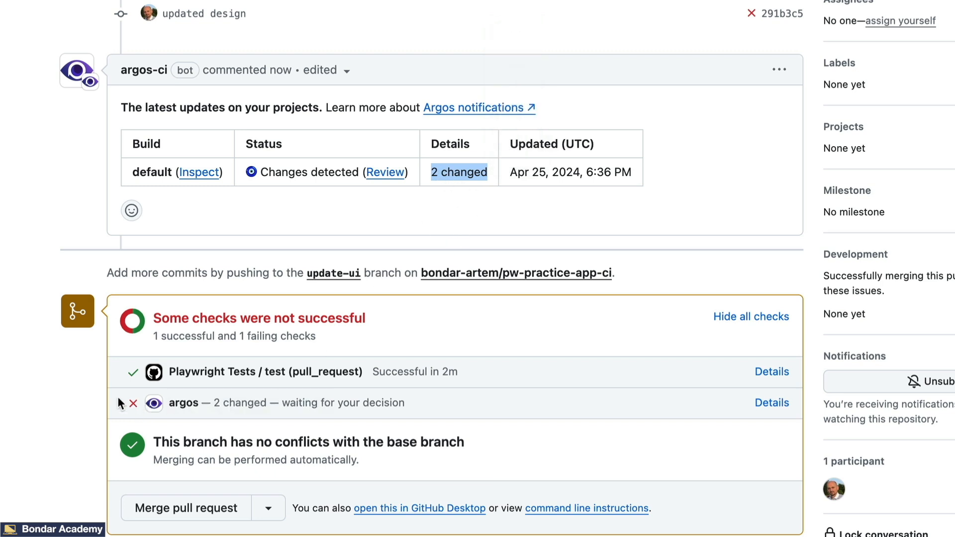
{"action": "mouse_move", "coordinate": [131, 378]}
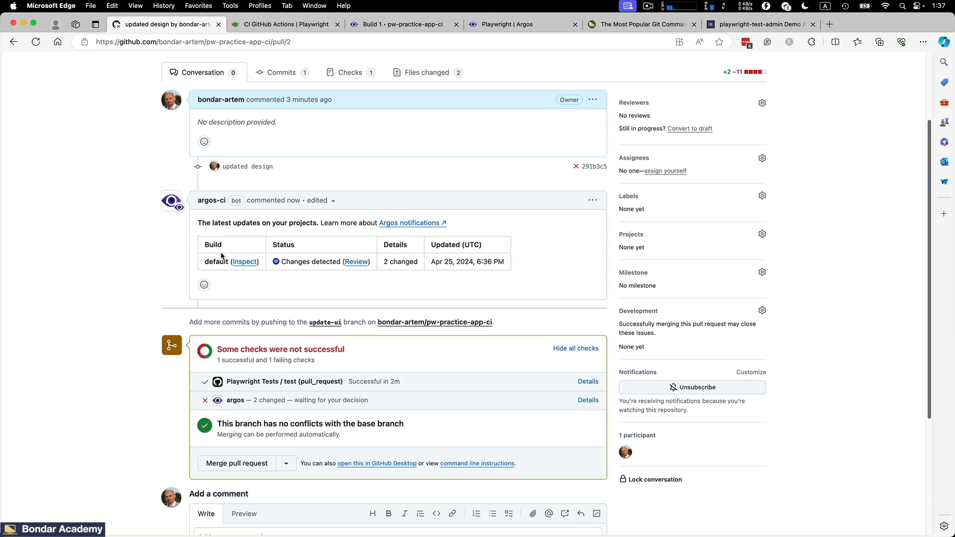
{"action": "left_click", "coordinate": [356, 262]}
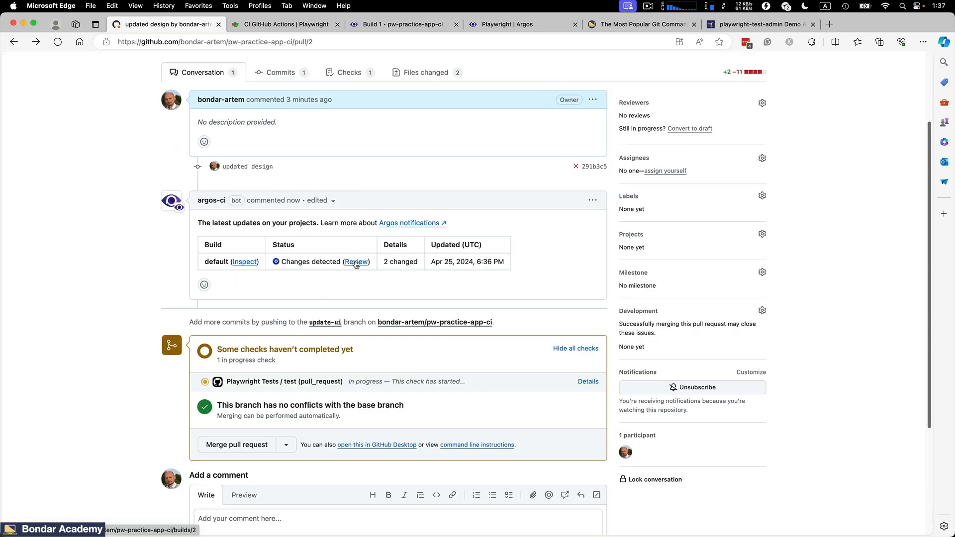
Open the Argos review of build 2 and flip between the master baseline and update-ui datepicker screenshots.
{"action": "left_click", "coordinate": [356, 261]}
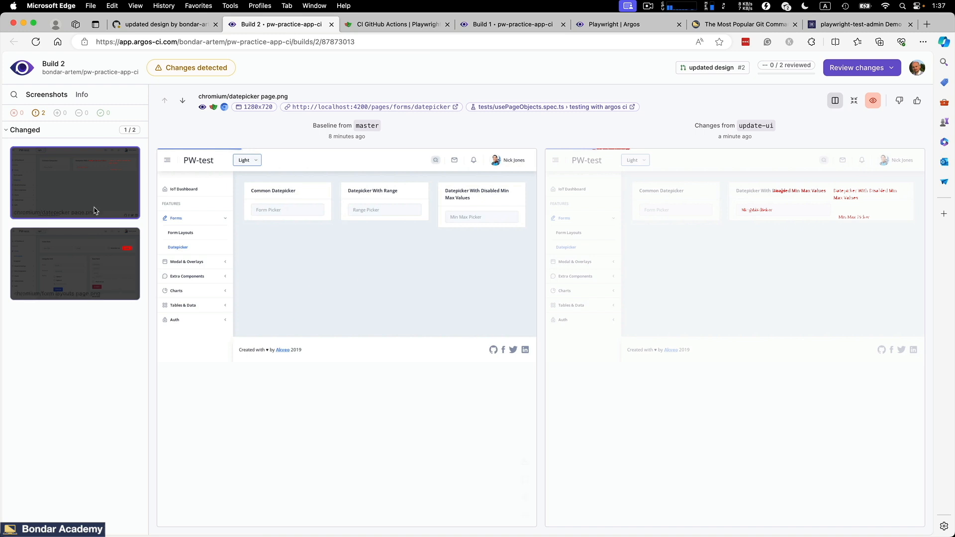
{"action": "mouse_move", "coordinate": [97, 201]}
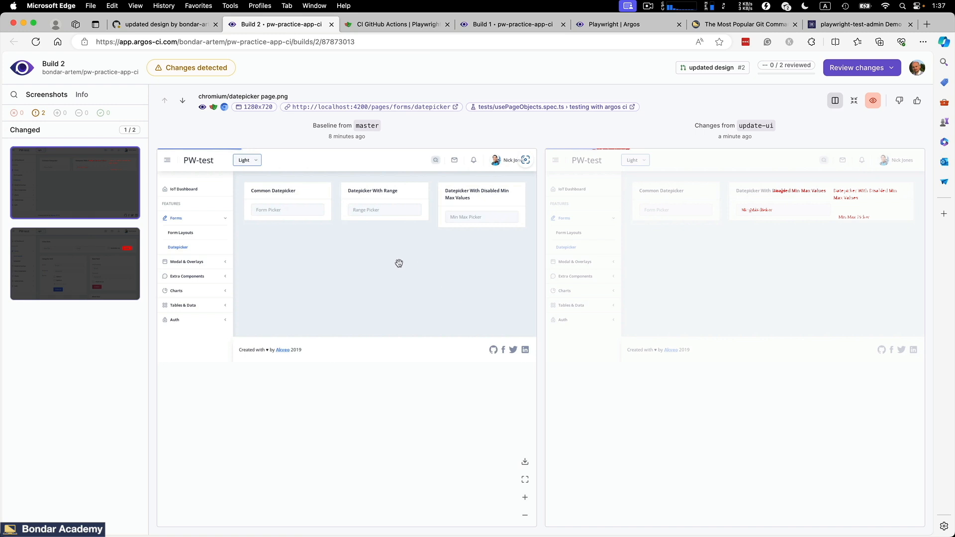
{"action": "left_click", "coordinate": [805, 100]}
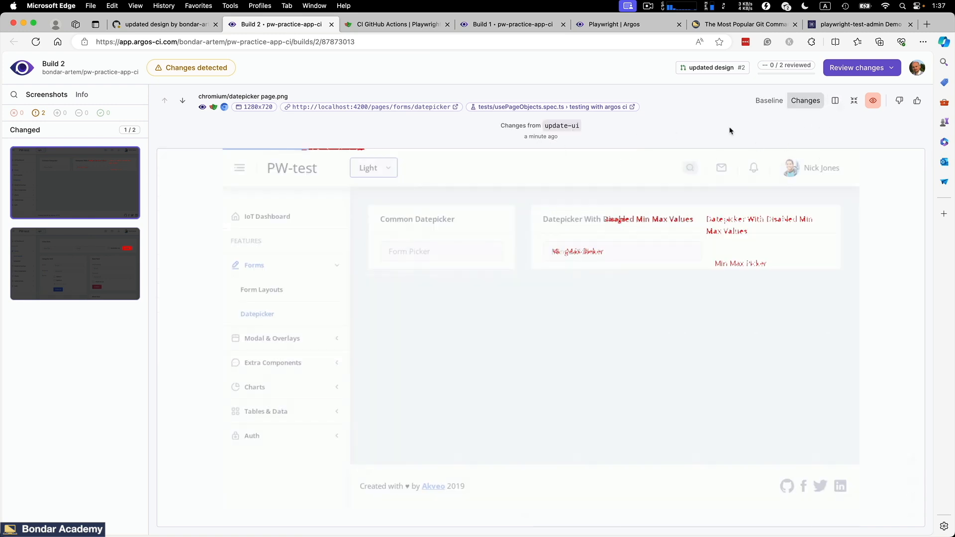
{"action": "left_click", "coordinate": [769, 101]}
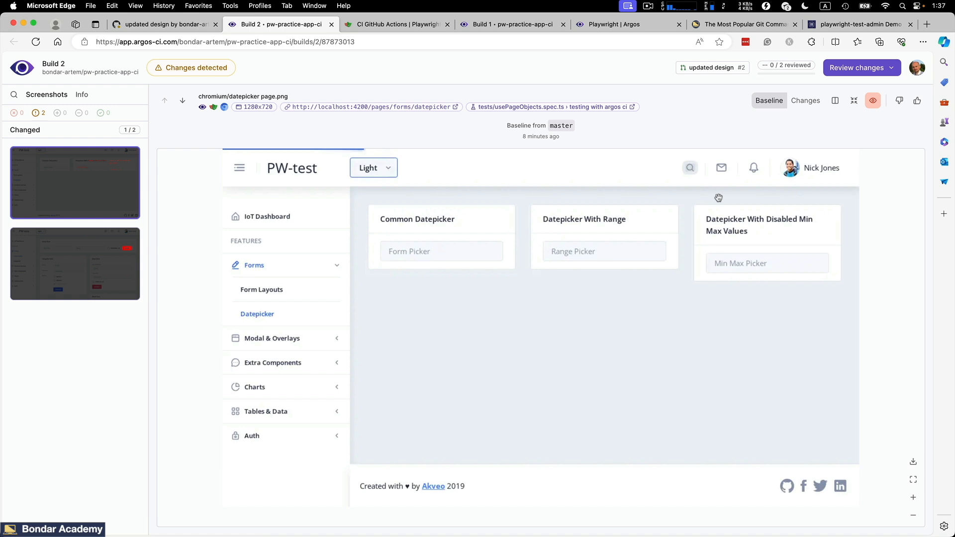
{"action": "left_click", "coordinate": [804, 100]}
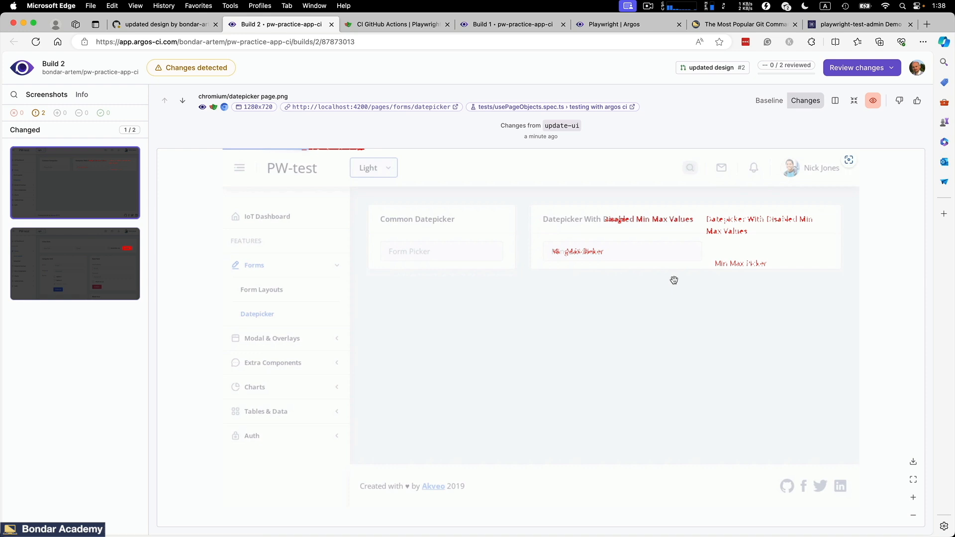
{"action": "mouse_move", "coordinate": [620, 281]}
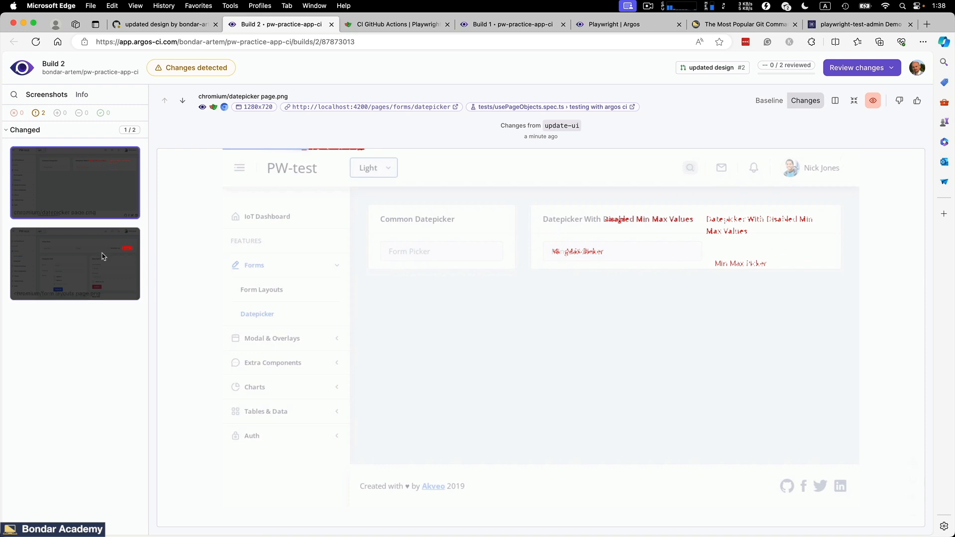
Toggle the datepicker screenshot between master baseline and update-ui changes once more.
{"action": "left_click", "coordinate": [768, 101]}
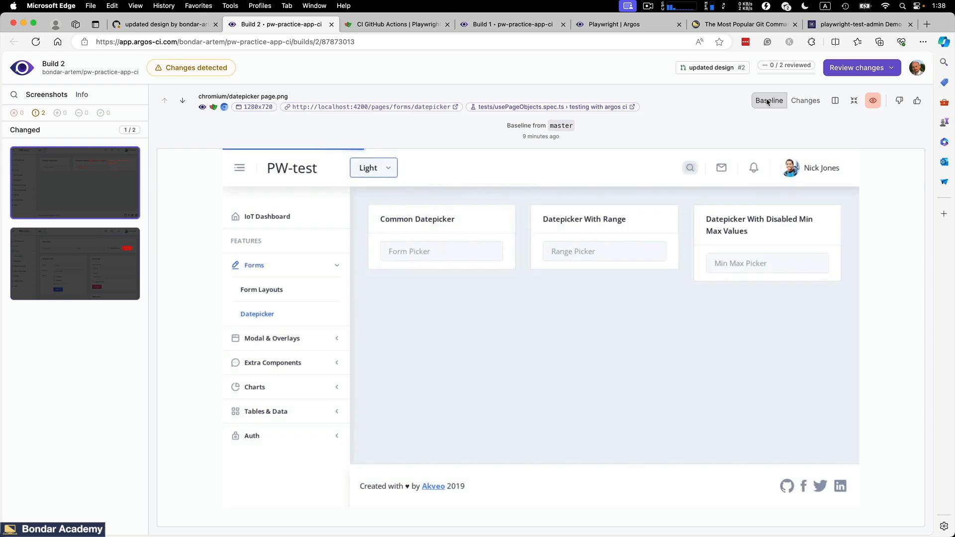
{"action": "left_click", "coordinate": [805, 100]}
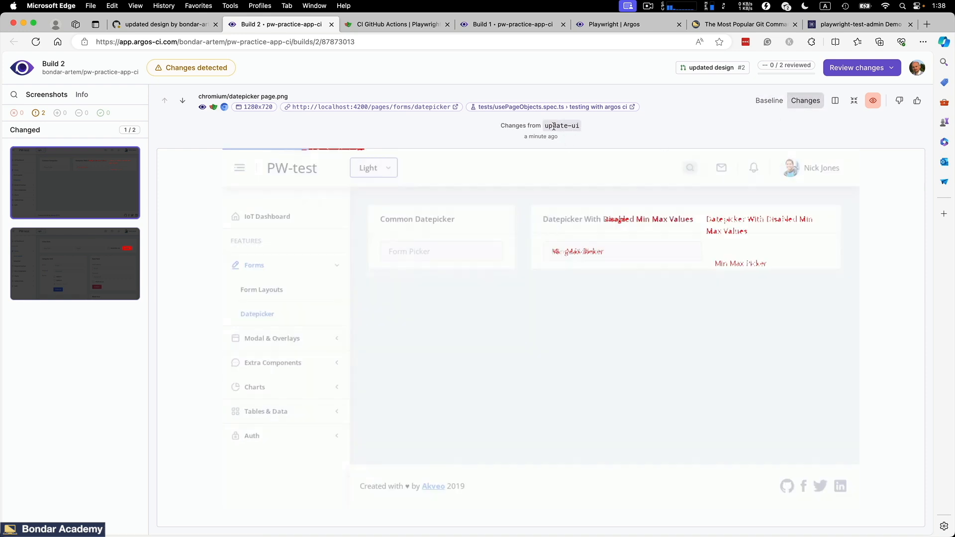
{"action": "right_click", "coordinate": [561, 125]}
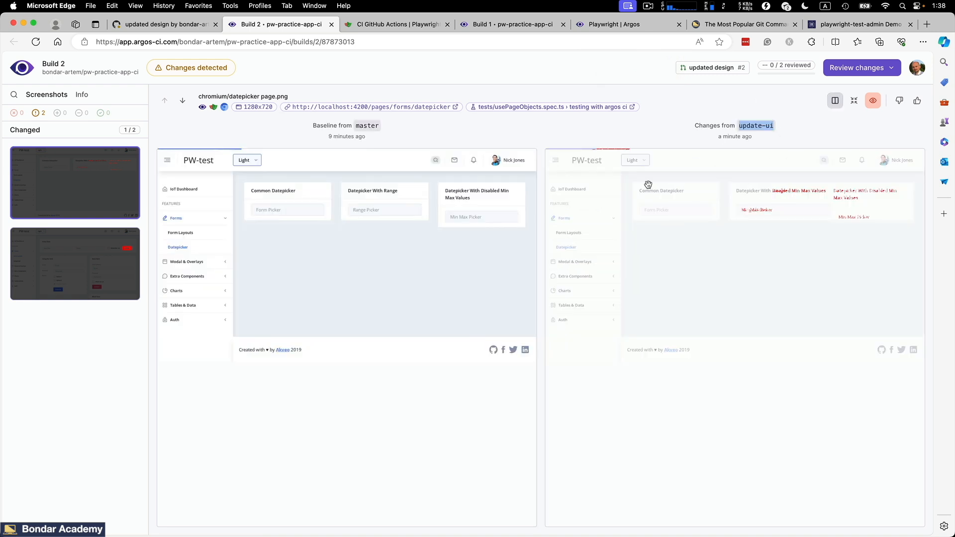
{"action": "left_click", "coordinate": [75, 262]}
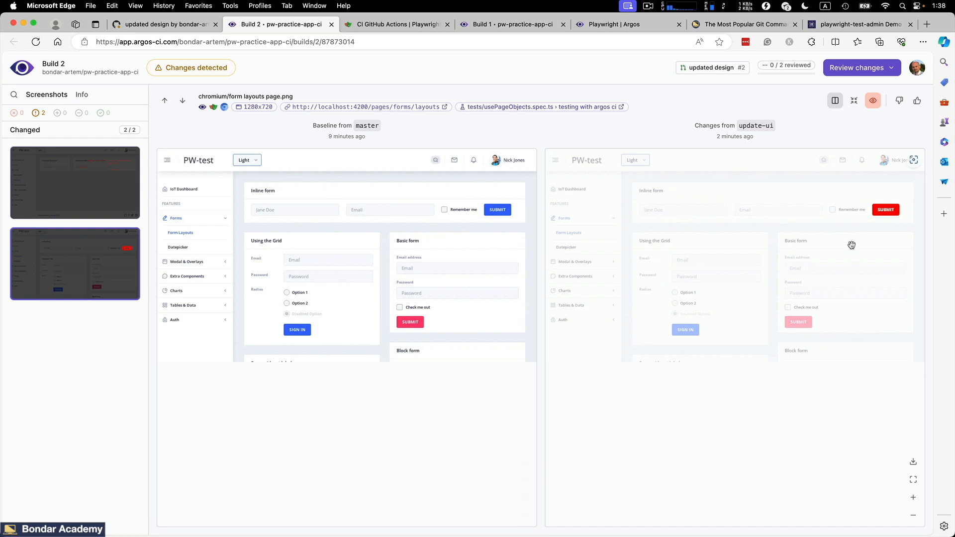
{"action": "mouse_move", "coordinate": [905, 227]}
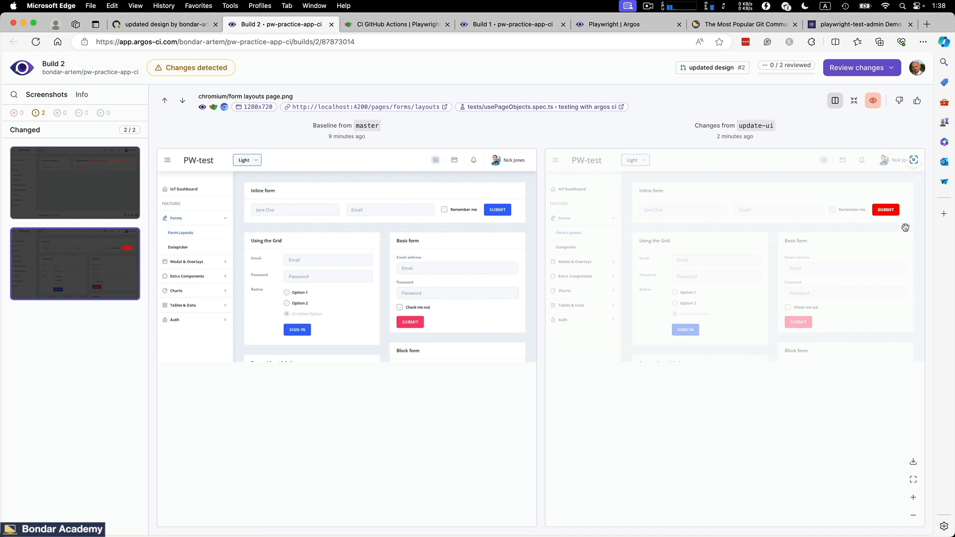
{"action": "mouse_move", "coordinate": [869, 203]}
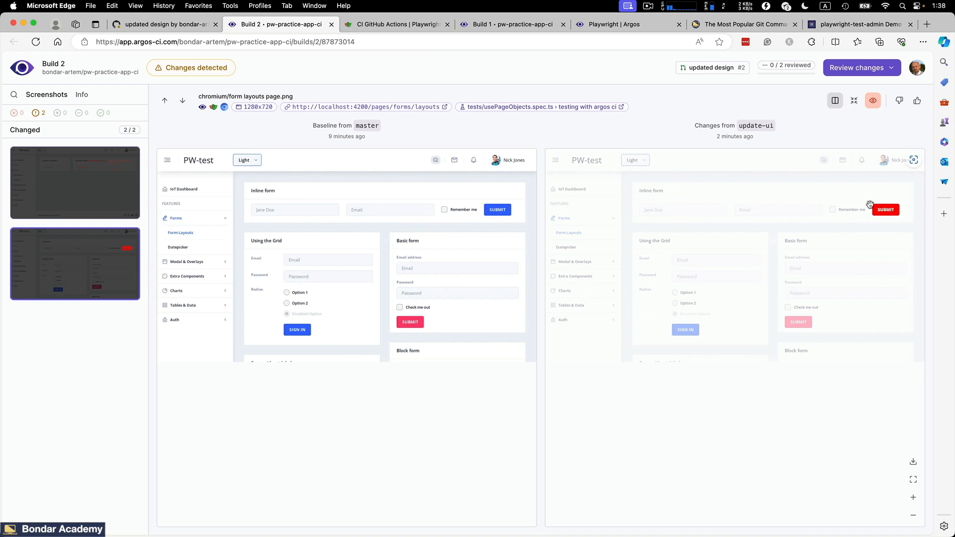
{"action": "mouse_move", "coordinate": [881, 218]}
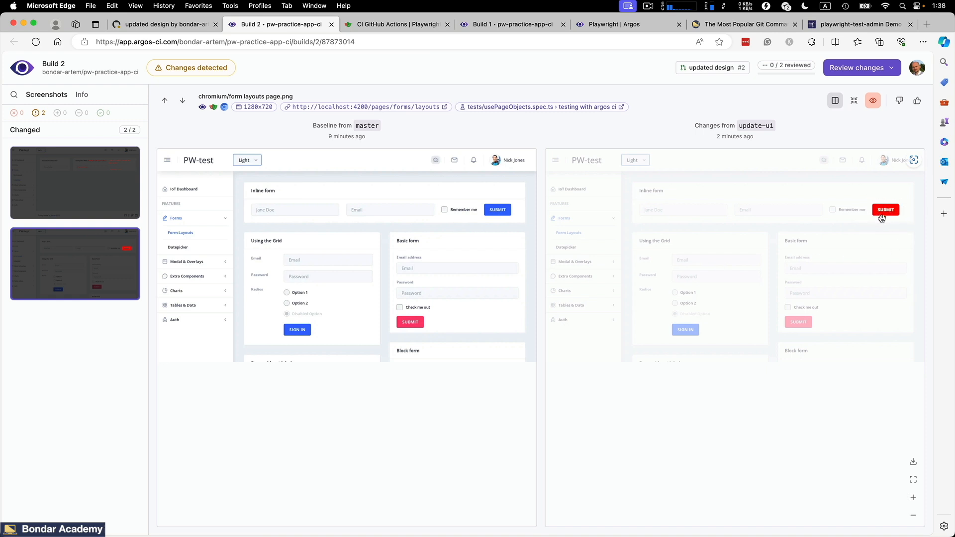
{"action": "mouse_move", "coordinate": [858, 216]}
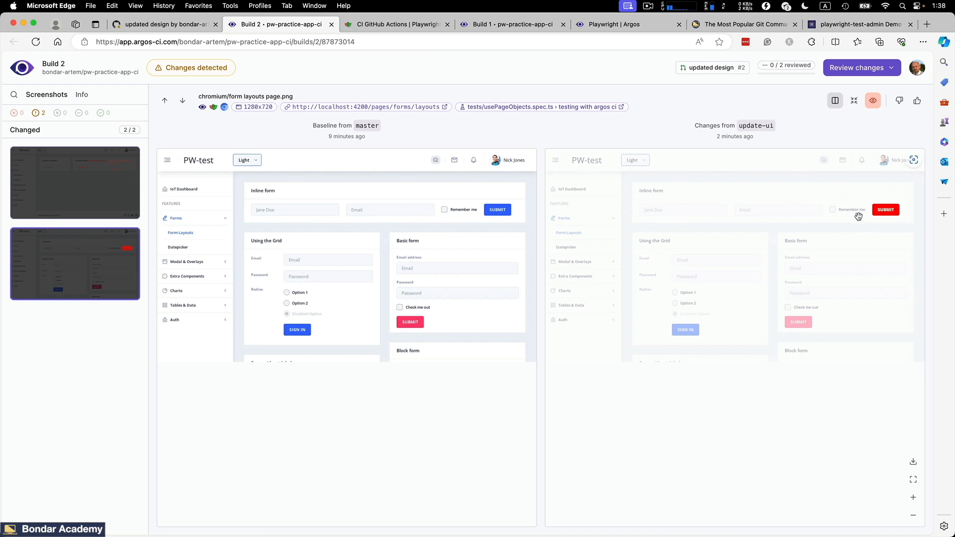
{"action": "mouse_move", "coordinate": [889, 237]}
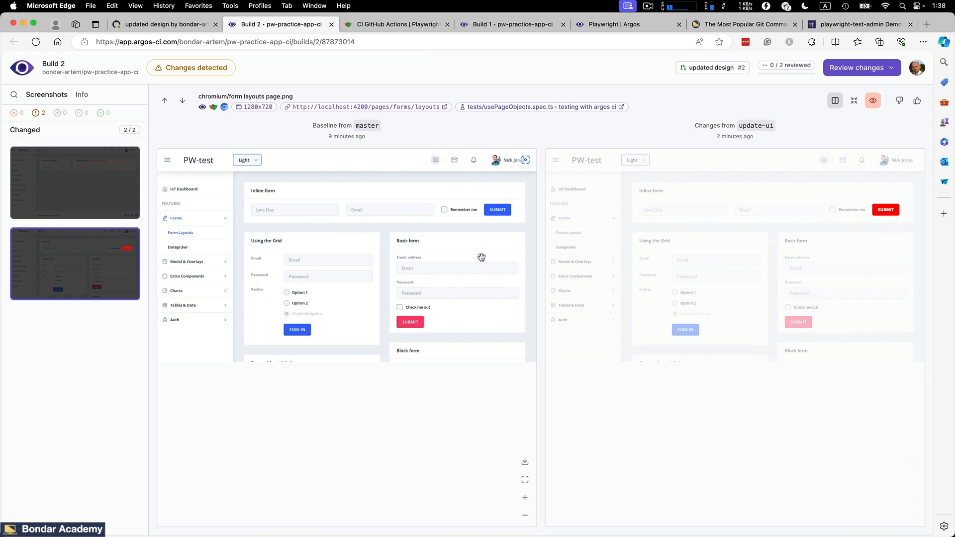
{"action": "mouse_move", "coordinate": [280, 113]}
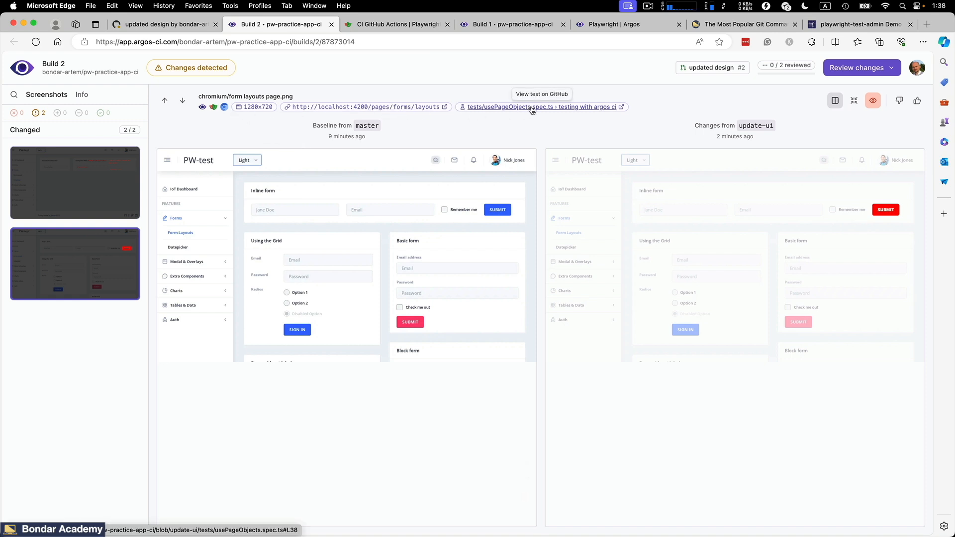
{"action": "left_click", "coordinate": [543, 106]}
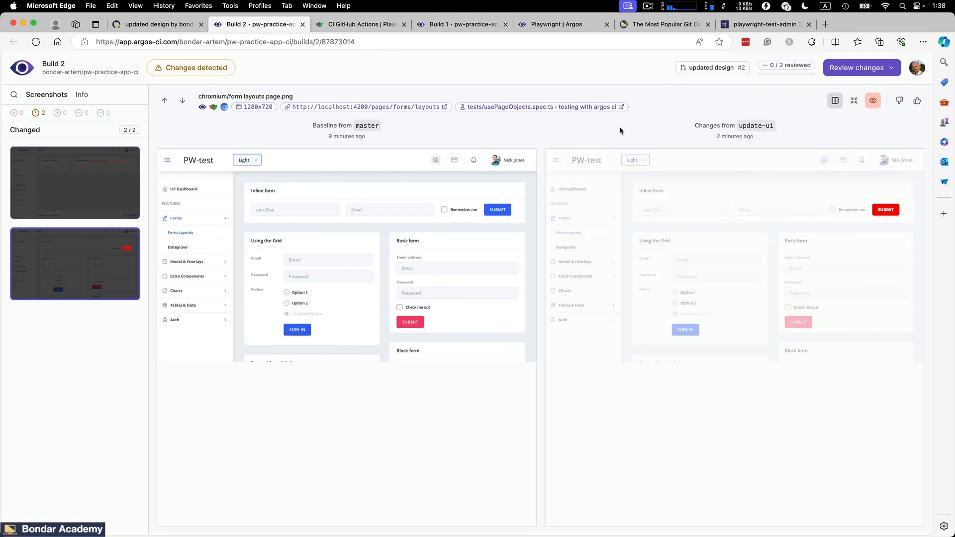
{"action": "mouse_move", "coordinate": [100, 192]}
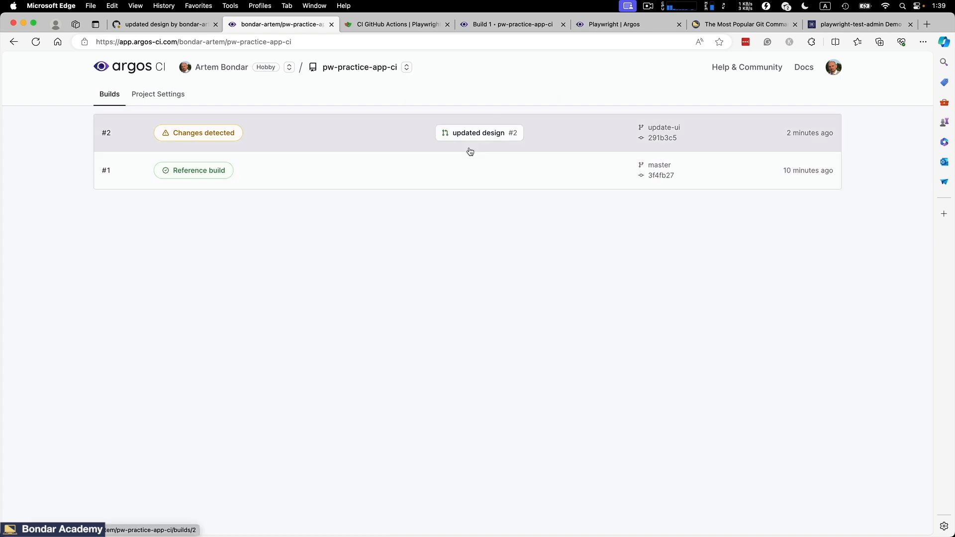
{"action": "mouse_move", "coordinate": [649, 143]}
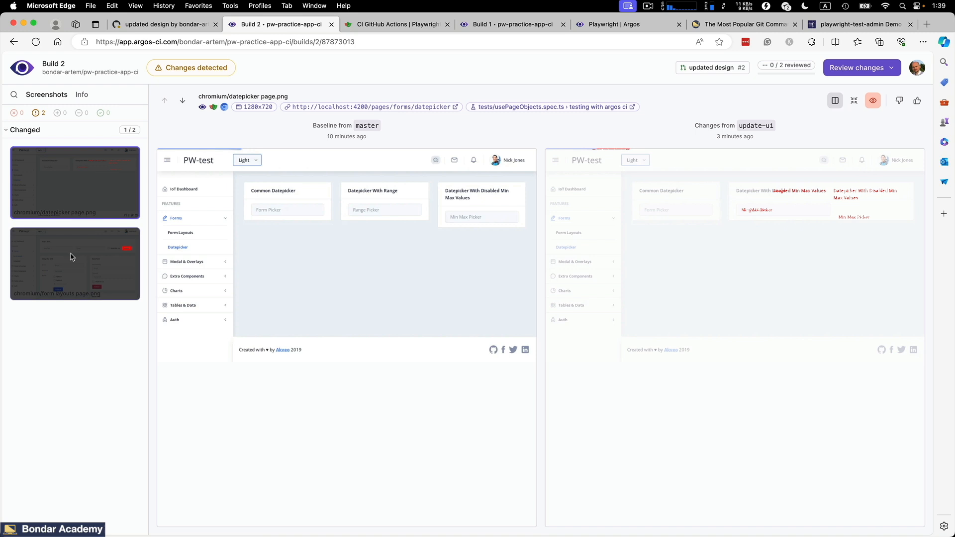
Approve the datepicker and form layouts screenshot changes, then return to pull request #2 on GitHub.
{"action": "left_click", "coordinate": [858, 67]}
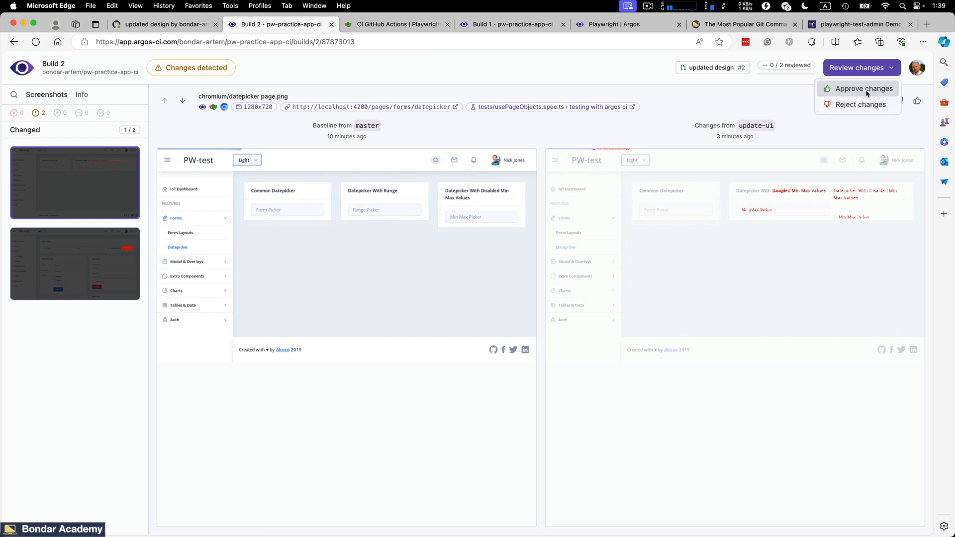
{"action": "left_click", "coordinate": [75, 262]}
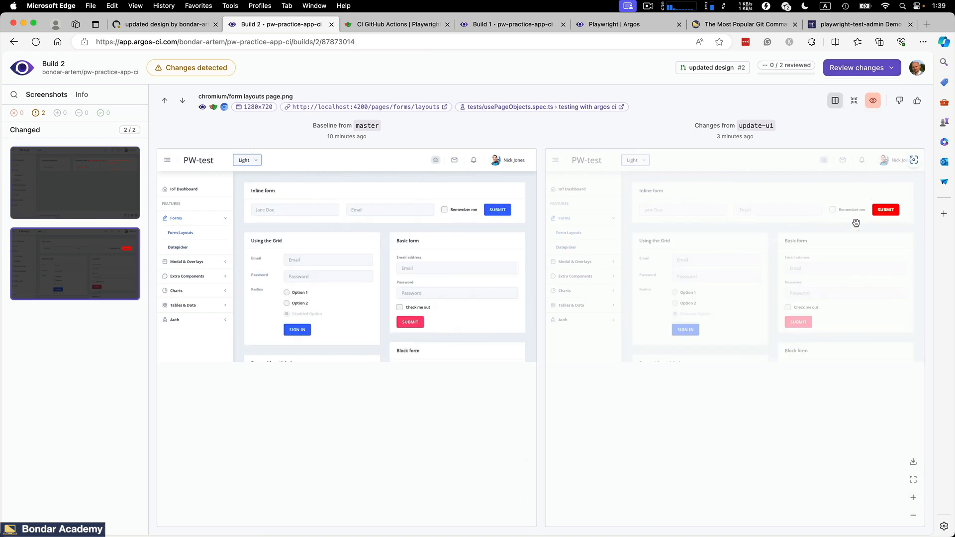
{"action": "left_click", "coordinate": [856, 68]}
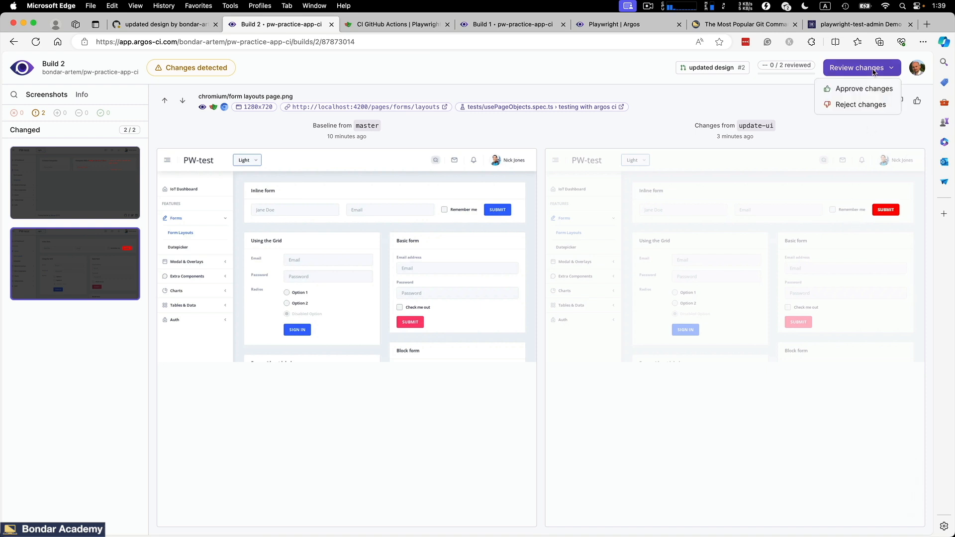
{"action": "left_click", "coordinate": [863, 88]}
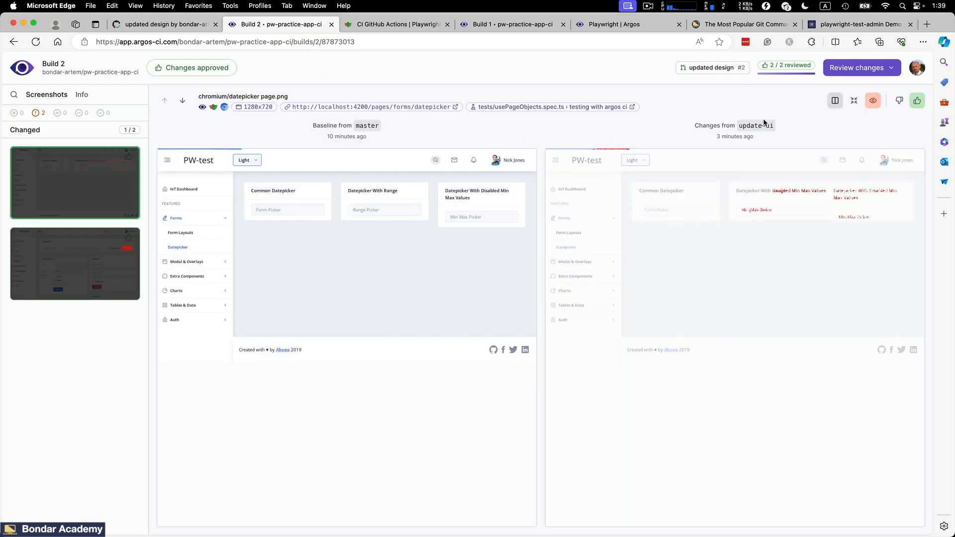
{"action": "left_click", "coordinate": [164, 24]}
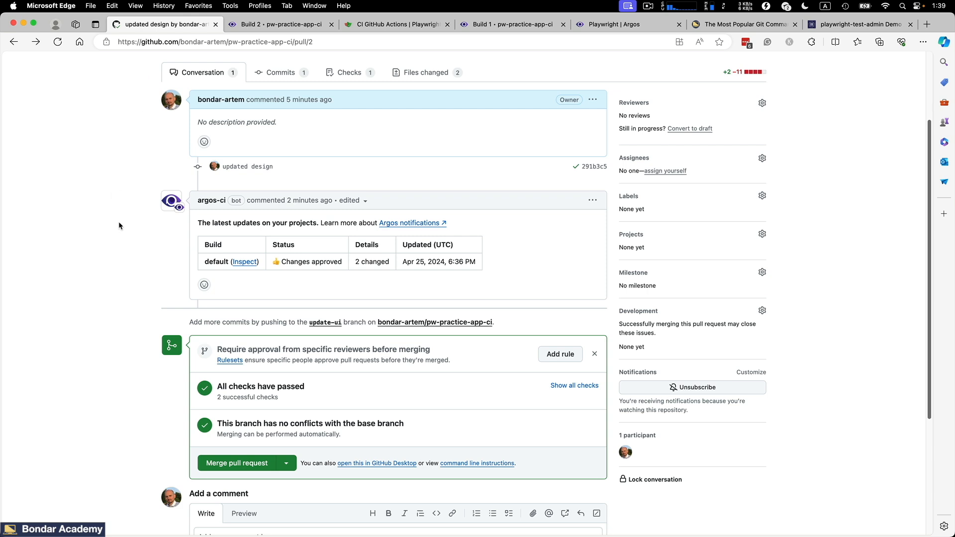
Expand all checks on the PR to confirm Playwright Tests and argos passed.
{"action": "scroll", "scroll_direction": "down", "scroll_amount": 3}
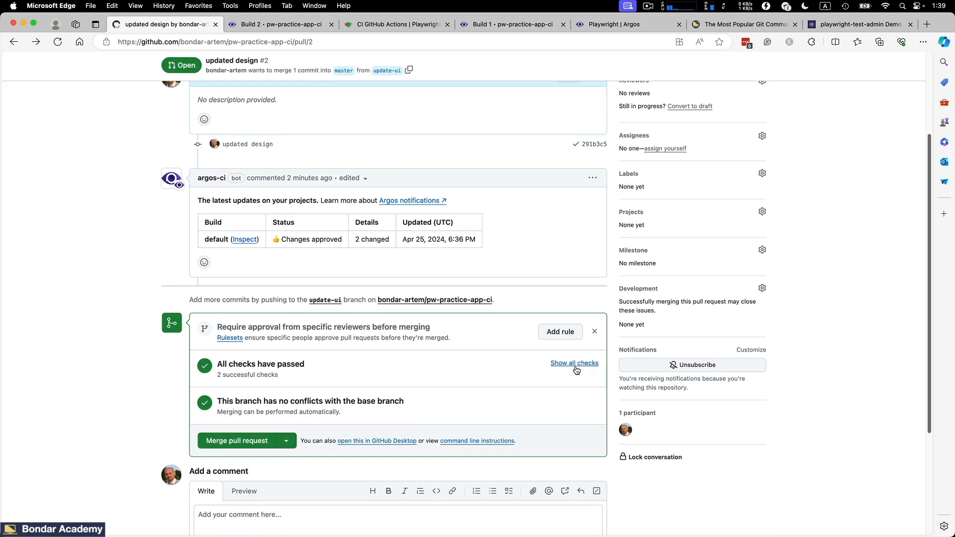
{"action": "left_click", "coordinate": [574, 363]}
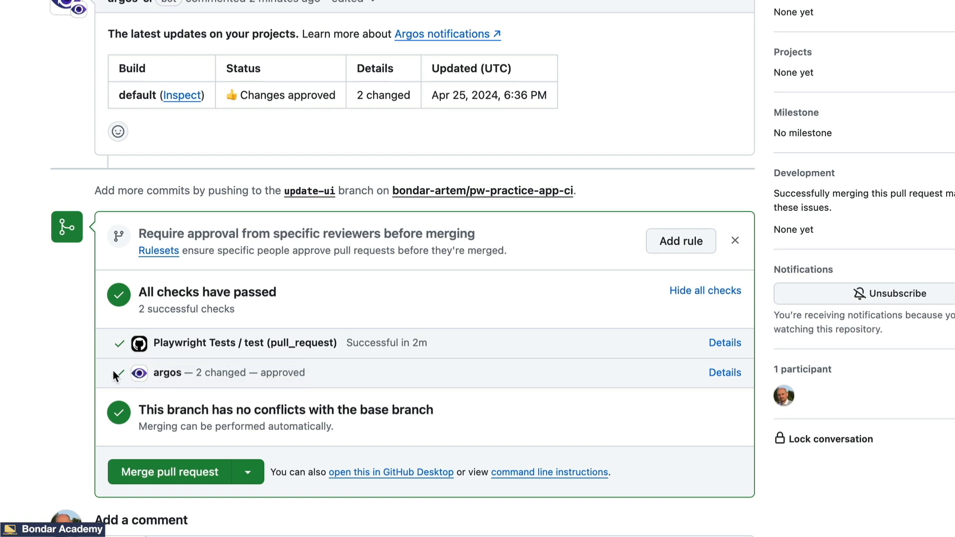
{"action": "mouse_move", "coordinate": [121, 378]}
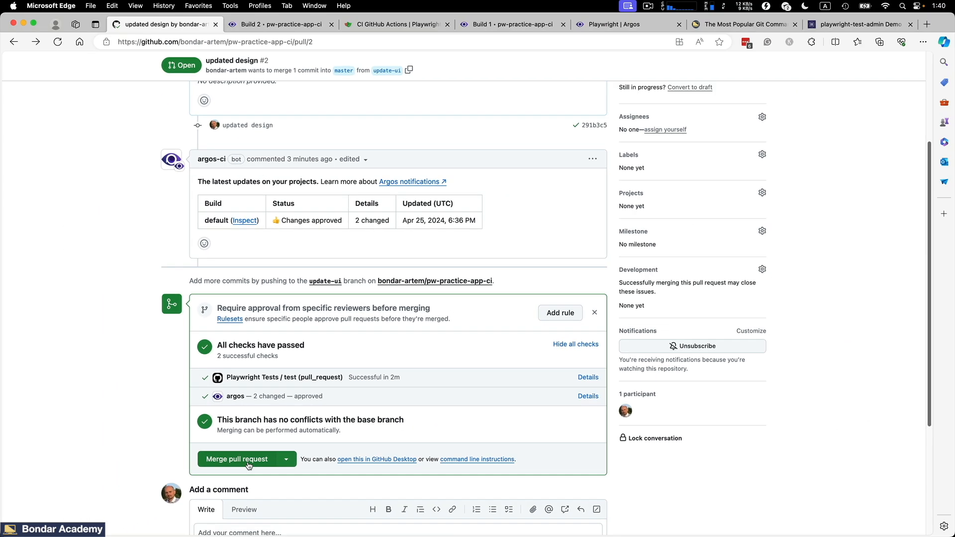
{"action": "left_click", "coordinate": [280, 24]}
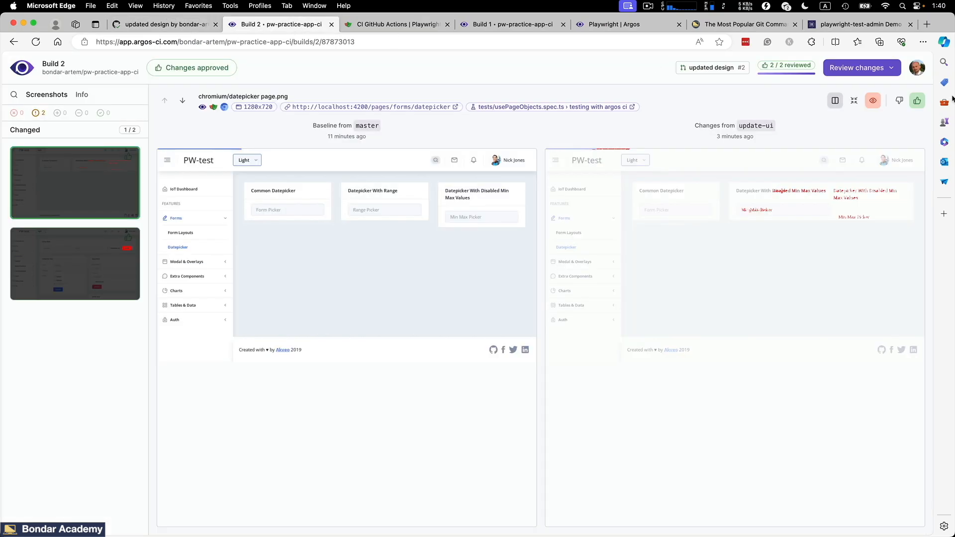
{"action": "left_click", "coordinate": [861, 68]}
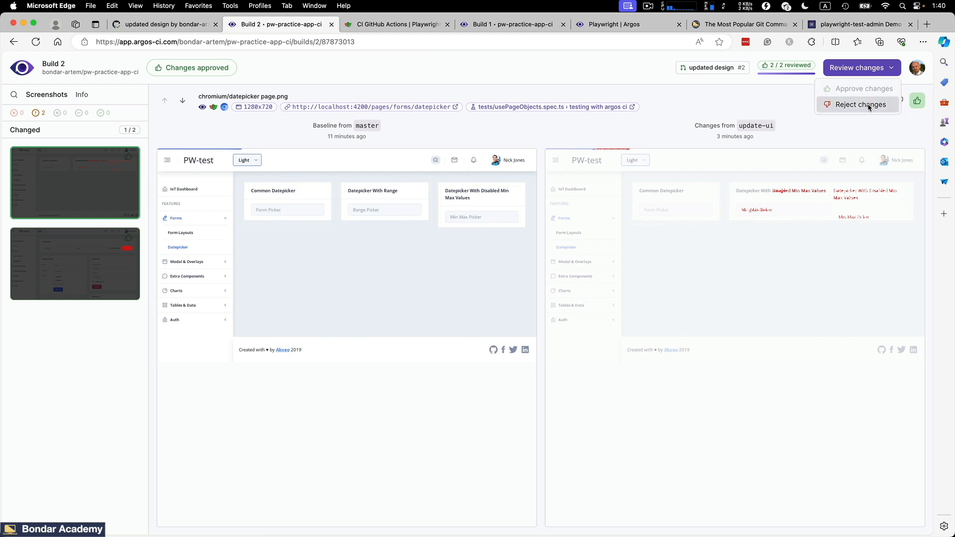
{"action": "mouse_move", "coordinate": [682, 128]}
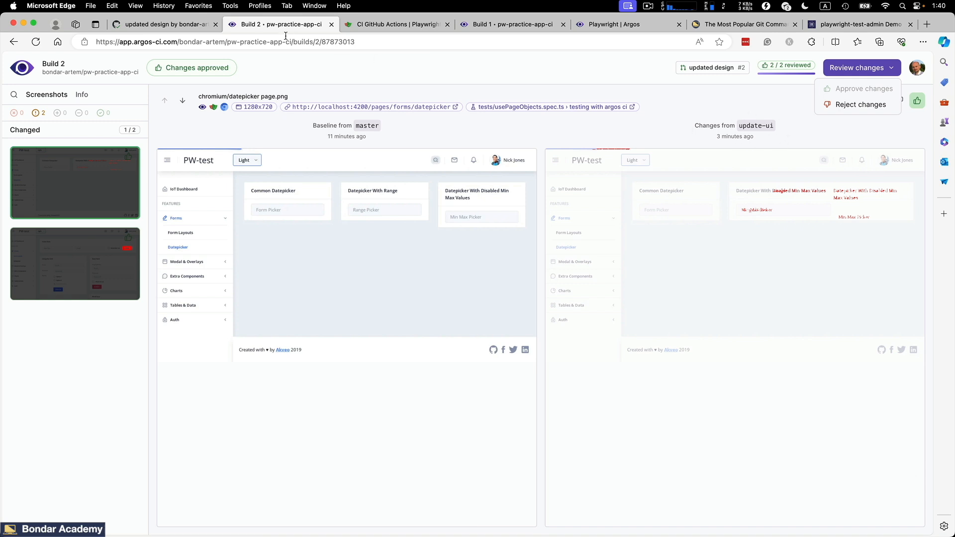
{"action": "mouse_move", "coordinate": [469, 135]}
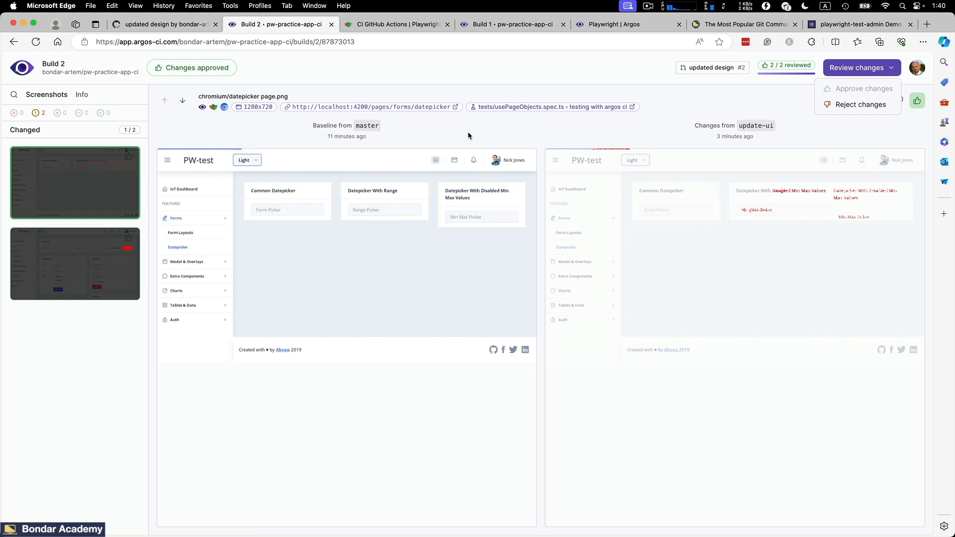
{"action": "left_click", "coordinate": [162, 24]}
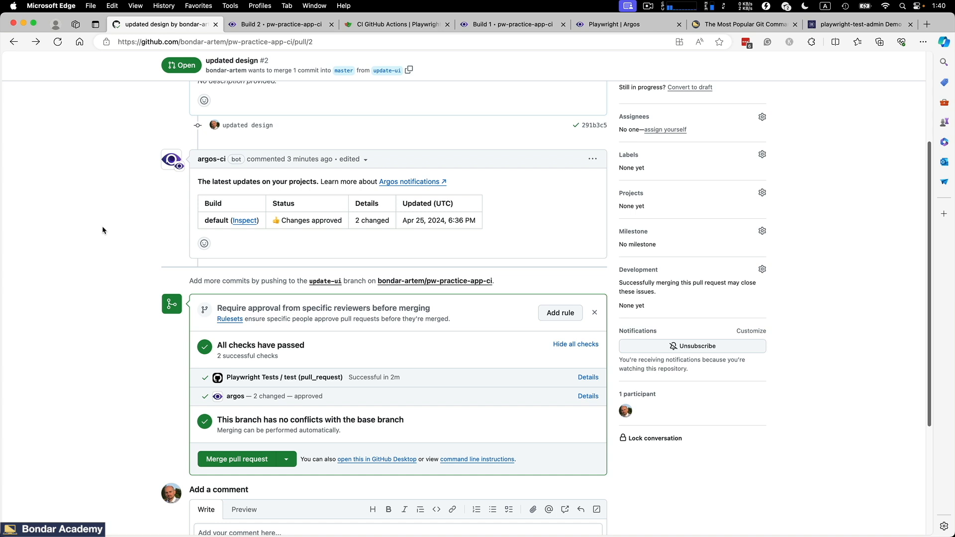
{"action": "mouse_move", "coordinate": [208, 165]}
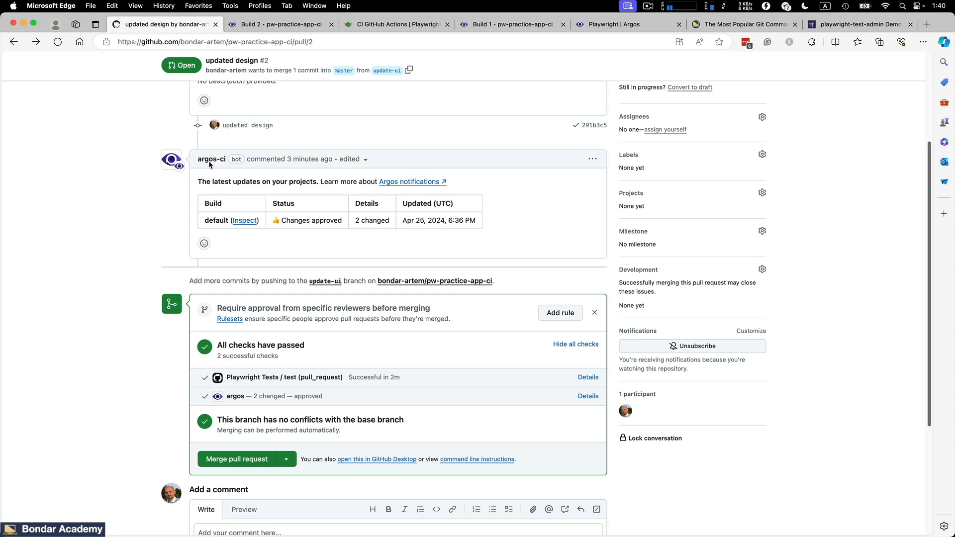
{"action": "scroll", "scroll_direction": "down", "scroll_amount": 3}
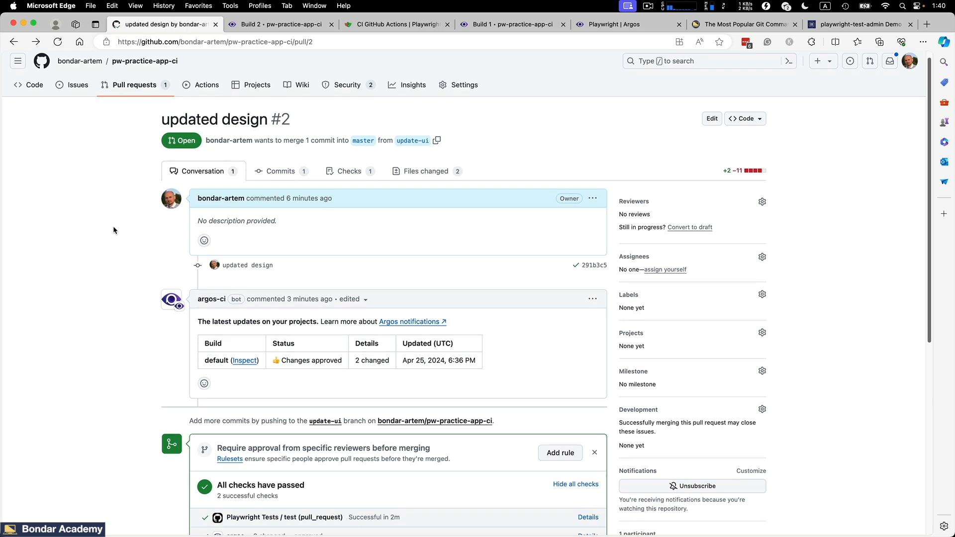
{"action": "scroll", "scroll_direction": "down", "scroll_amount": 3}
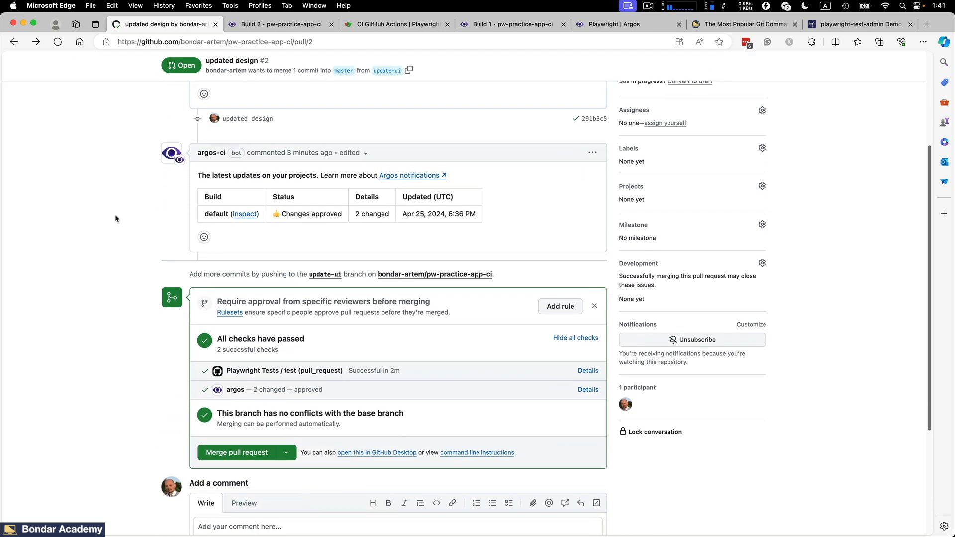